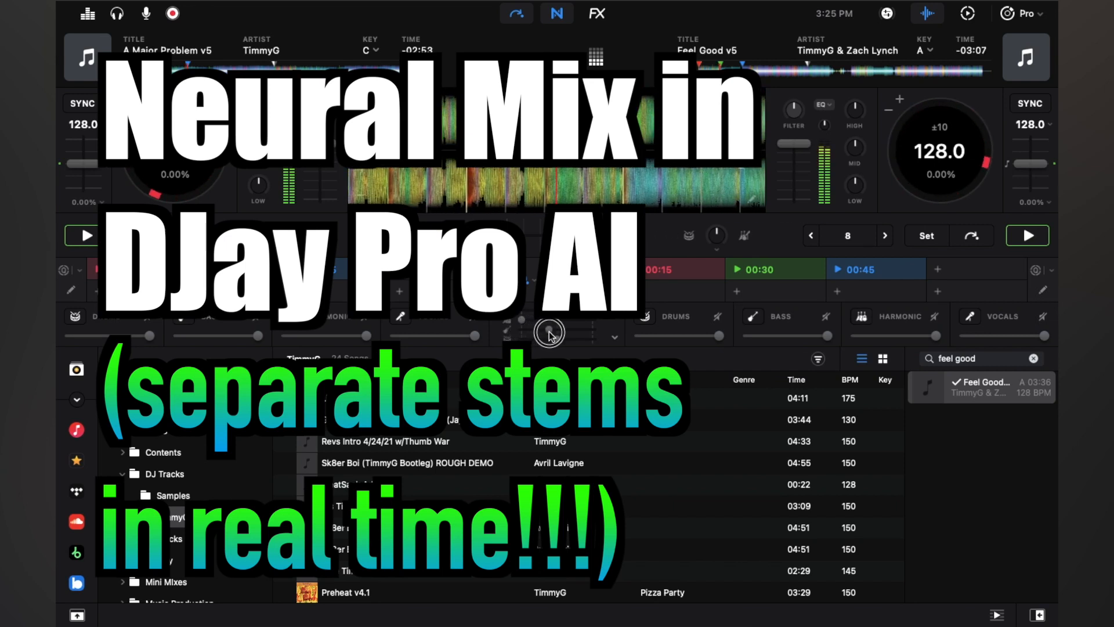
{"action": "mouse_move", "coordinate": [539, 332]}
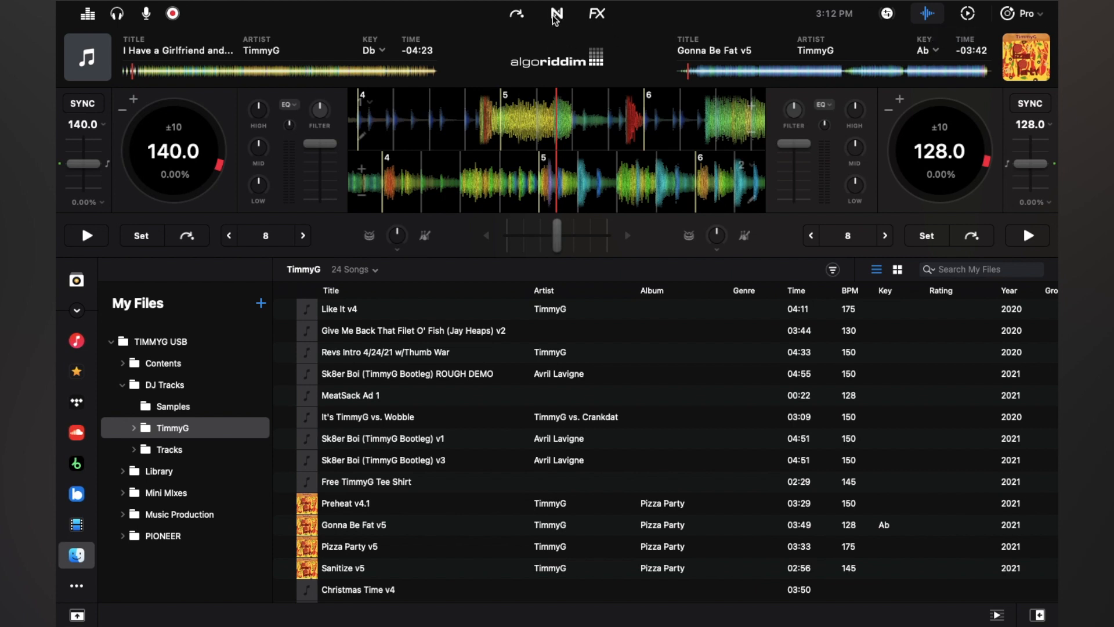
Step: Show Neural Mix, try the Percussive–Tonal and compact layouts, ending on Drums-Bass-Harmonic-Vocals
{"action": "left_click", "coordinate": [555, 14]}
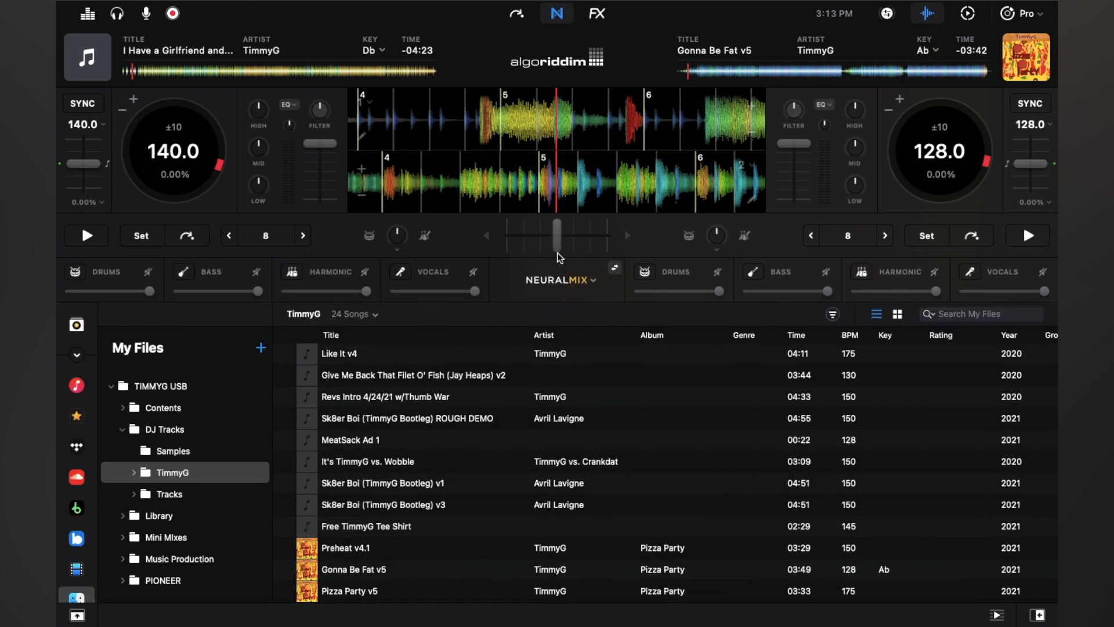
{"action": "mouse_move", "coordinate": [613, 230]}
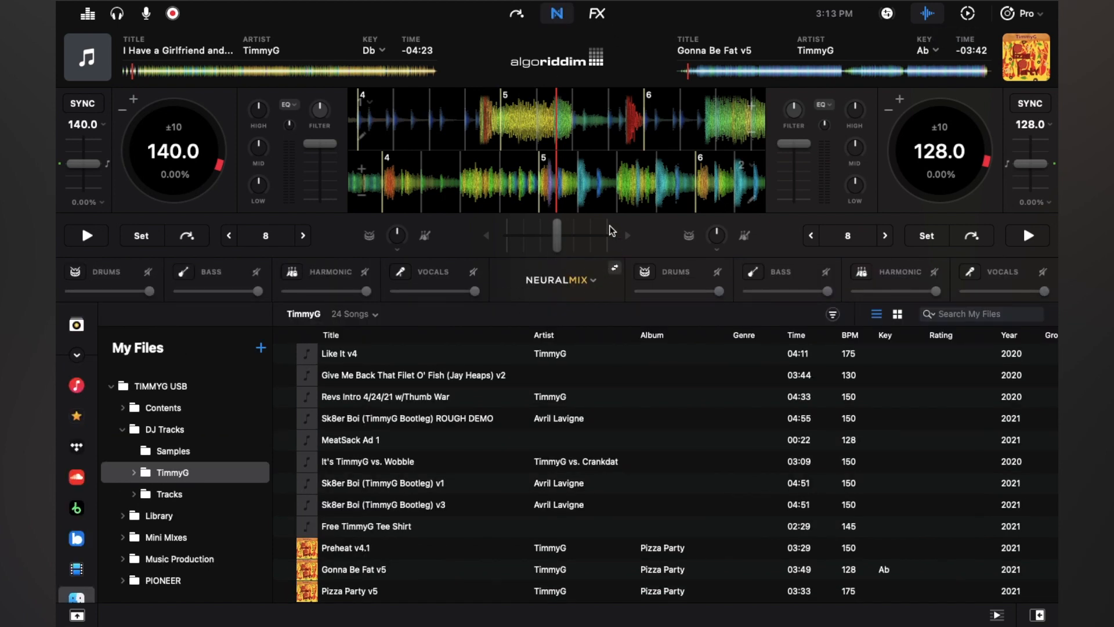
{"action": "mouse_move", "coordinate": [259, 283]}
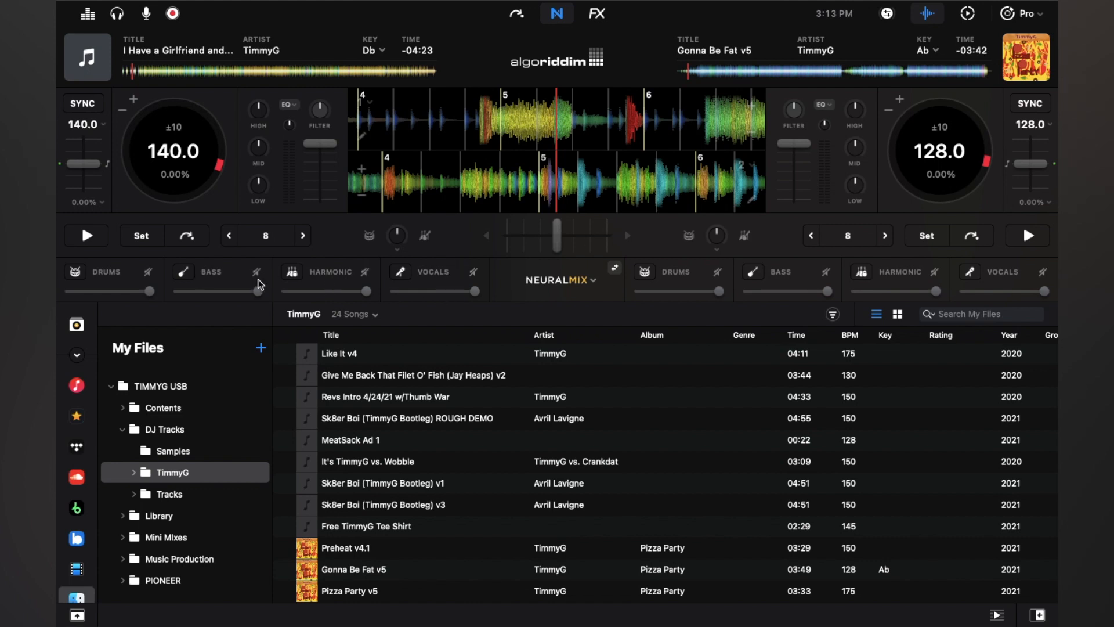
{"action": "left_click", "coordinate": [559, 279]}
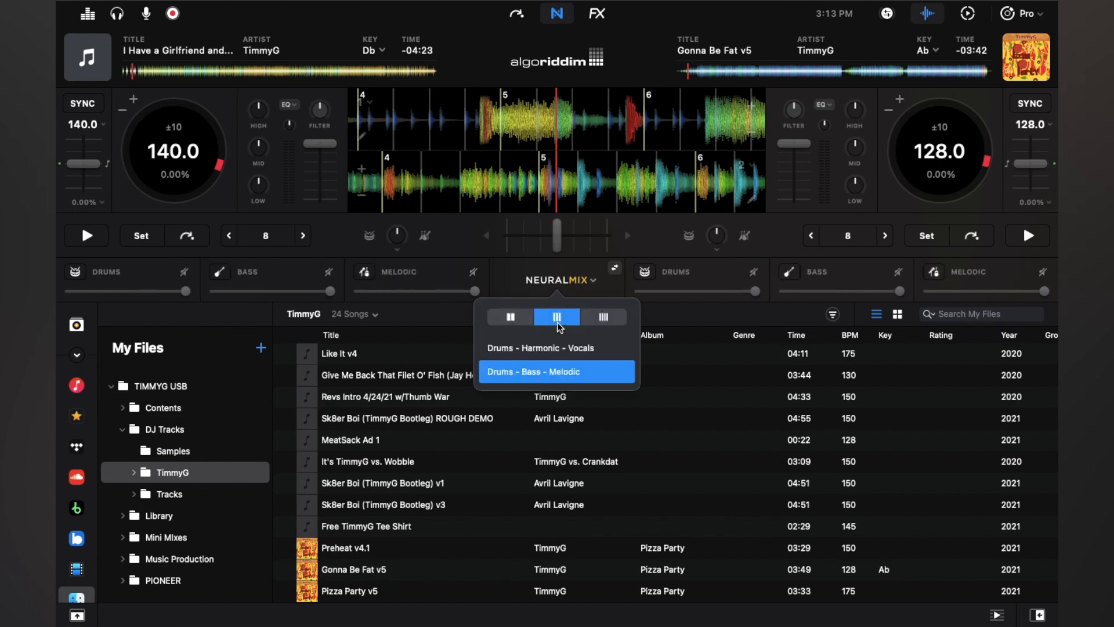
{"action": "mouse_move", "coordinate": [554, 360]}
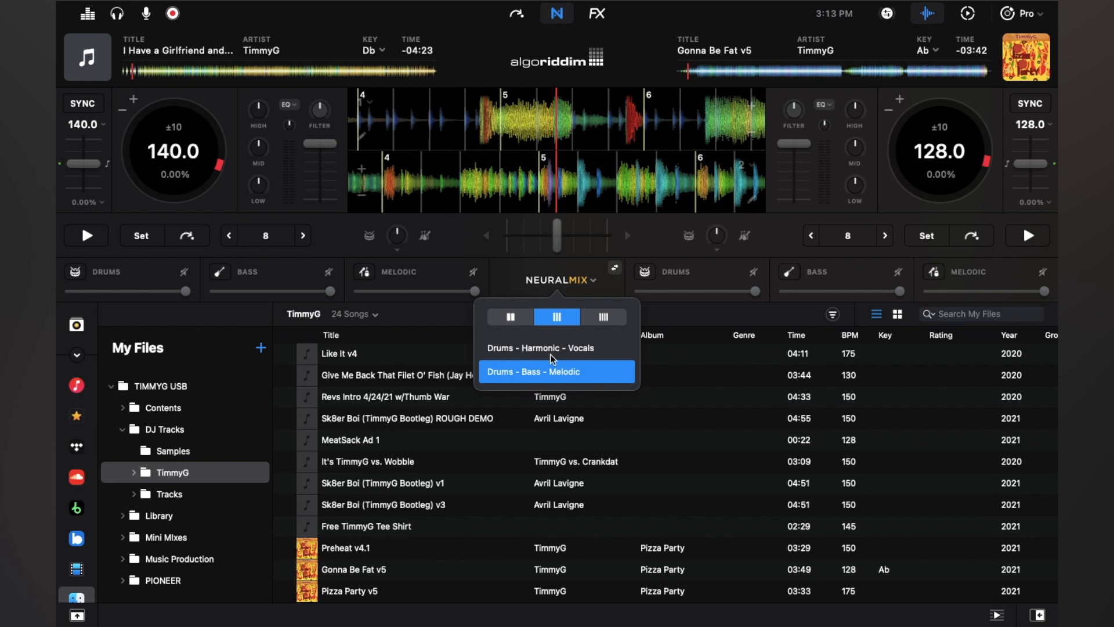
{"action": "mouse_move", "coordinate": [529, 311]}
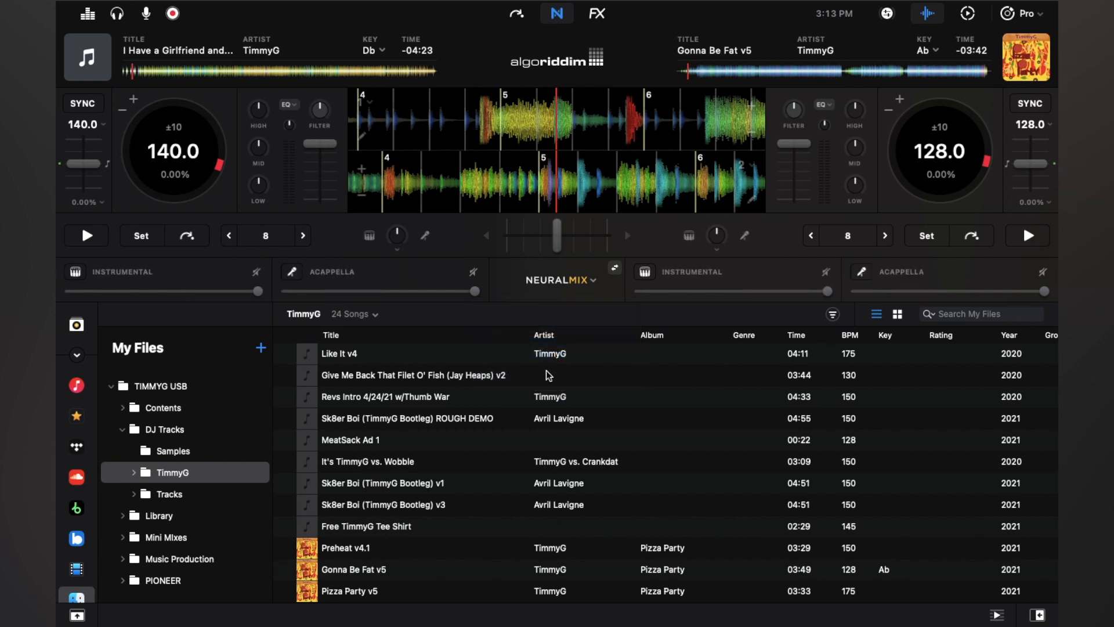
{"action": "left_click", "coordinate": [559, 280]}
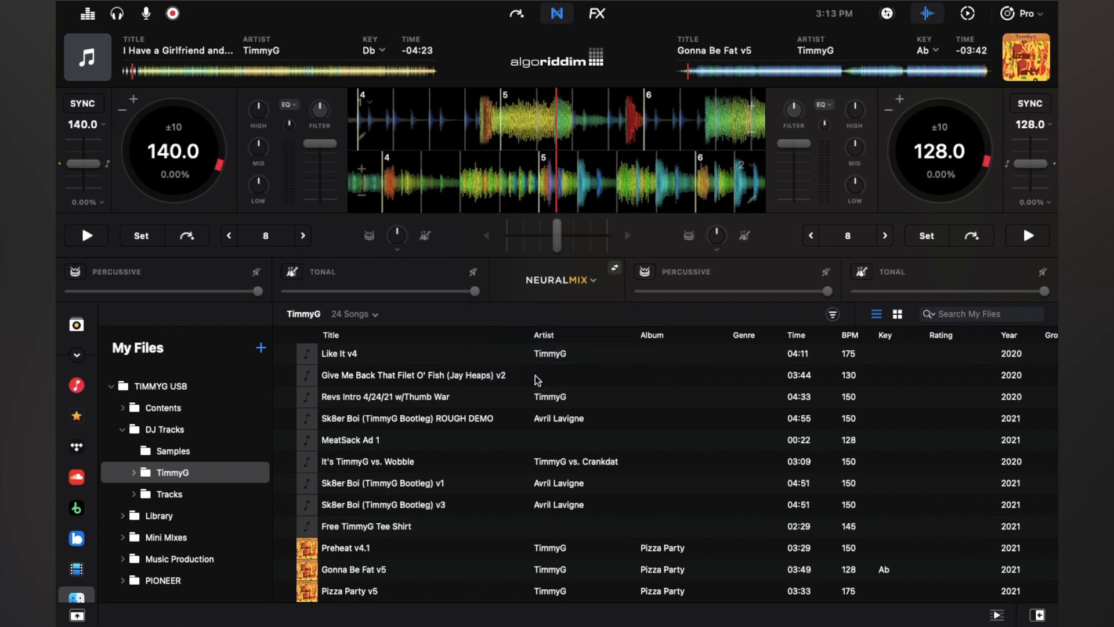
{"action": "mouse_move", "coordinate": [615, 280]}
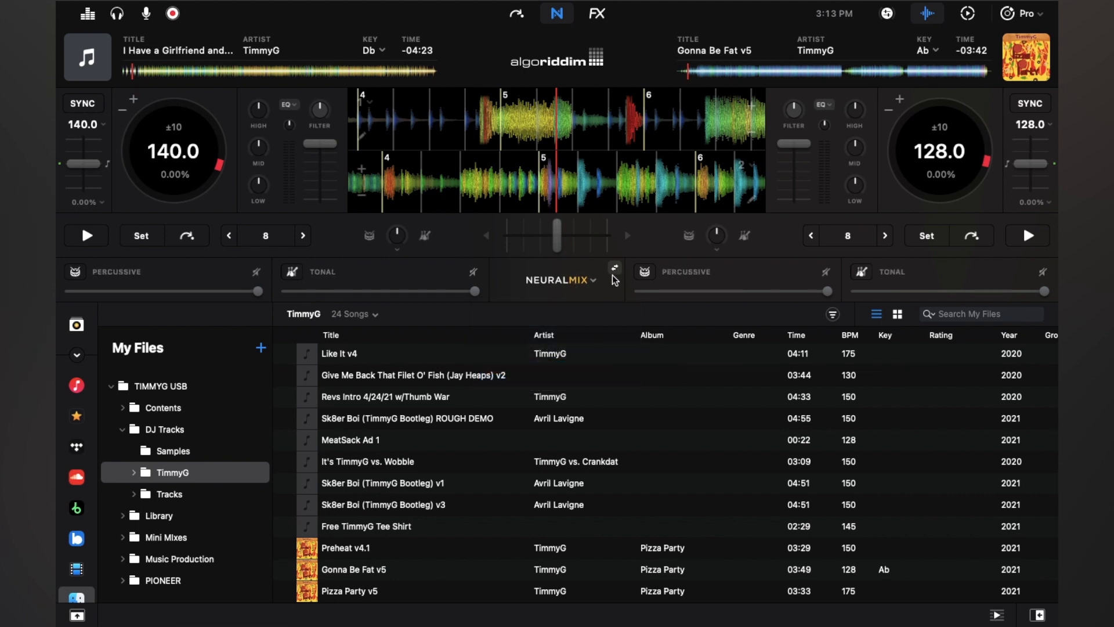
{"action": "left_click", "coordinate": [614, 268]}
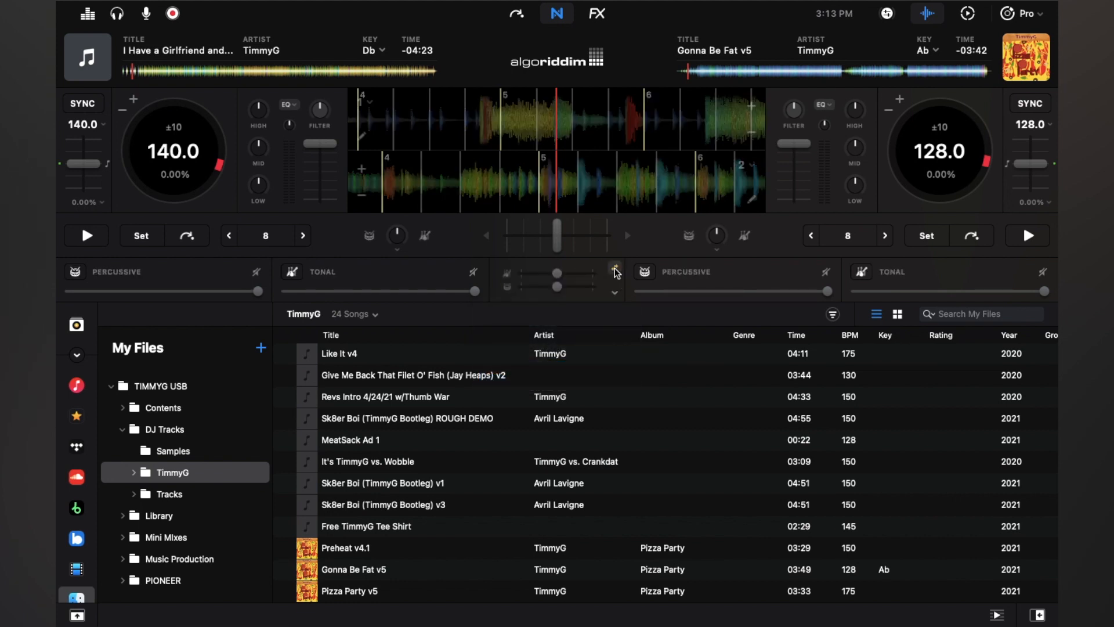
{"action": "mouse_move", "coordinate": [615, 293]}
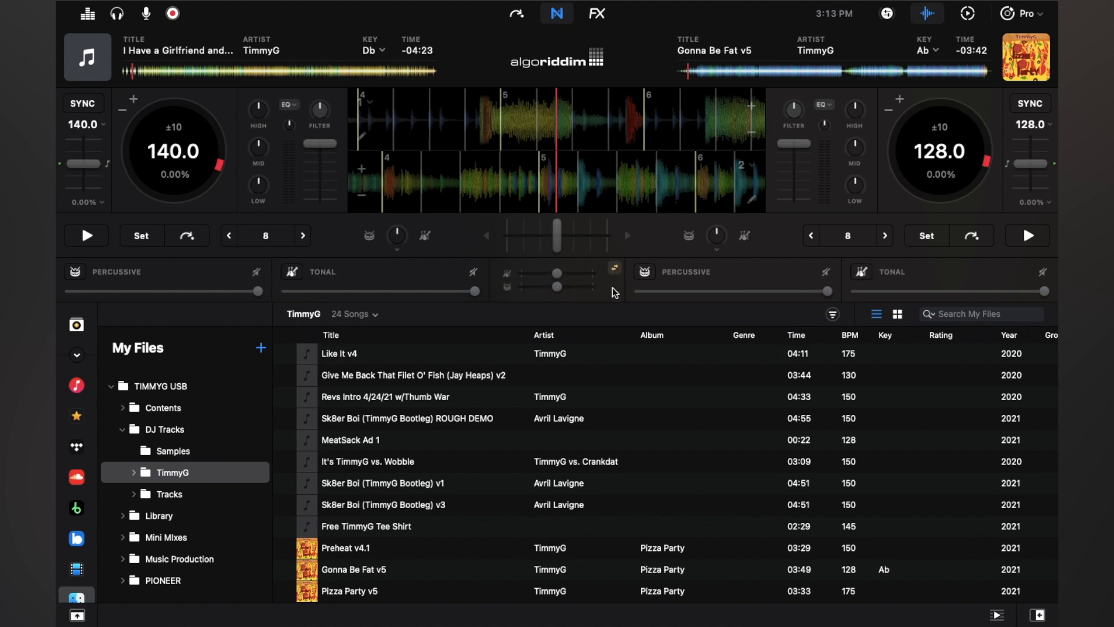
{"action": "left_click", "coordinate": [614, 271]}
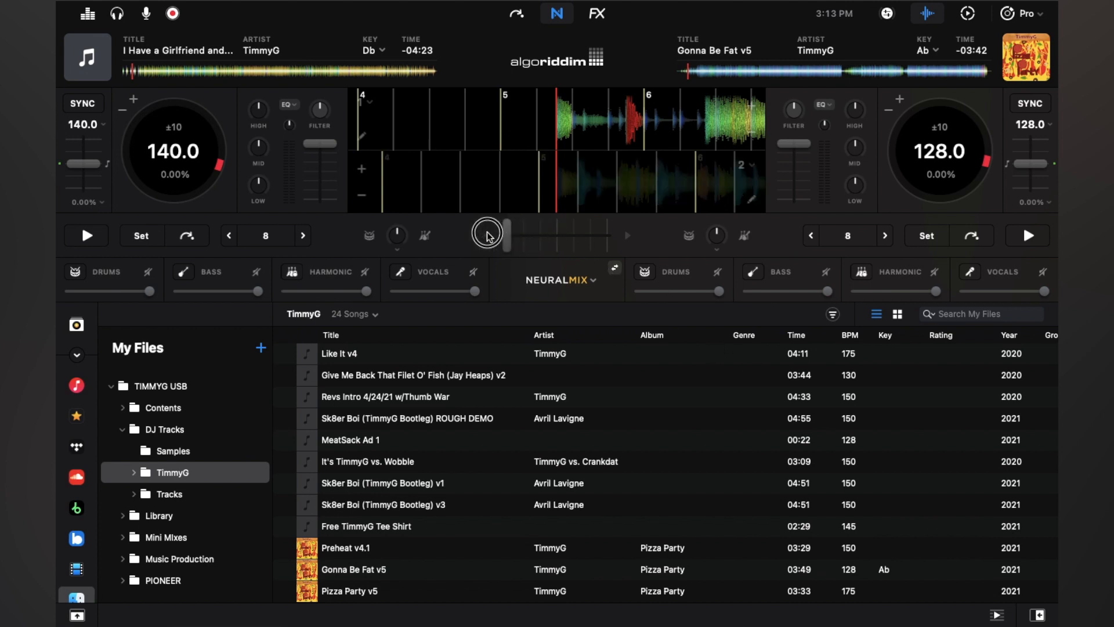
{"action": "mouse_move", "coordinate": [468, 234]}
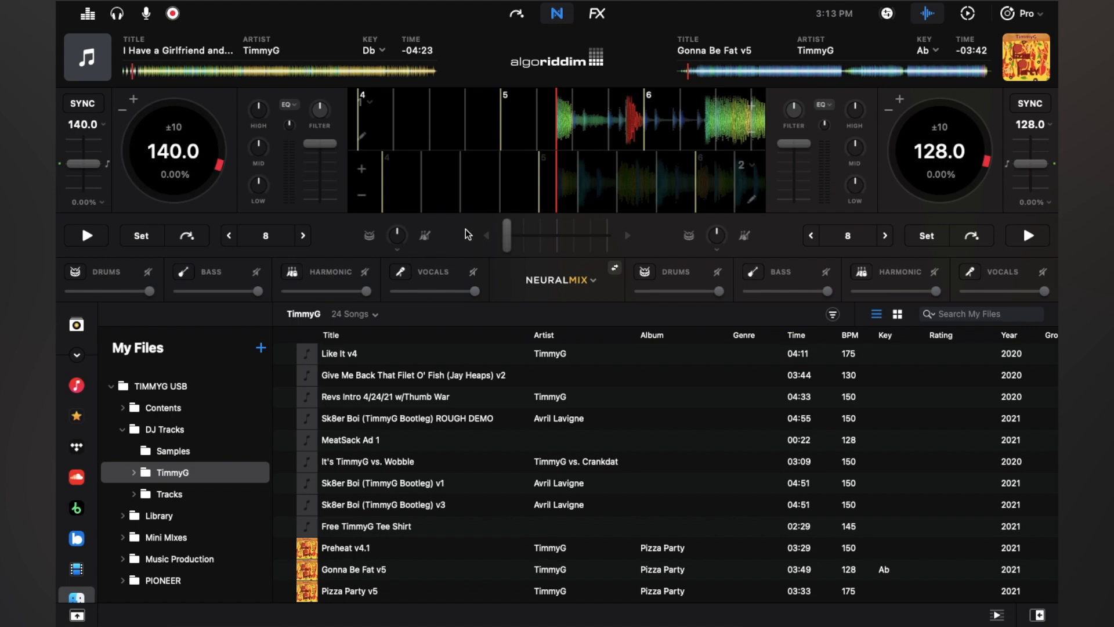
{"action": "mouse_move", "coordinate": [198, 132]}
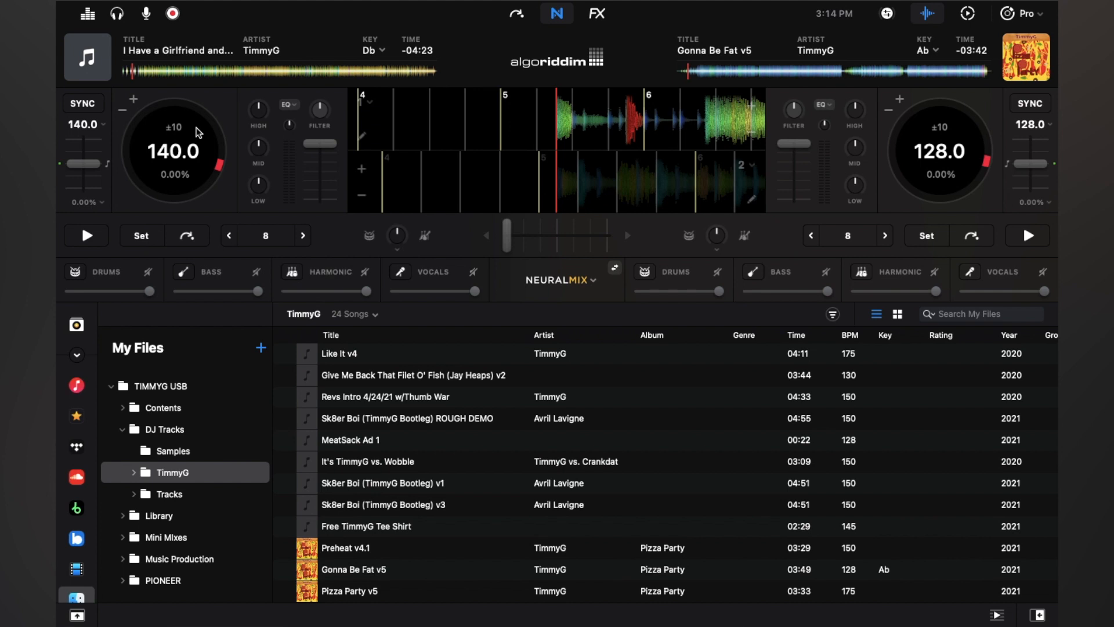
{"action": "mouse_move", "coordinate": [140, 77]}
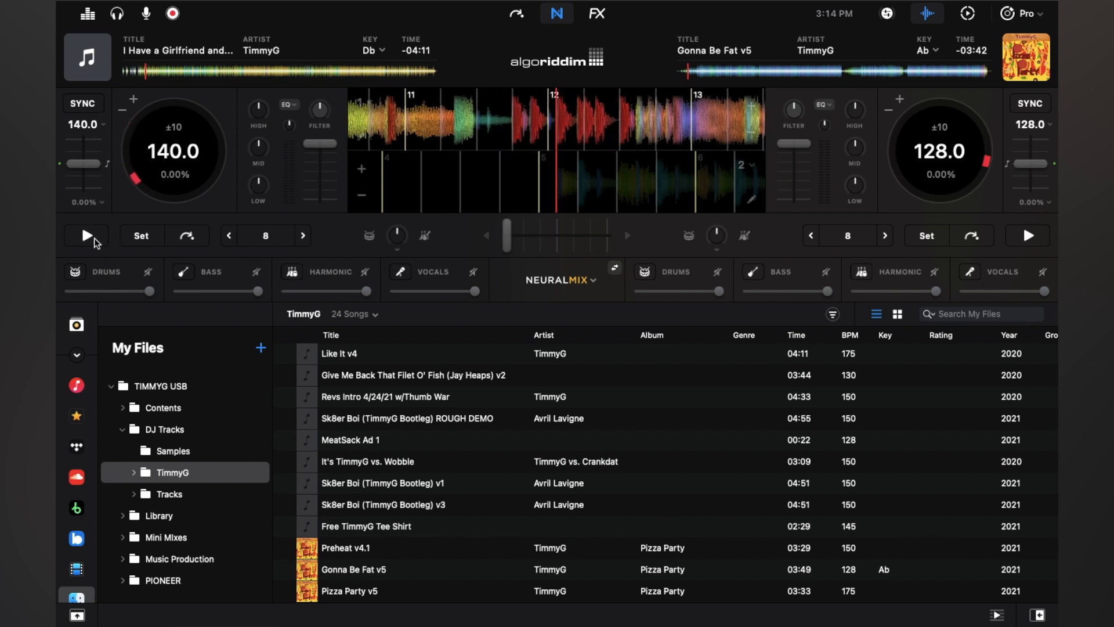
Step: Play the left deck, solo its Drums stem, then bring all four stems back
{"action": "left_click", "coordinate": [86, 236]}
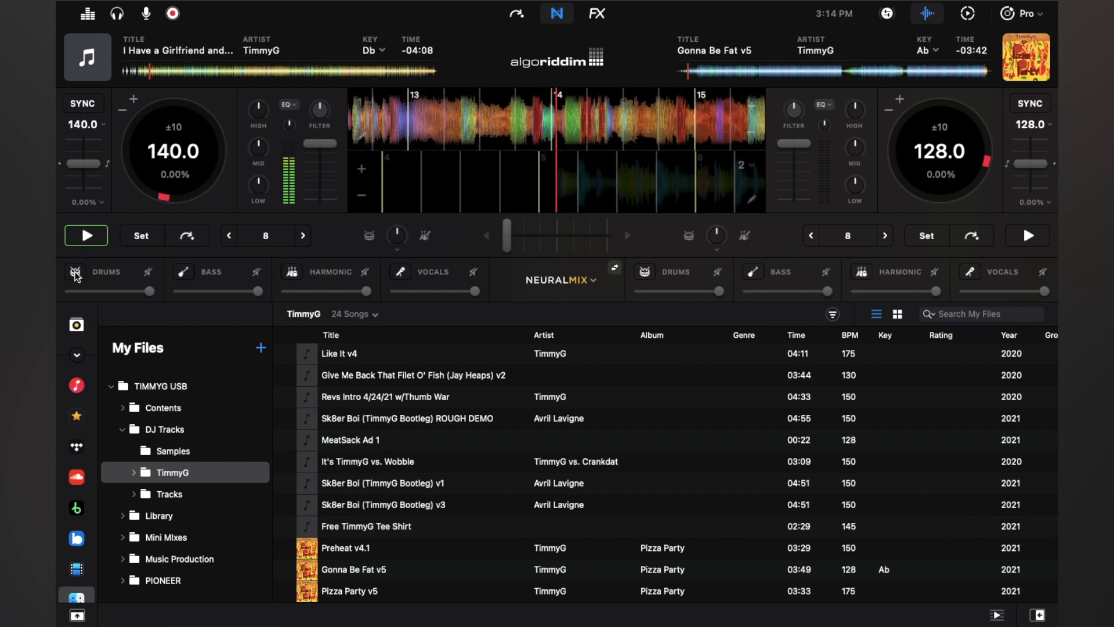
{"action": "left_click", "coordinate": [75, 271]}
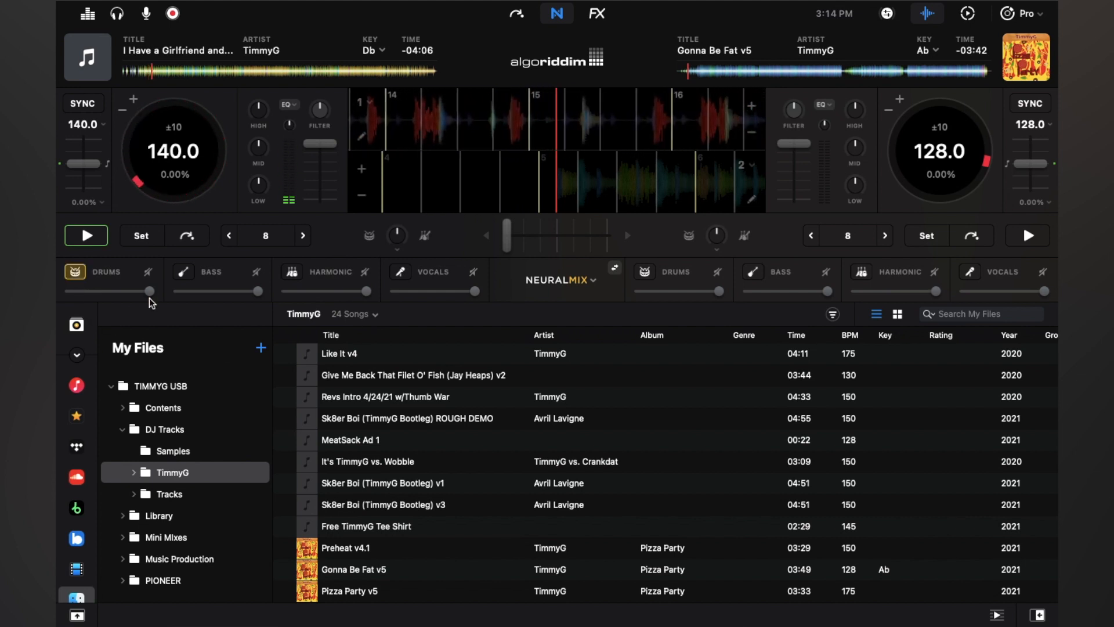
{"action": "left_click", "coordinate": [76, 271]}
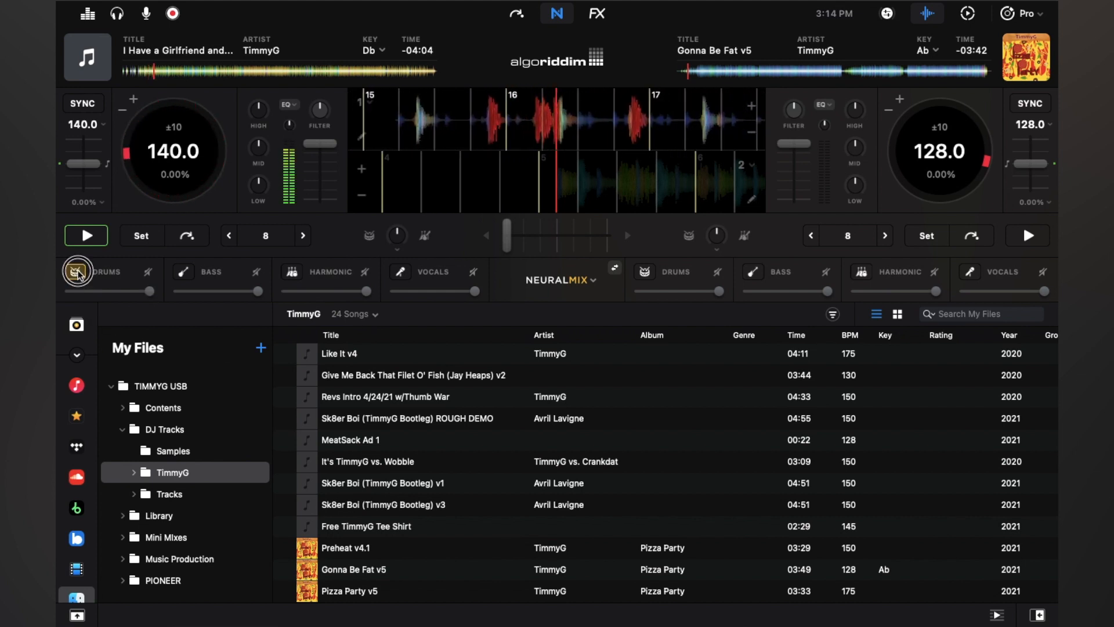
{"action": "left_click", "coordinate": [80, 272]}
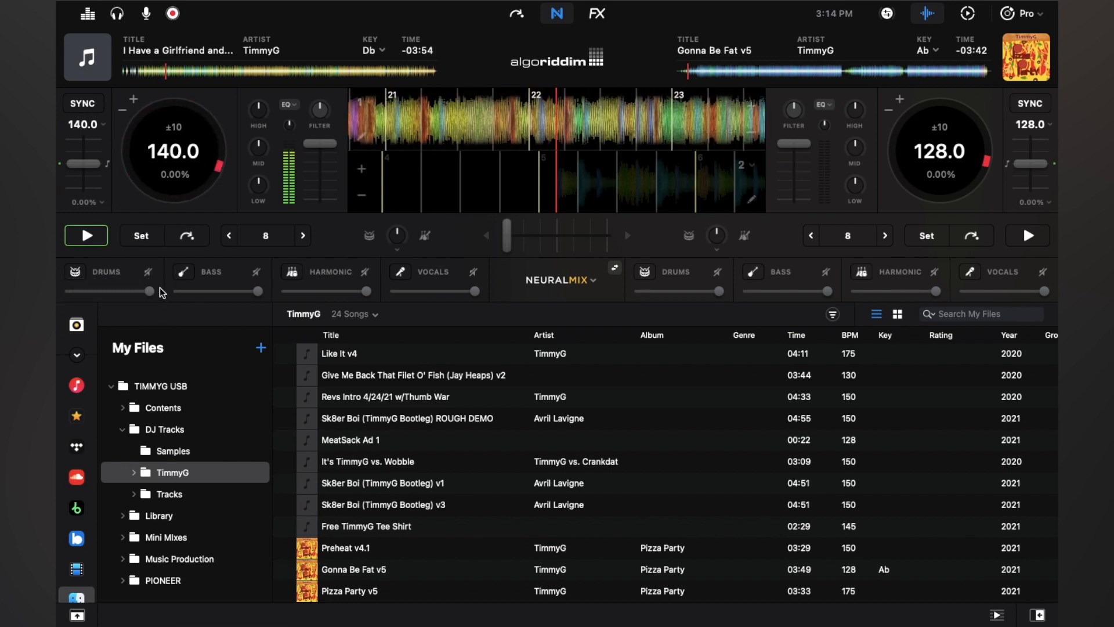
{"action": "left_click", "coordinate": [183, 271]}
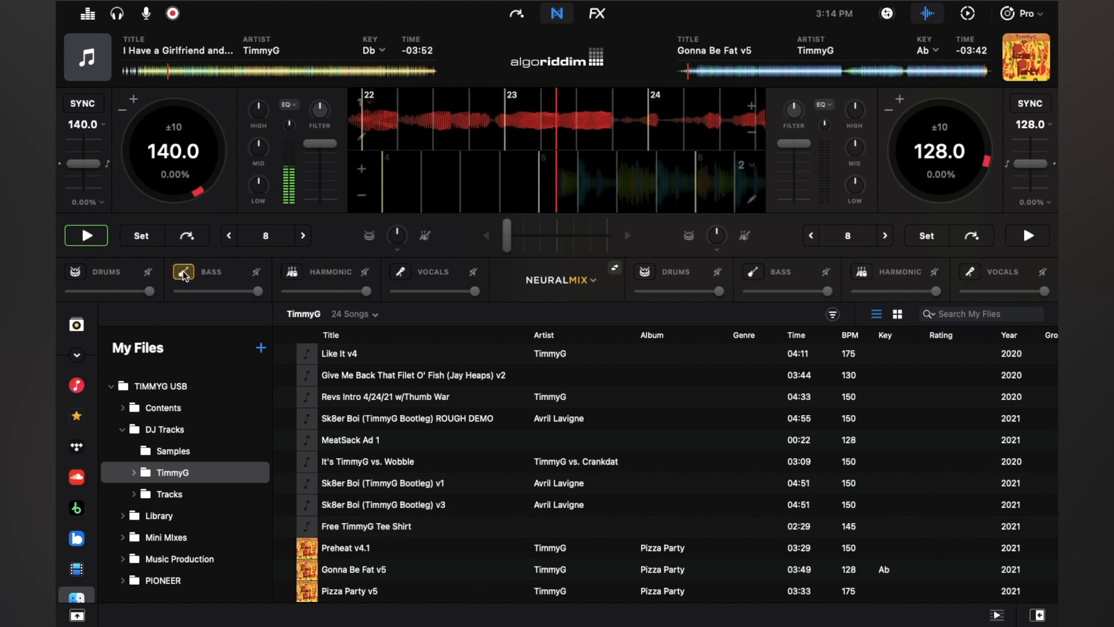
{"action": "left_click", "coordinate": [86, 236]}
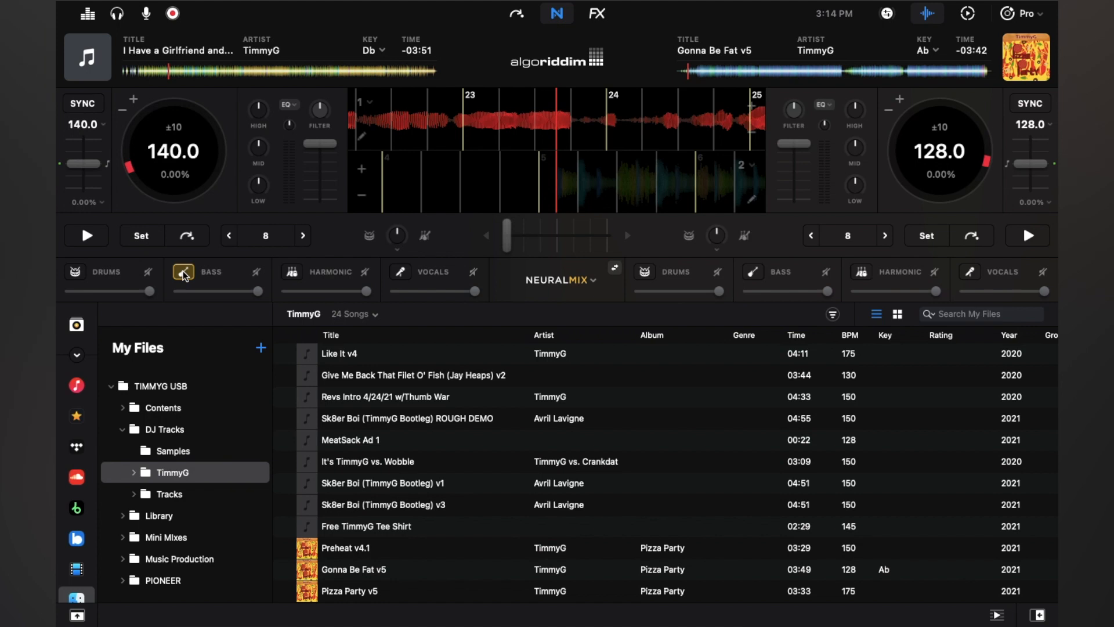
{"action": "left_click", "coordinate": [84, 235]}
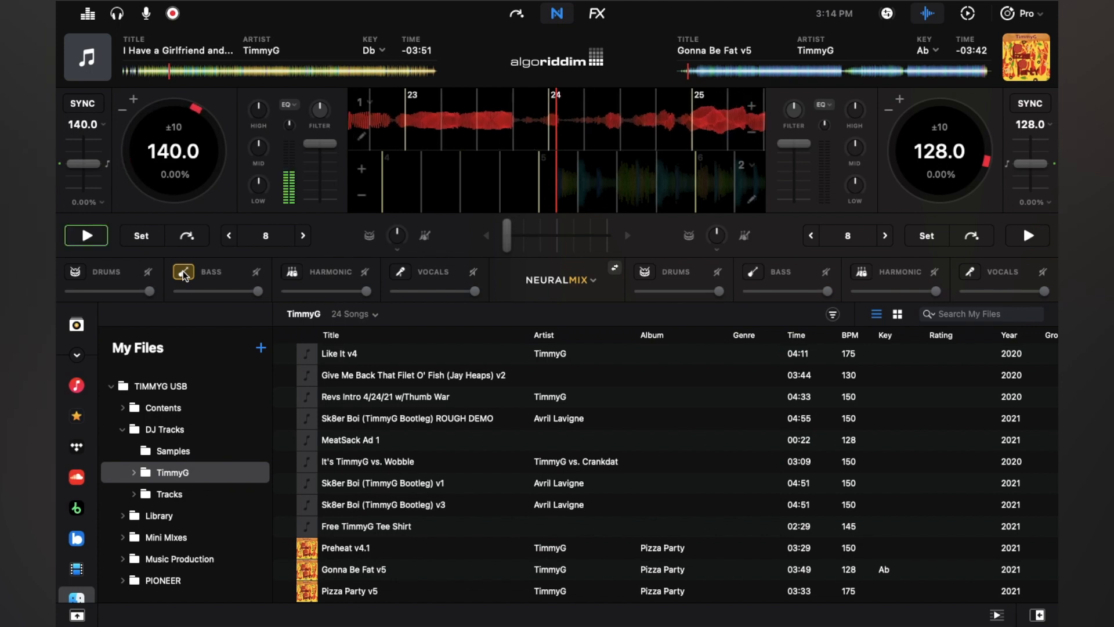
{"action": "left_click", "coordinate": [182, 271]}
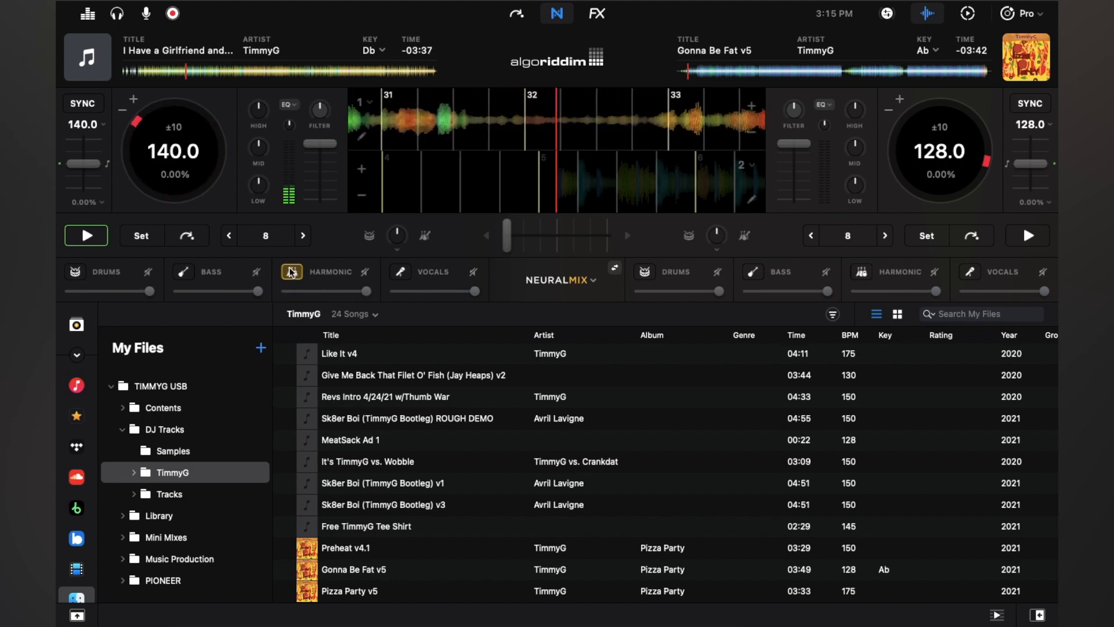
{"action": "left_click", "coordinate": [290, 271]}
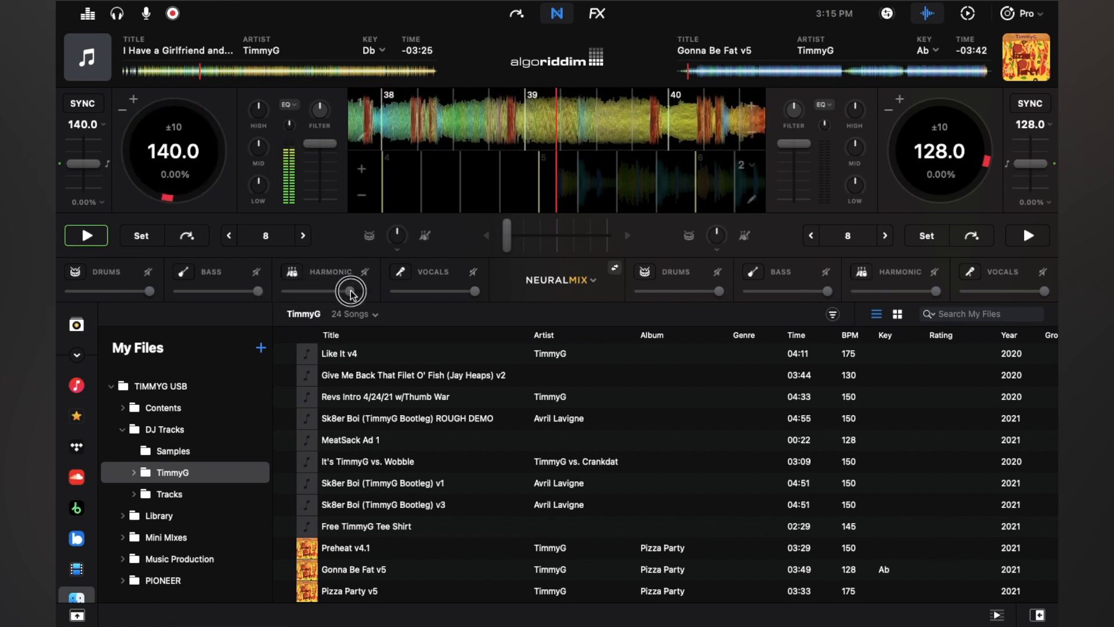
{"action": "left_click", "coordinate": [85, 236]}
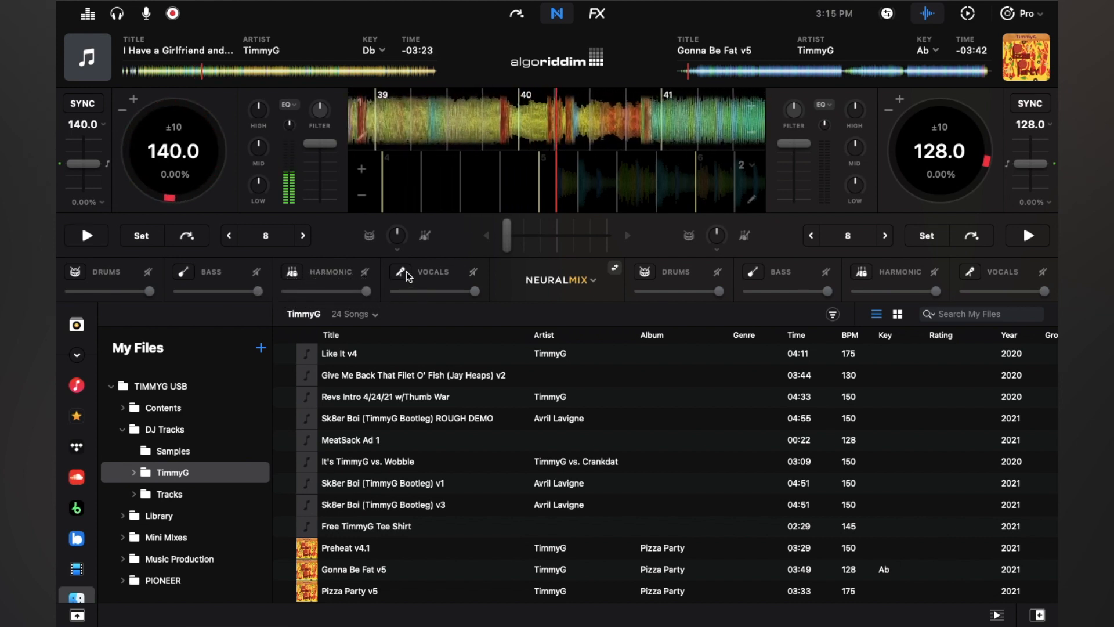
{"action": "mouse_move", "coordinate": [439, 257]}
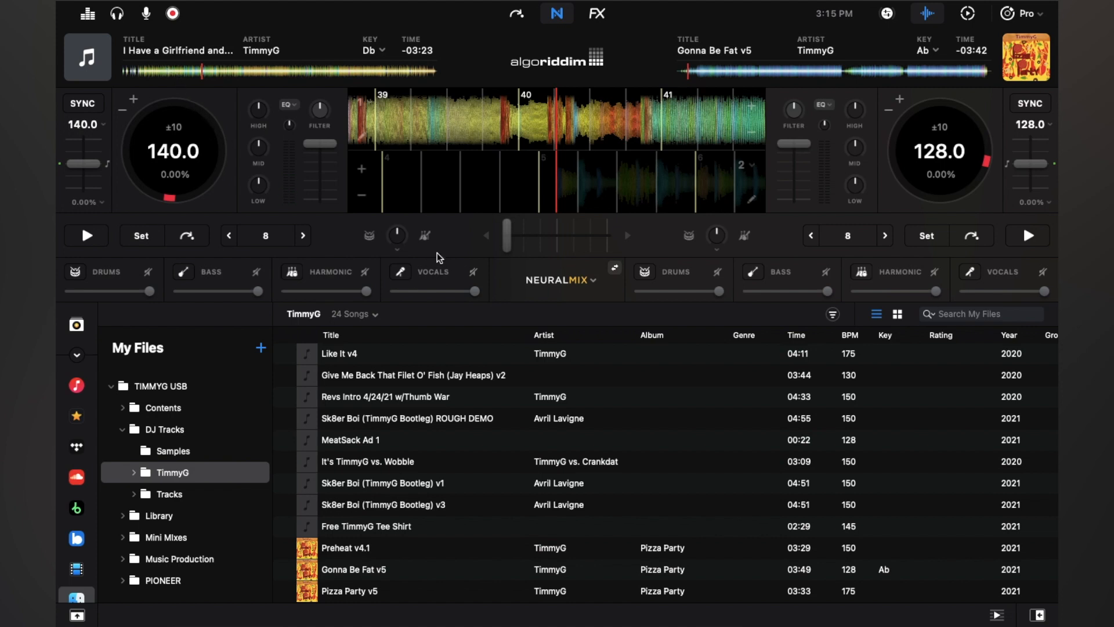
{"action": "mouse_move", "coordinate": [147, 71]}
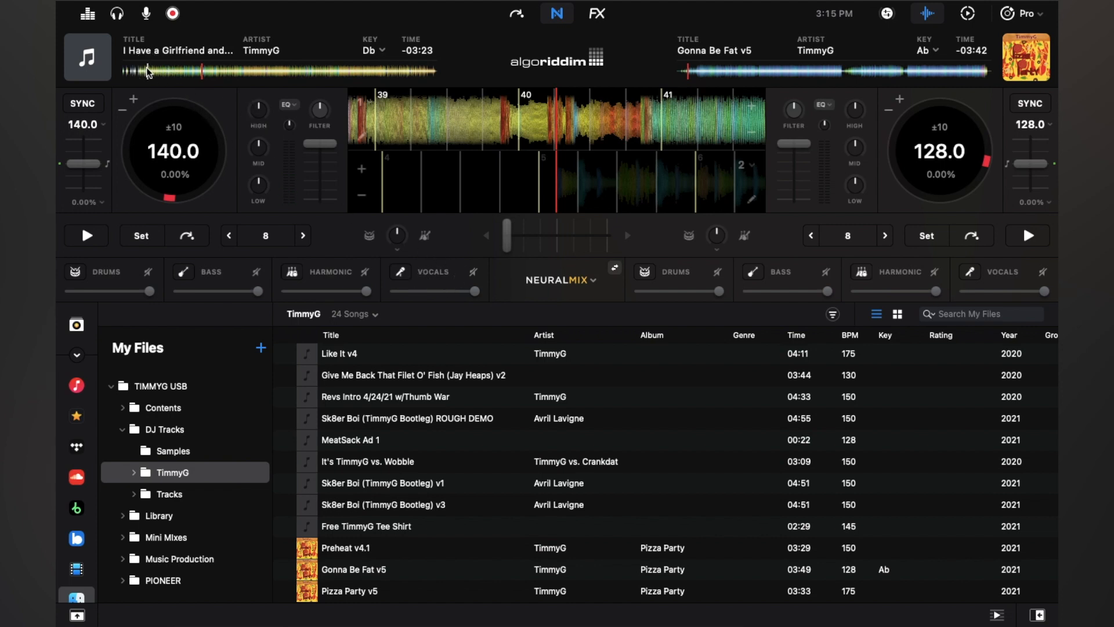
{"action": "left_click", "coordinate": [160, 70]}
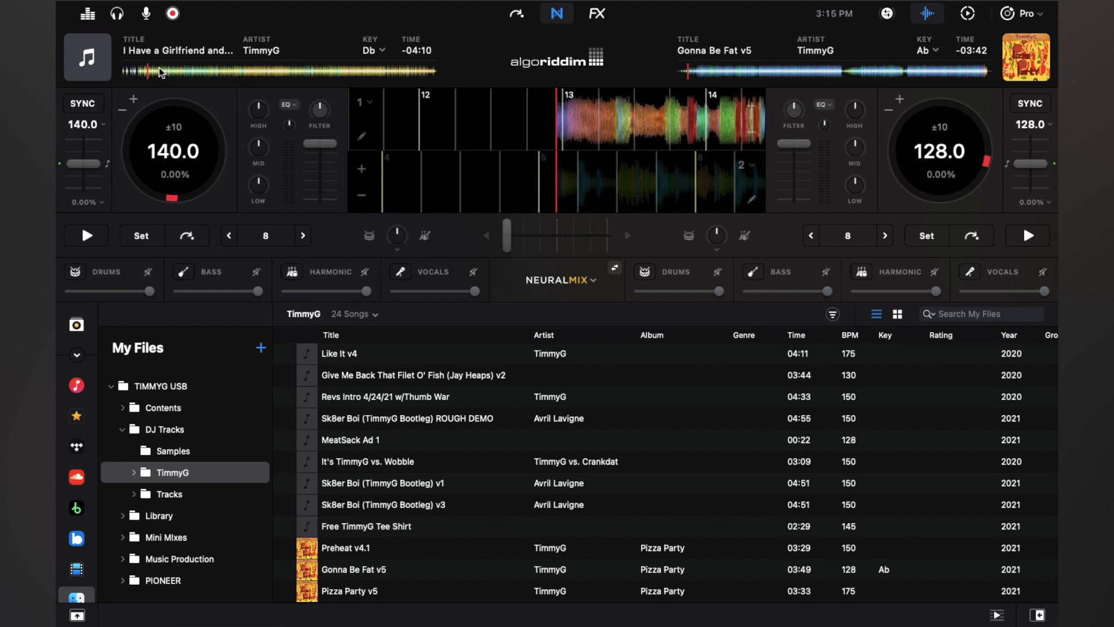
{"action": "left_click", "coordinate": [85, 236]}
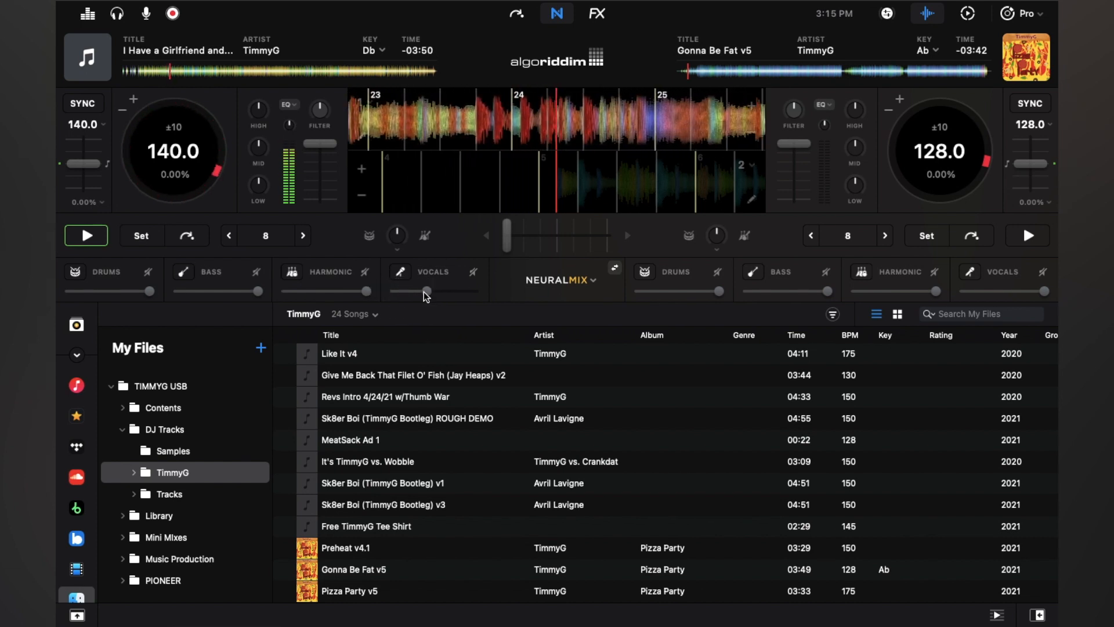
{"action": "left_click", "coordinate": [84, 235]}
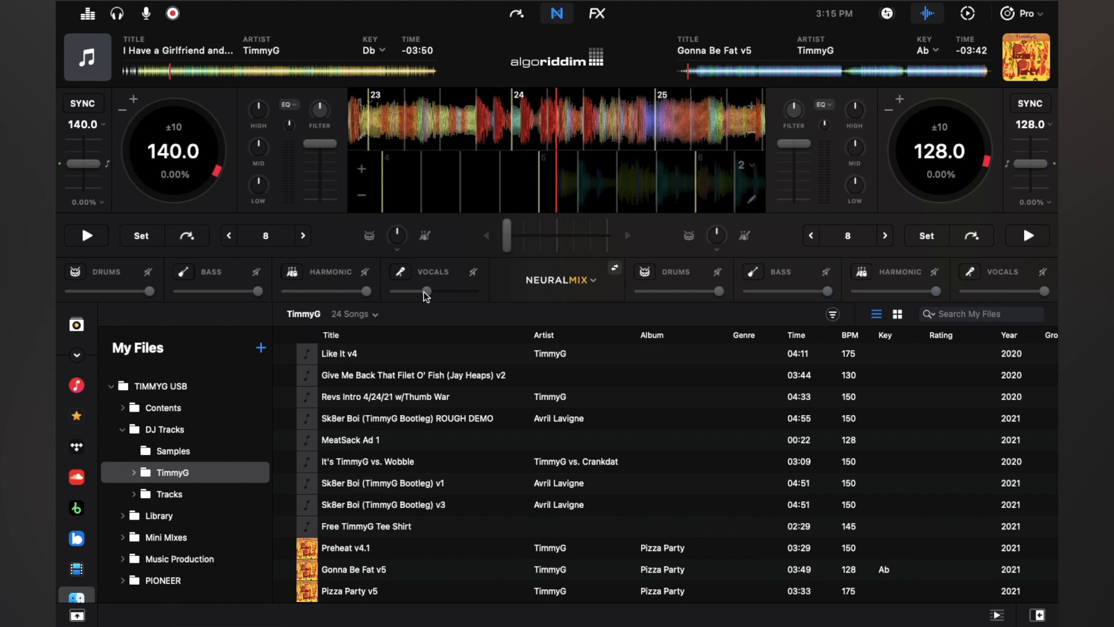
{"action": "mouse_move", "coordinate": [426, 302]}
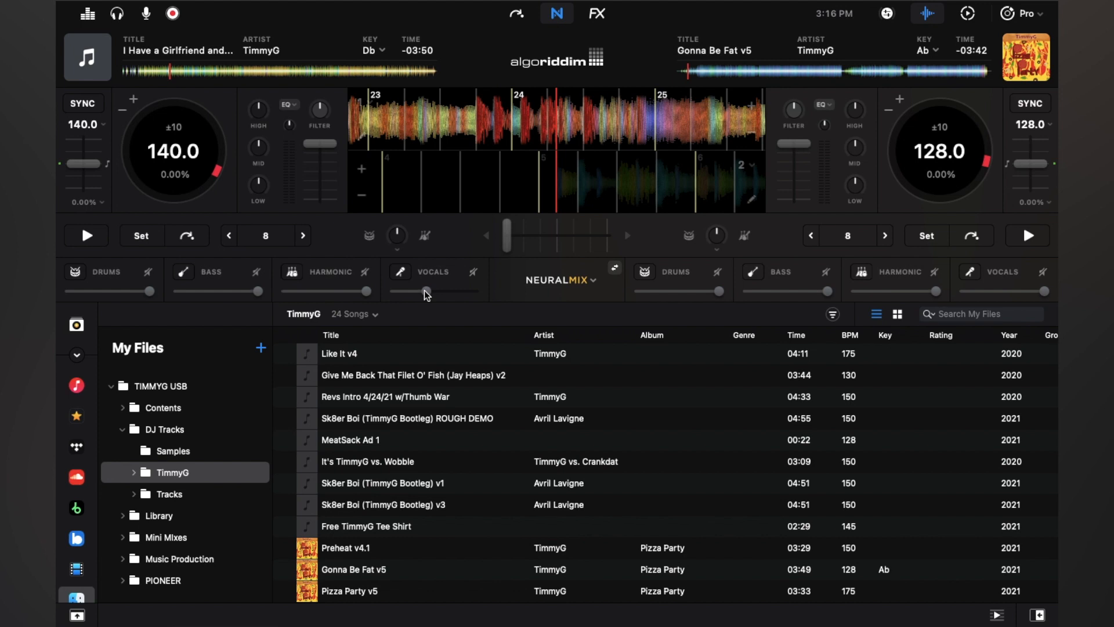
{"action": "left_click", "coordinate": [84, 236]}
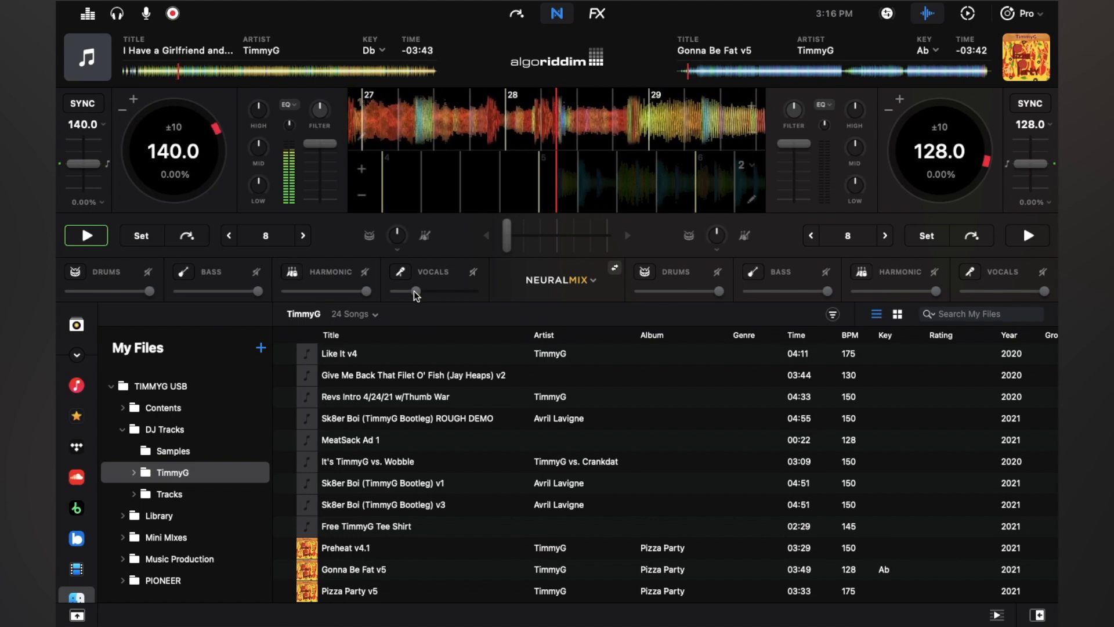
{"action": "left_click", "coordinate": [85, 236]}
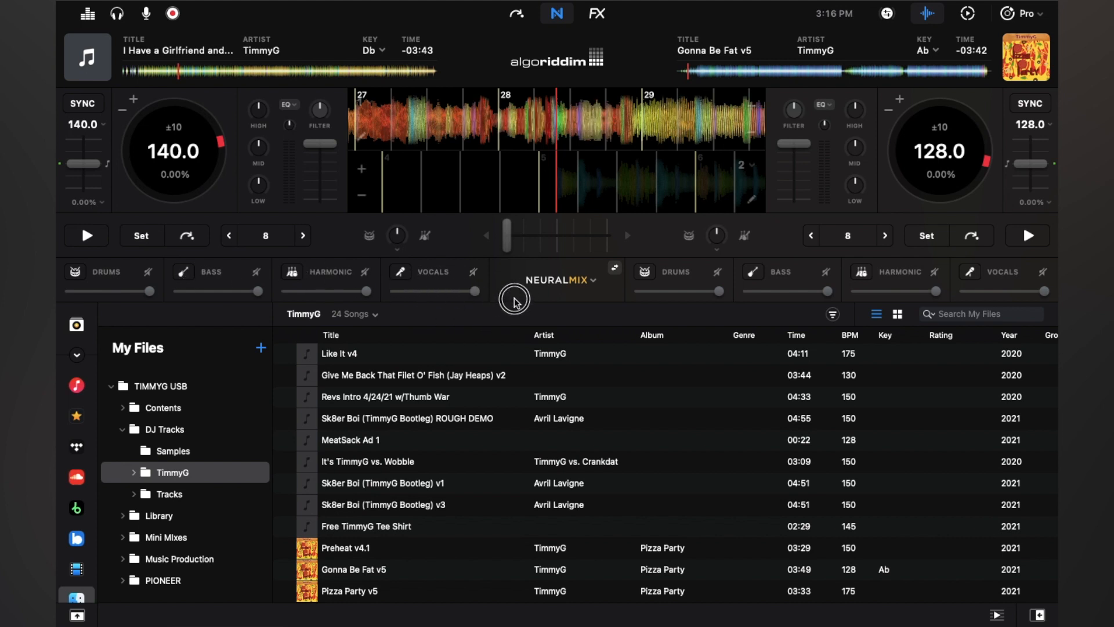
Step: Switch both decks to the Drums – Bass – Melodic split and start the left track
{"action": "left_click", "coordinate": [559, 280]}
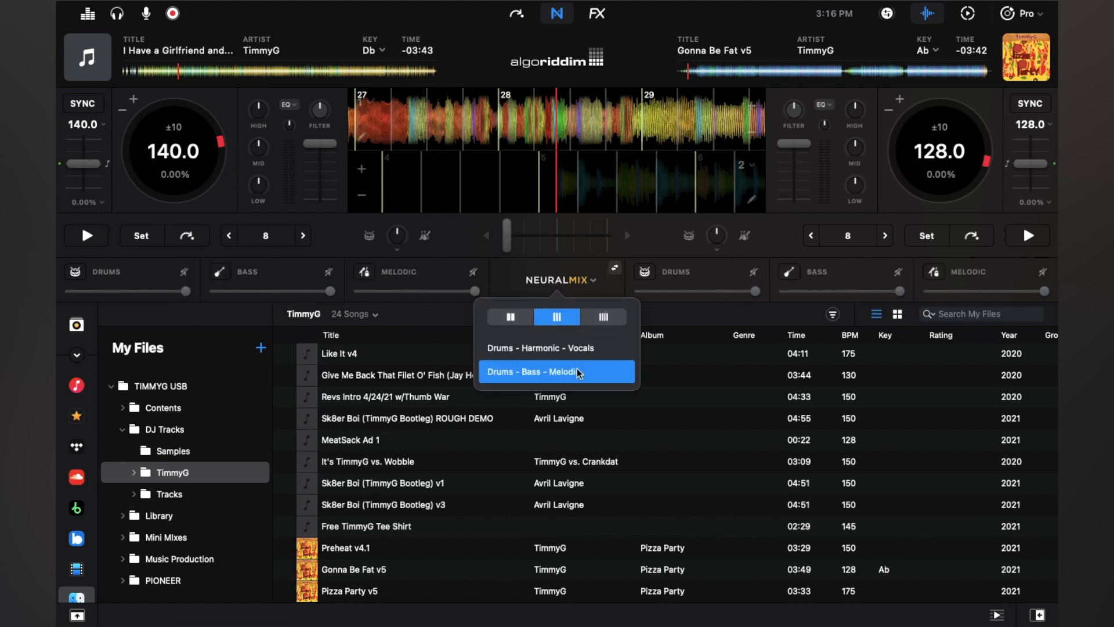
{"action": "left_click", "coordinate": [556, 371]}
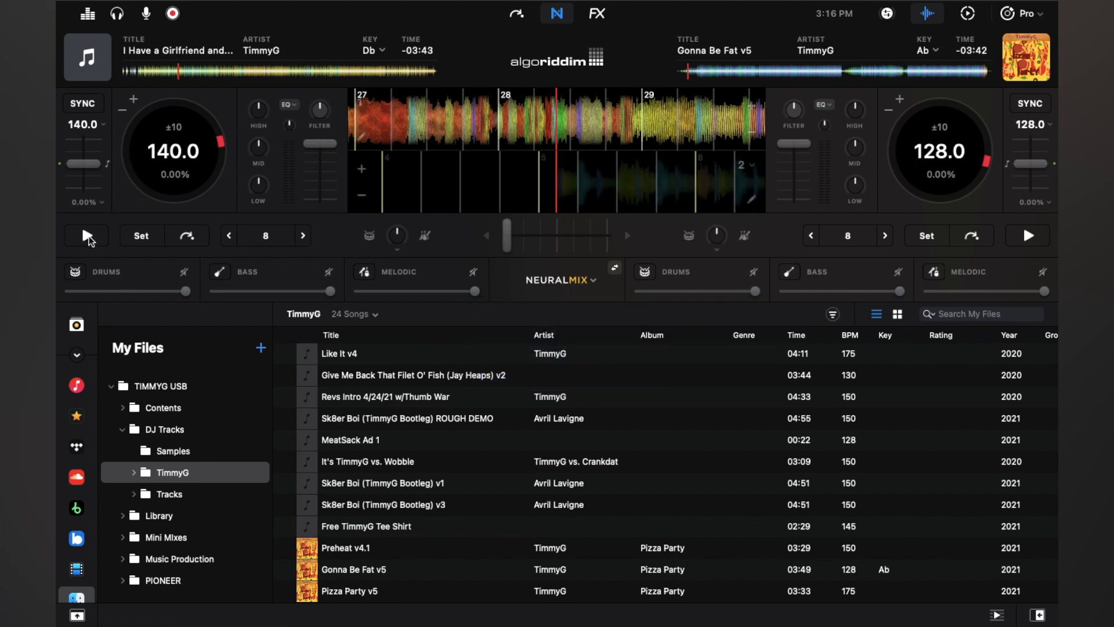
{"action": "left_click", "coordinate": [85, 236]}
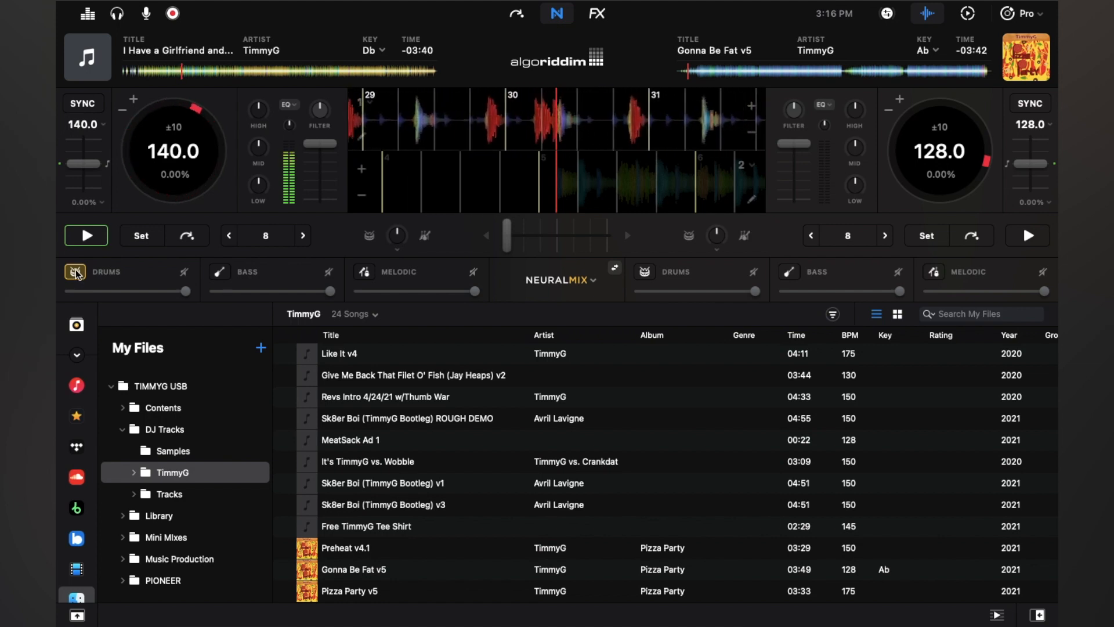
Step: Solo the left track's drums, bass and melodic stems in turn, restoring the full mix each time
{"action": "left_click", "coordinate": [84, 235]}
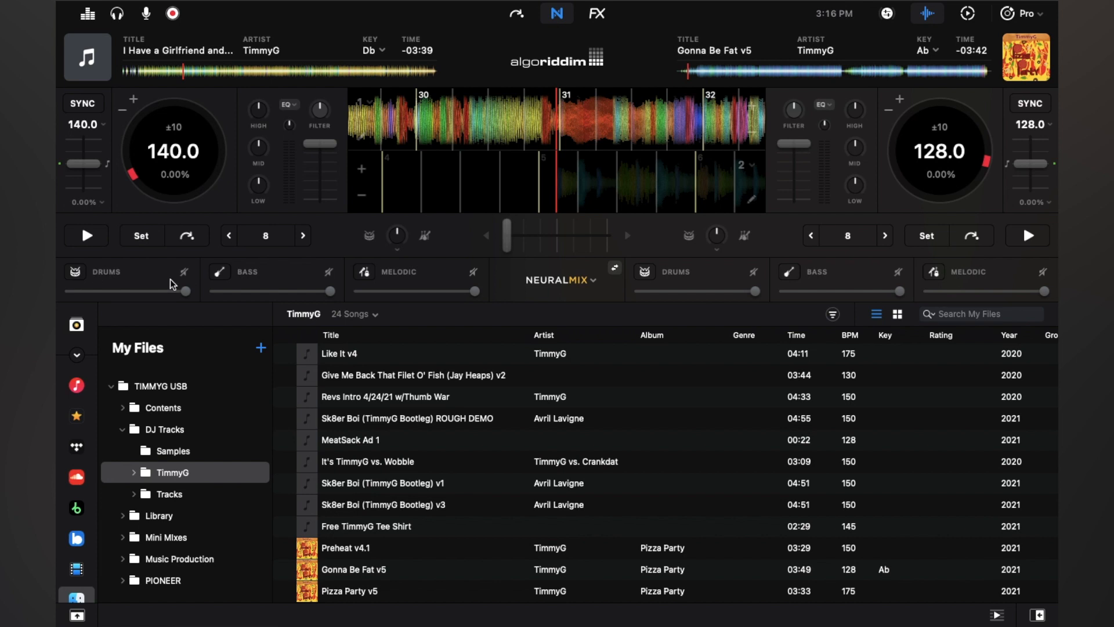
{"action": "left_click", "coordinate": [85, 236]}
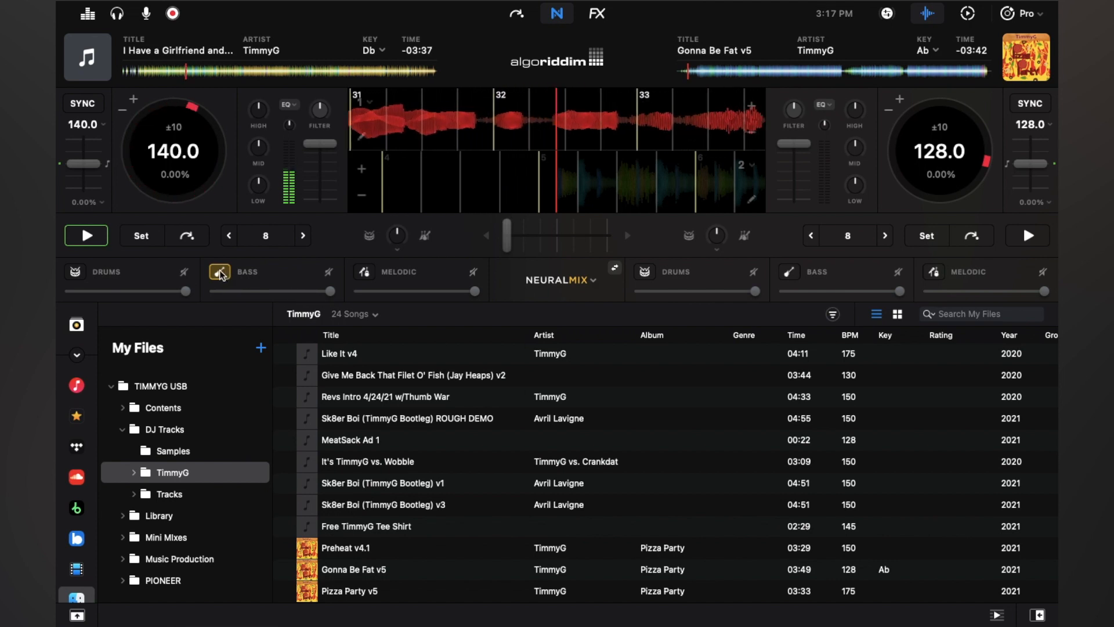
{"action": "left_click", "coordinate": [218, 272]}
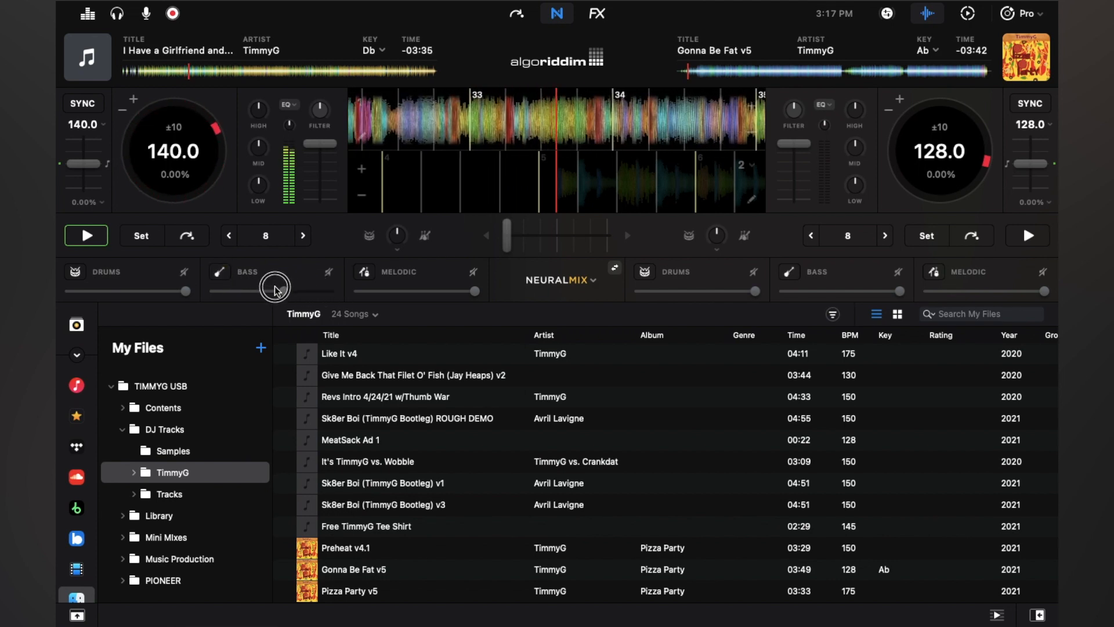
{"action": "left_click", "coordinate": [84, 236]}
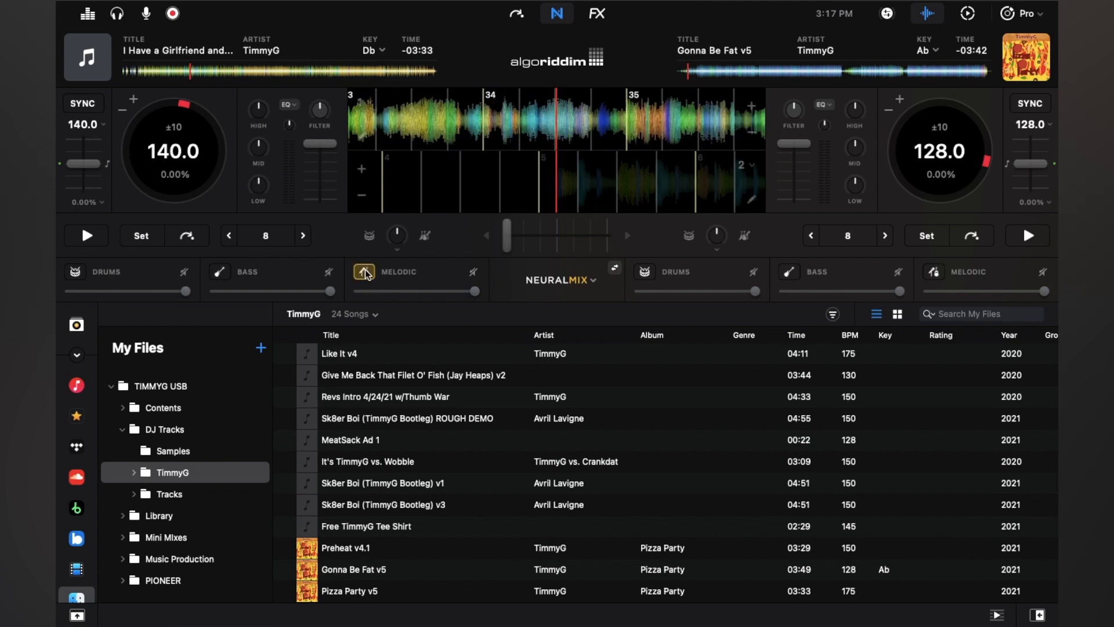
{"action": "left_click", "coordinate": [85, 235]}
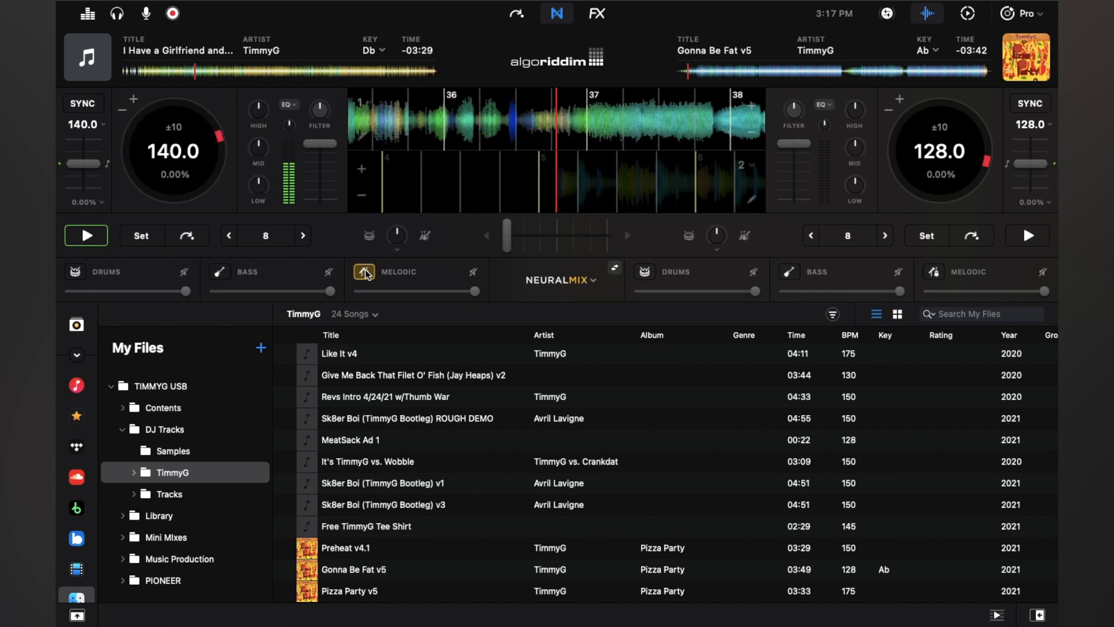
{"action": "left_click", "coordinate": [475, 272]}
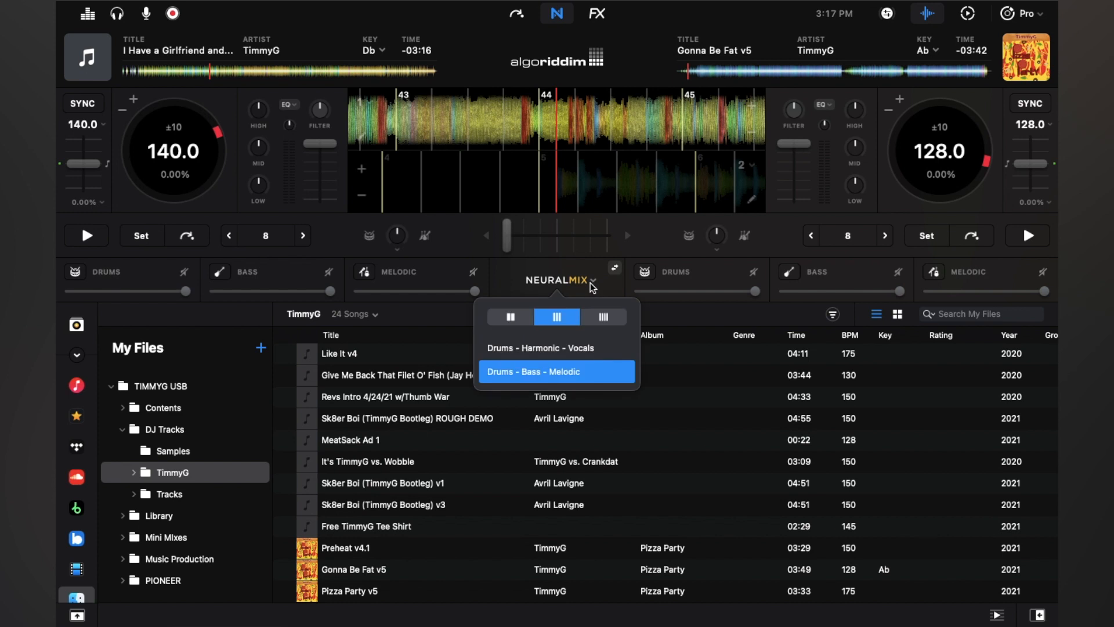
{"action": "mouse_move", "coordinate": [592, 343]}
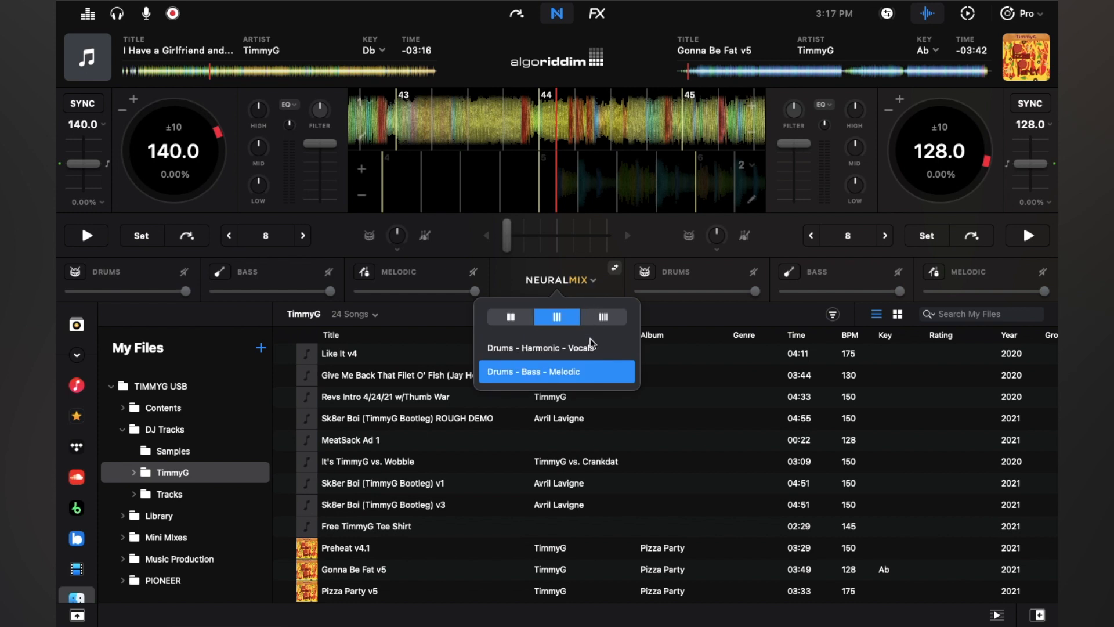
Step: Switch to Drums – Harmonic – Vocals, solo the drums briefly, then restore the vocals to full level
{"action": "left_click", "coordinate": [539, 347]}
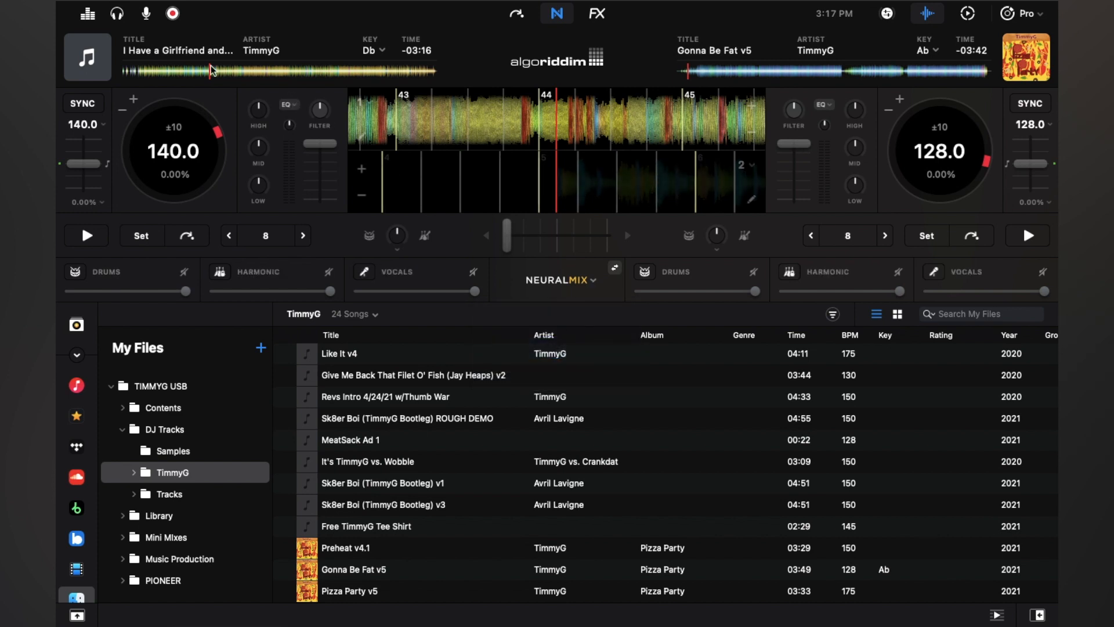
{"action": "left_click", "coordinate": [86, 236]}
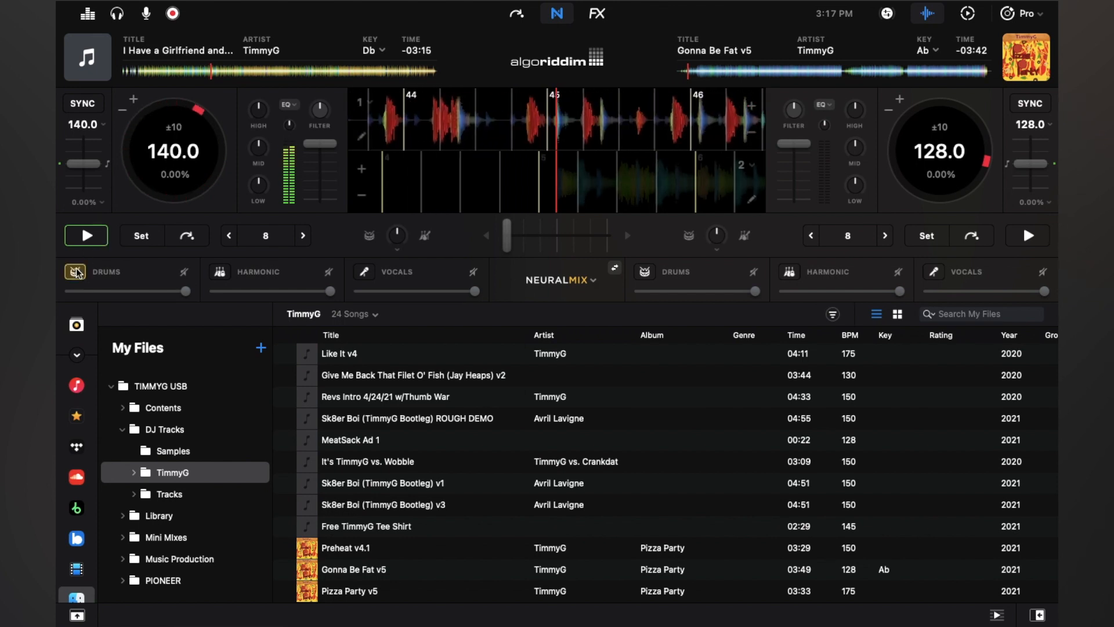
{"action": "left_click", "coordinate": [85, 236]}
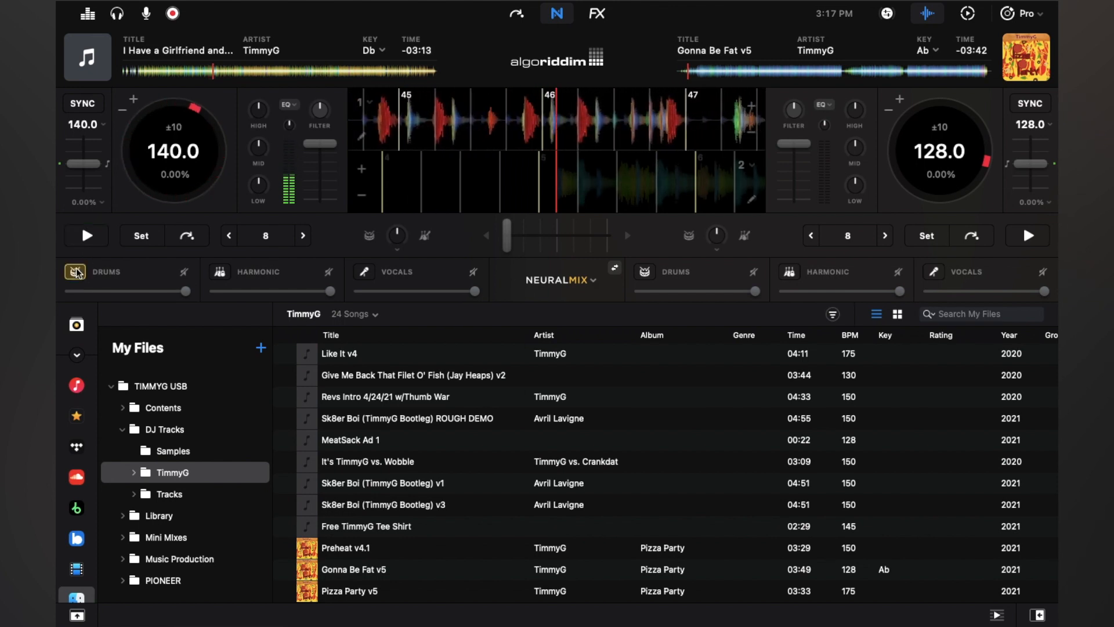
{"action": "left_click", "coordinate": [86, 236]}
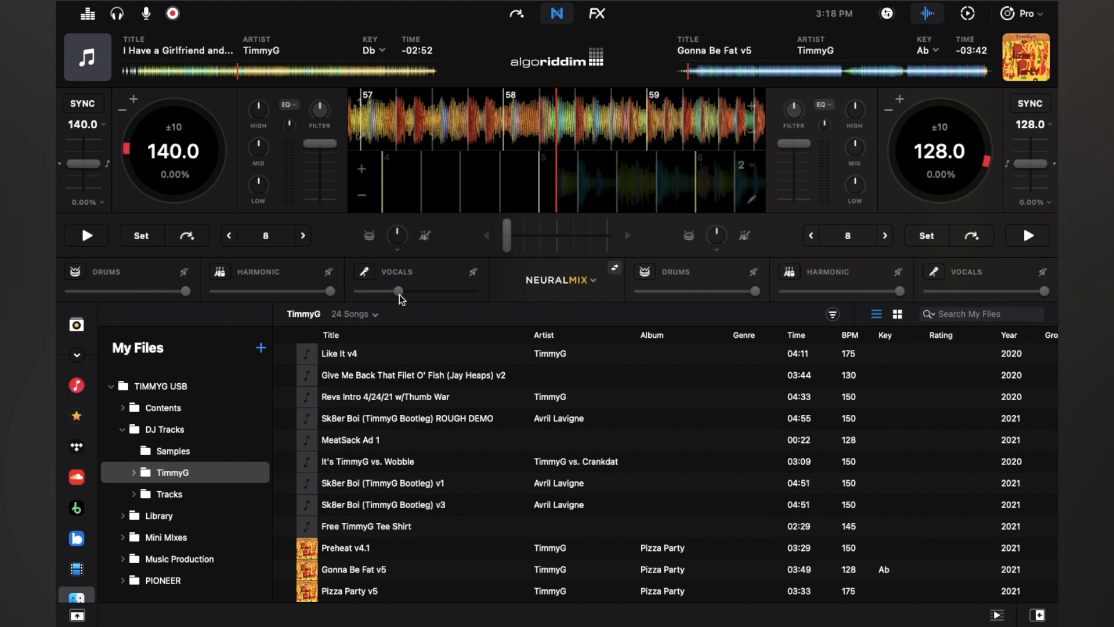
{"action": "left_click", "coordinate": [84, 236]}
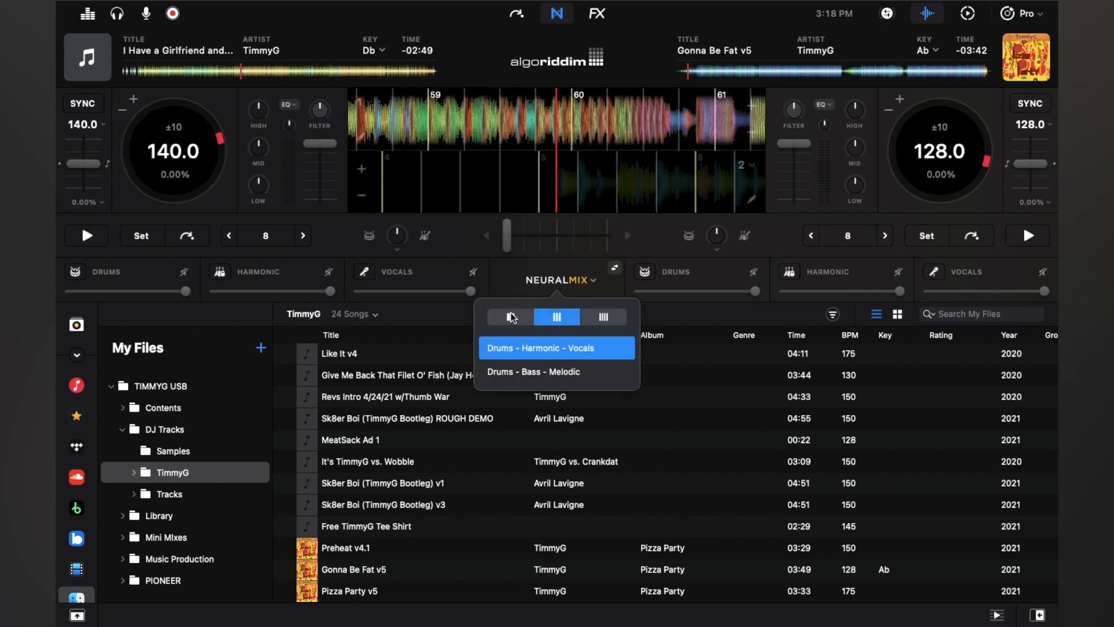
Step: Switch to a two-stem split, choose Instrumental – Acappella, and return Instrumental to full level
{"action": "left_click", "coordinate": [510, 317]}
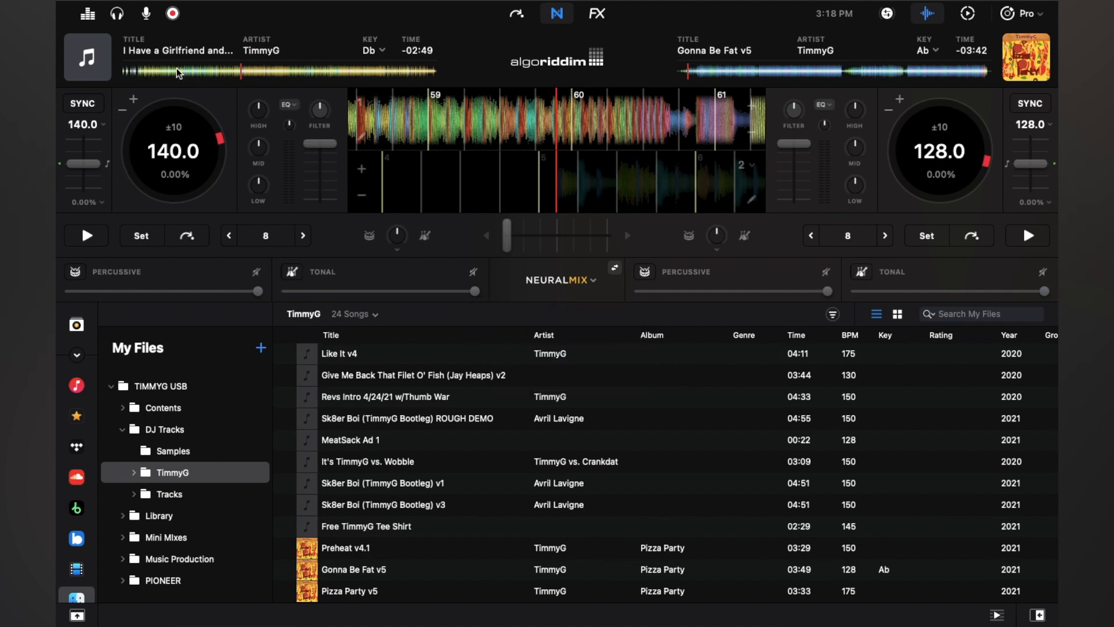
{"action": "mouse_move", "coordinate": [256, 125]}
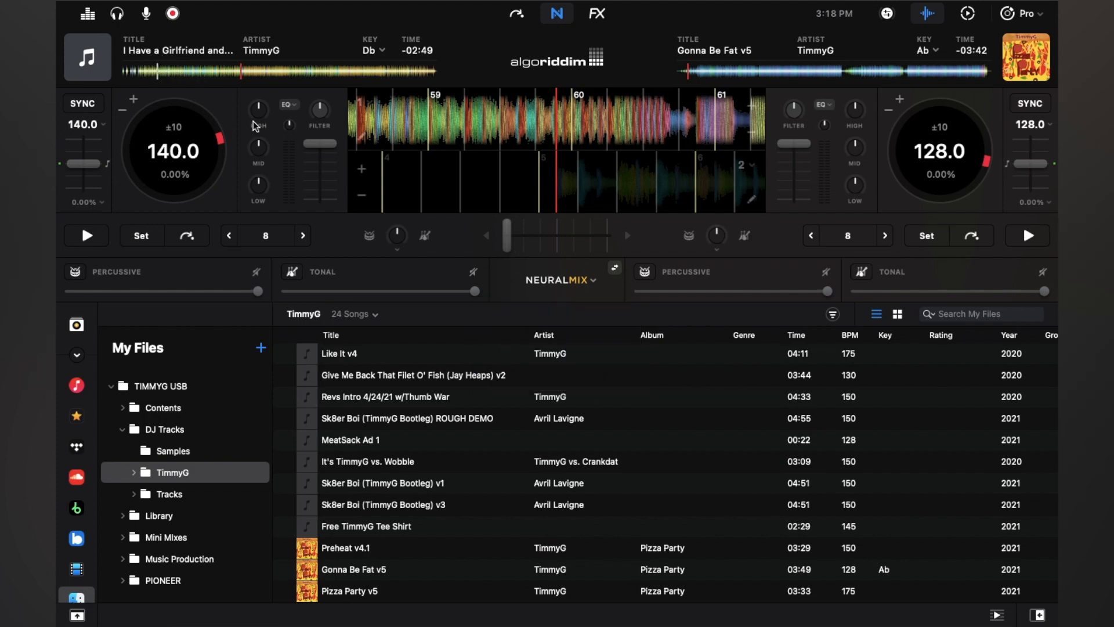
{"action": "left_click", "coordinate": [85, 235]}
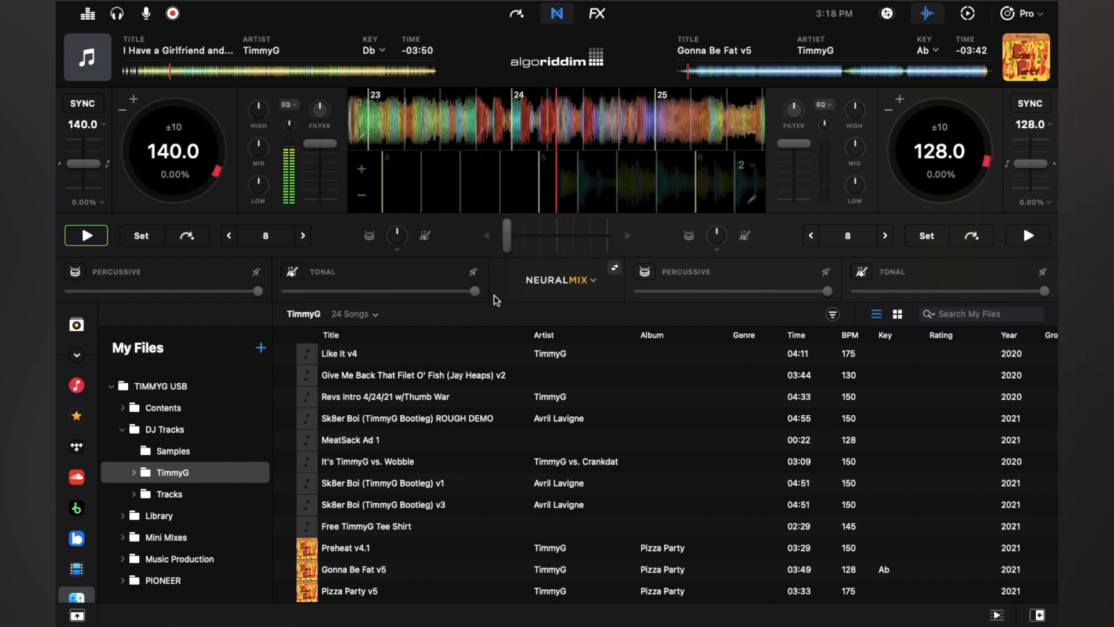
{"action": "left_click", "coordinate": [559, 280]}
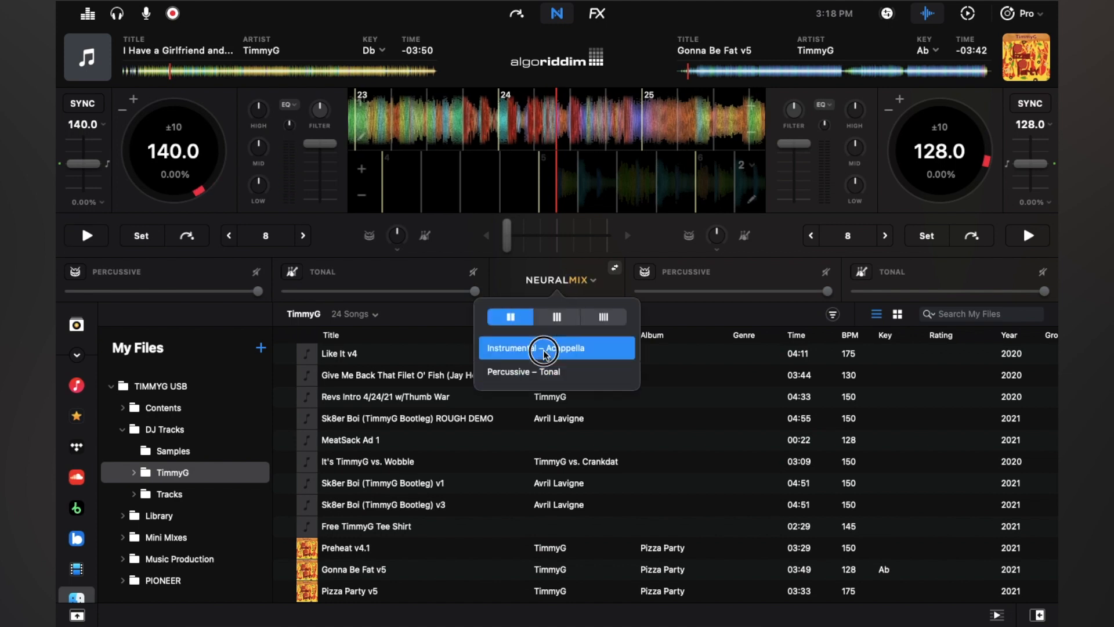
{"action": "left_click", "coordinate": [556, 347]}
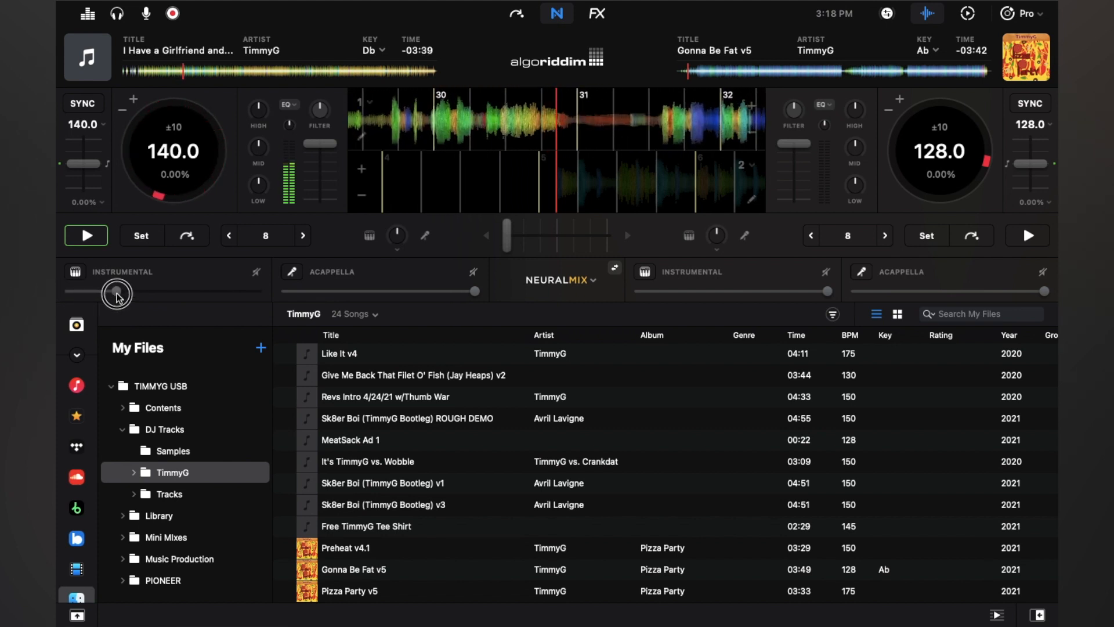
{"action": "left_click", "coordinate": [85, 236]}
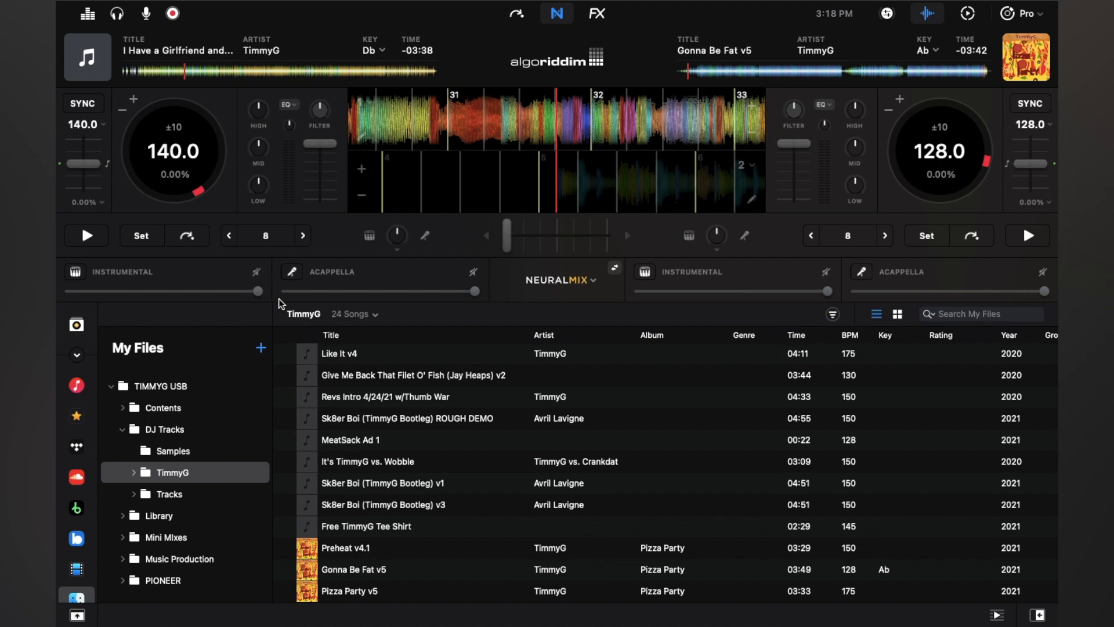
{"action": "mouse_move", "coordinate": [419, 309]}
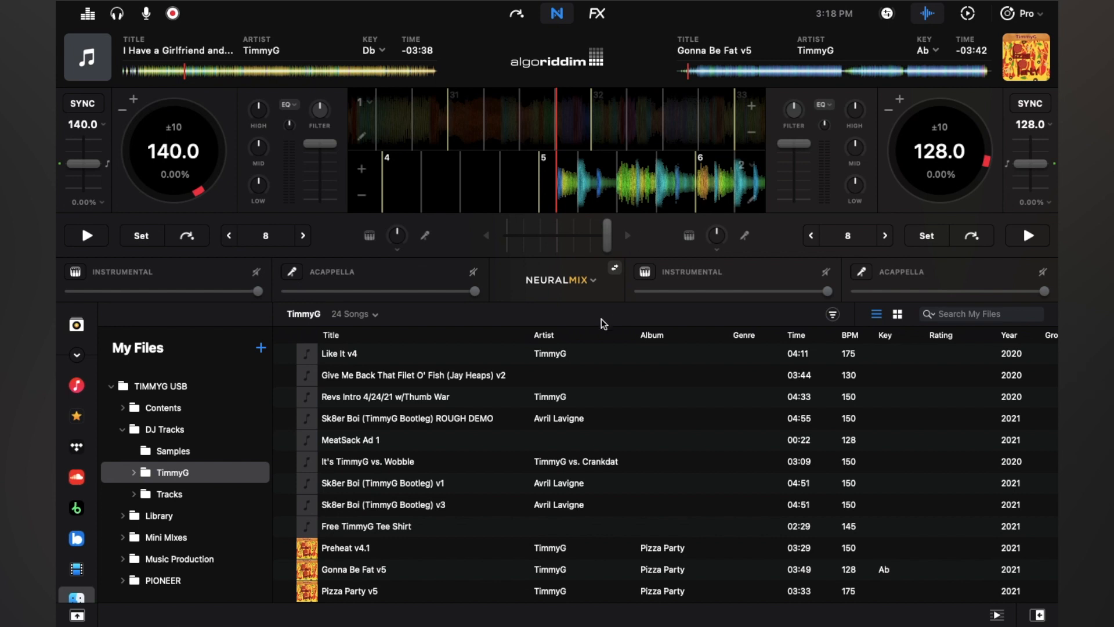
{"action": "mouse_move", "coordinate": [677, 239]}
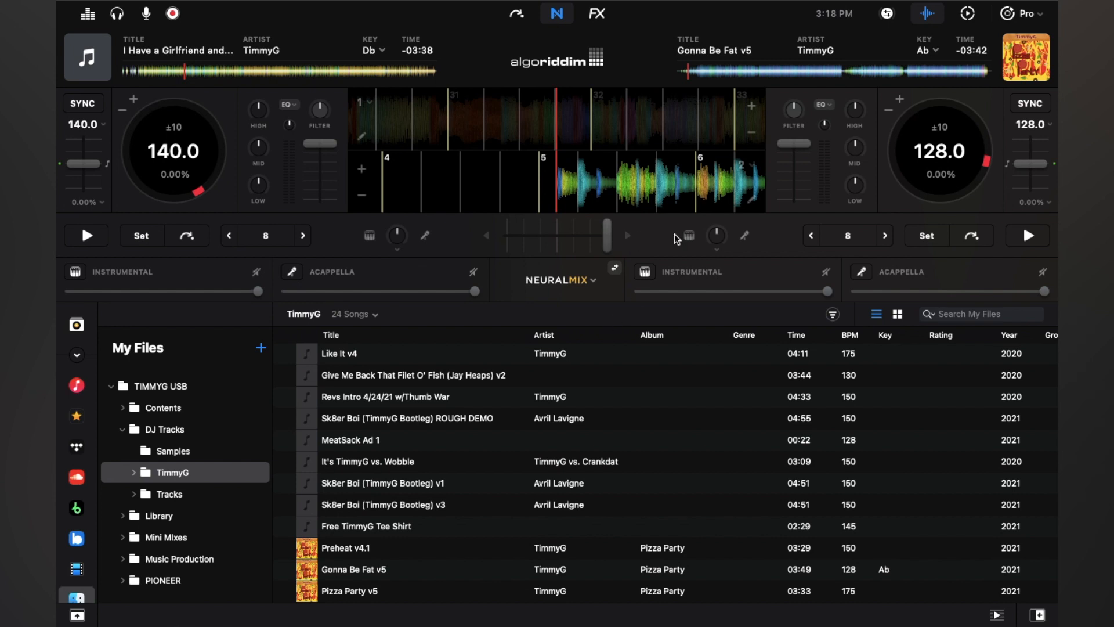
{"action": "mouse_move", "coordinate": [701, 201]}
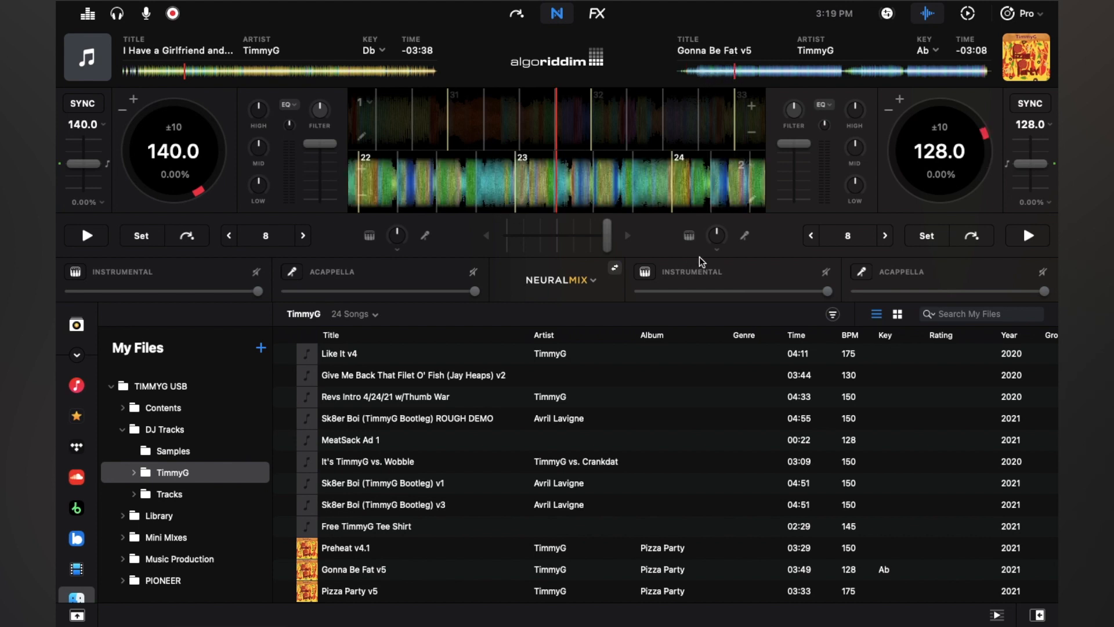
Step: Start the second deck's track playing
{"action": "left_click", "coordinate": [1027, 235]}
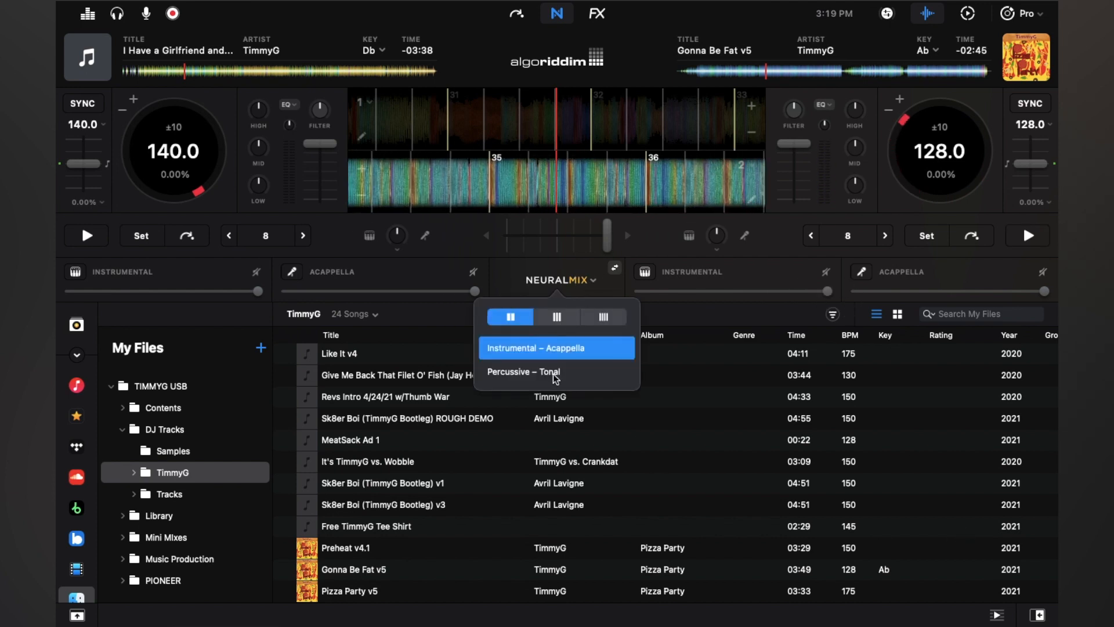
Step: Split both decks into Percussive and Tonal stems and try deck 2's stem sliders while it plays
{"action": "left_click", "coordinate": [524, 371]}
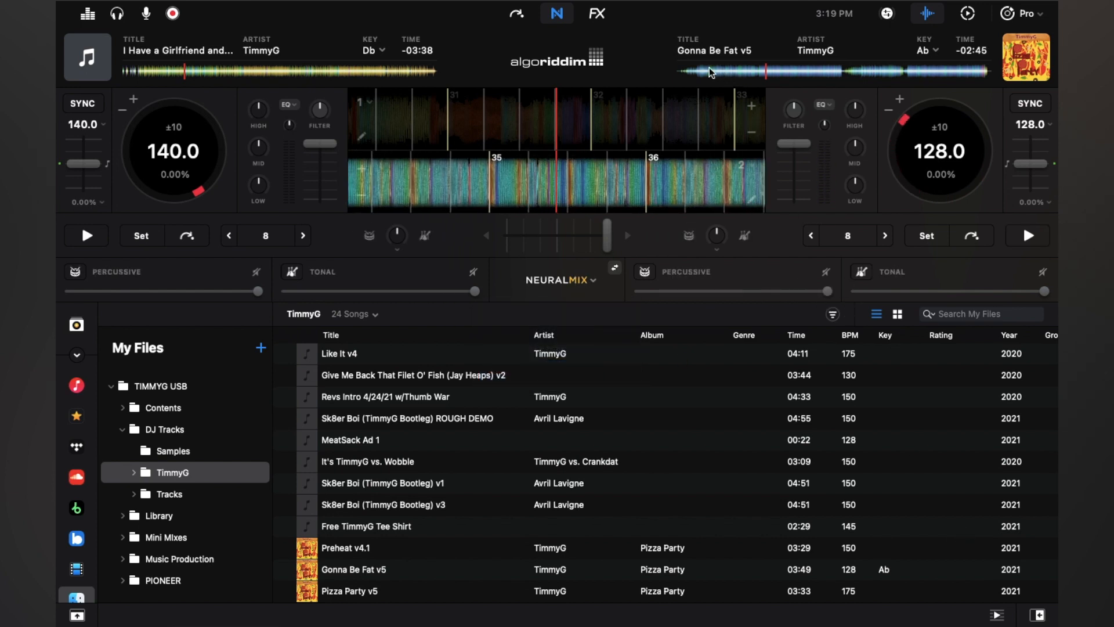
{"action": "mouse_move", "coordinate": [903, 268]}
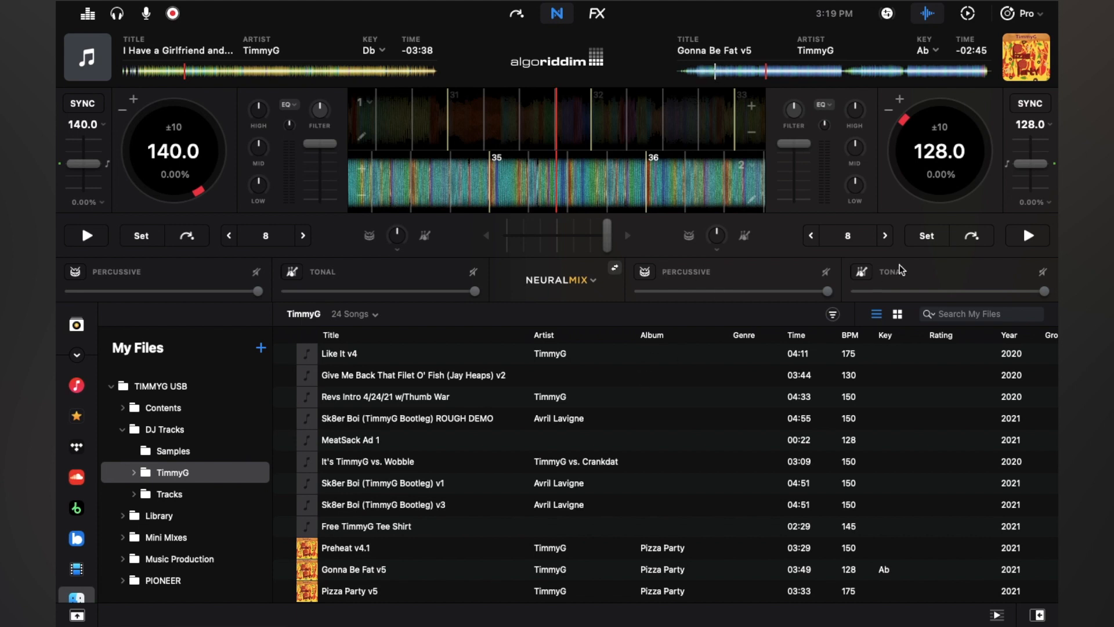
{"action": "left_click", "coordinate": [1027, 235]}
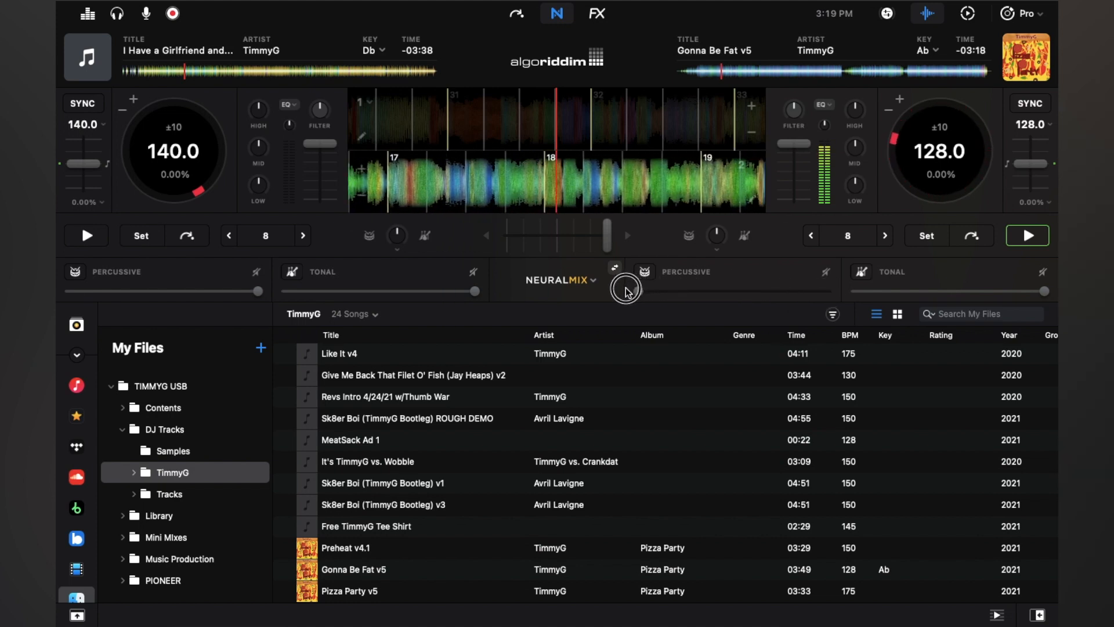
{"action": "left_click", "coordinate": [859, 274]}
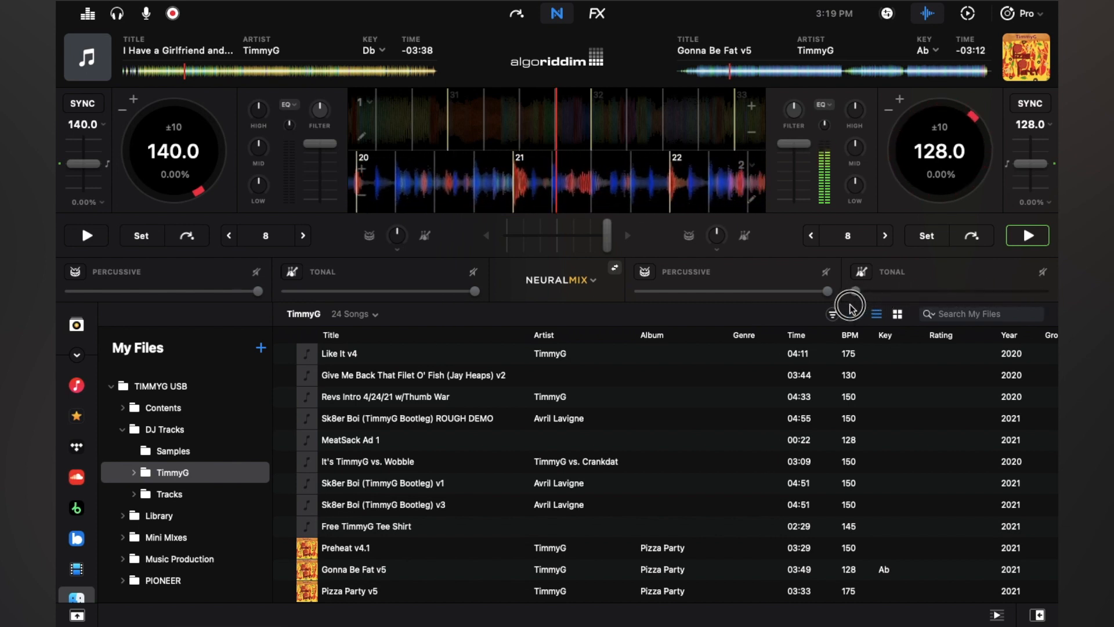
{"action": "mouse_move", "coordinate": [927, 295]}
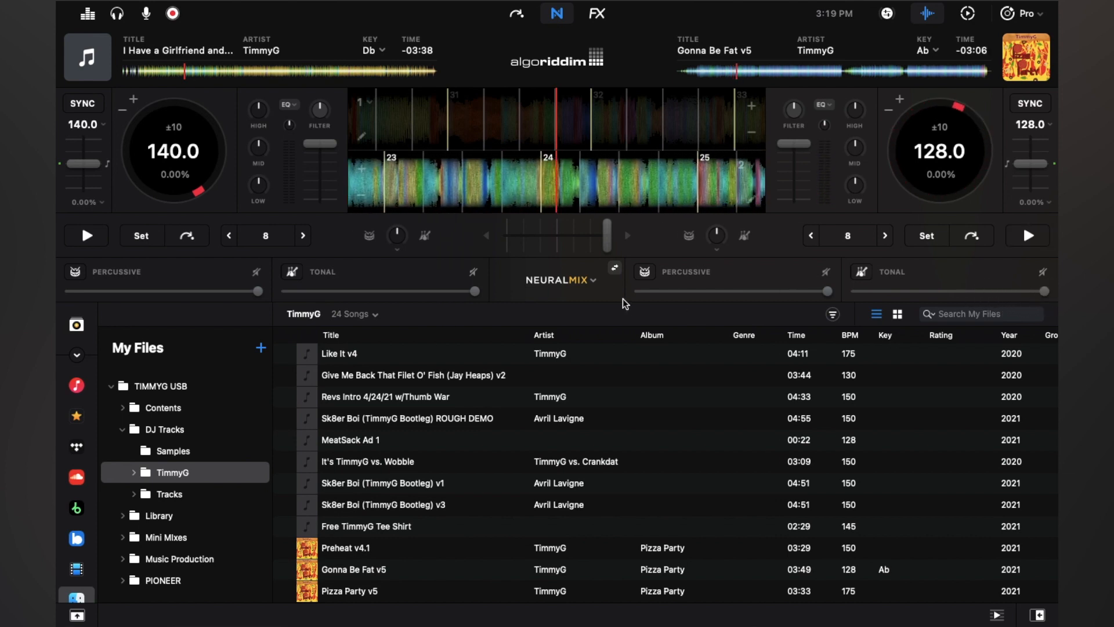
Step: Switch to the three-stem Drums – Harmonic – Vocals split, then mute and restore deck 2's vocals
{"action": "left_click", "coordinate": [559, 280]}
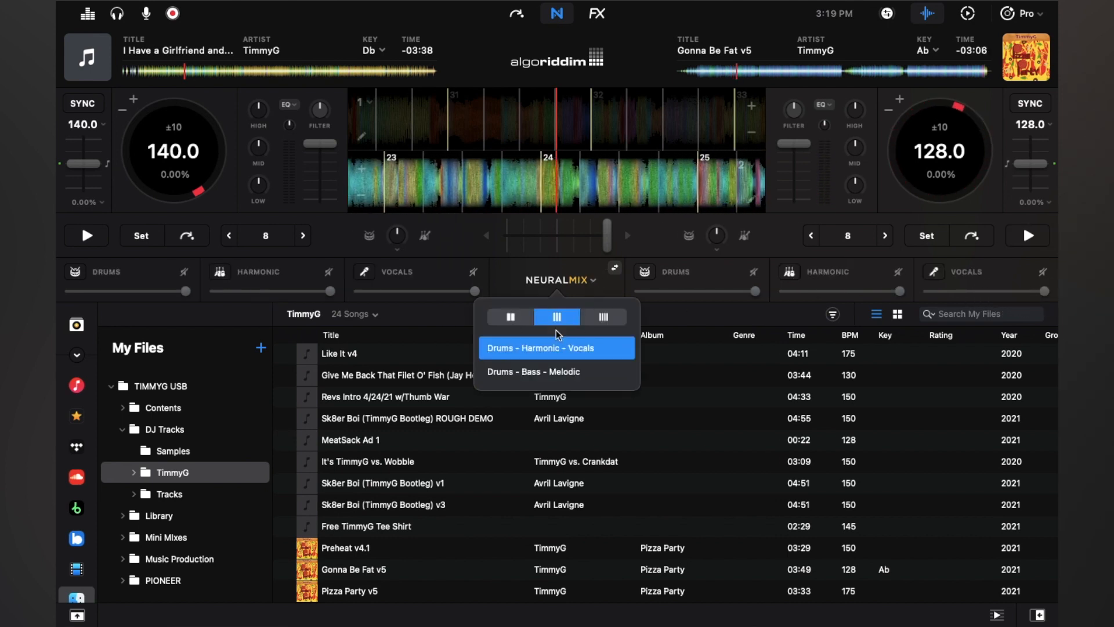
{"action": "left_click", "coordinate": [1027, 236]}
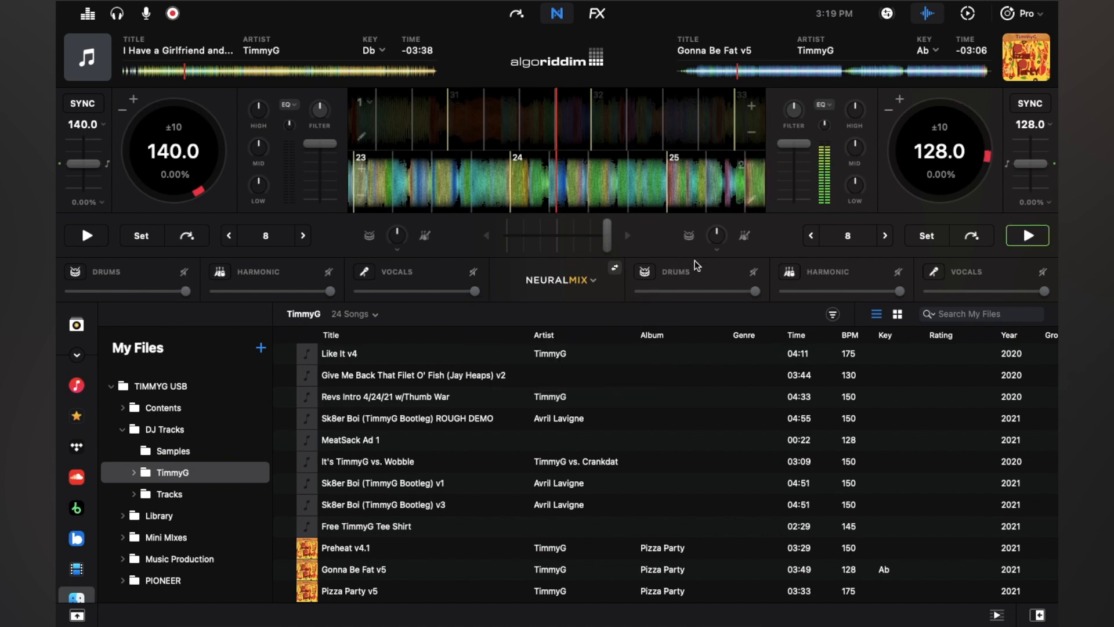
{"action": "left_click", "coordinate": [644, 271]}
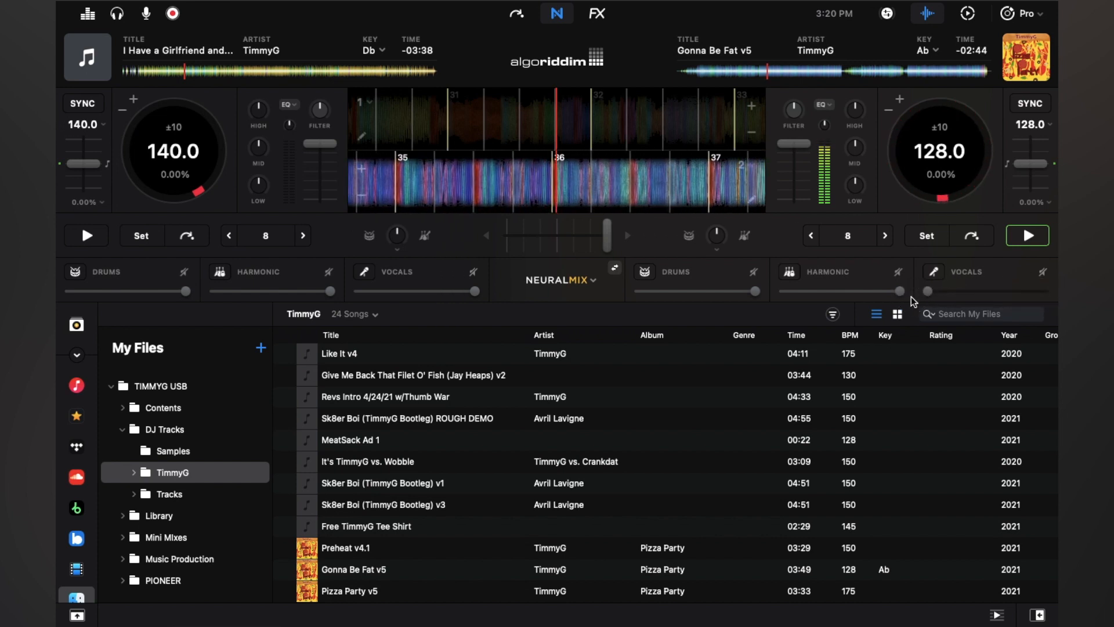
{"action": "left_click", "coordinate": [1027, 235]}
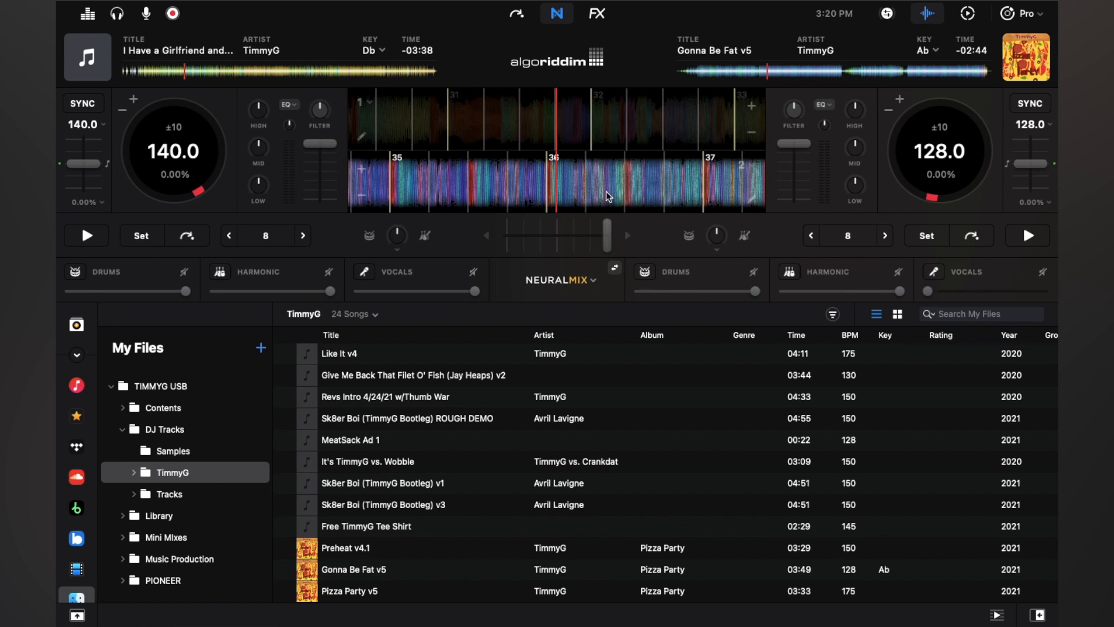
{"action": "mouse_move", "coordinate": [626, 195]}
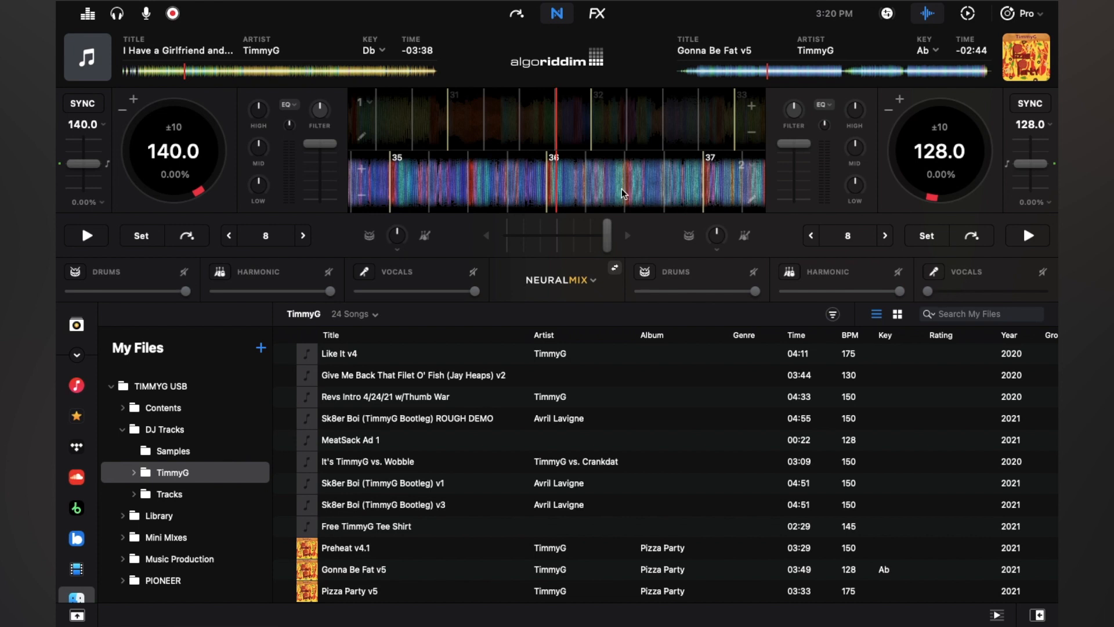
{"action": "mouse_move", "coordinate": [932, 294]}
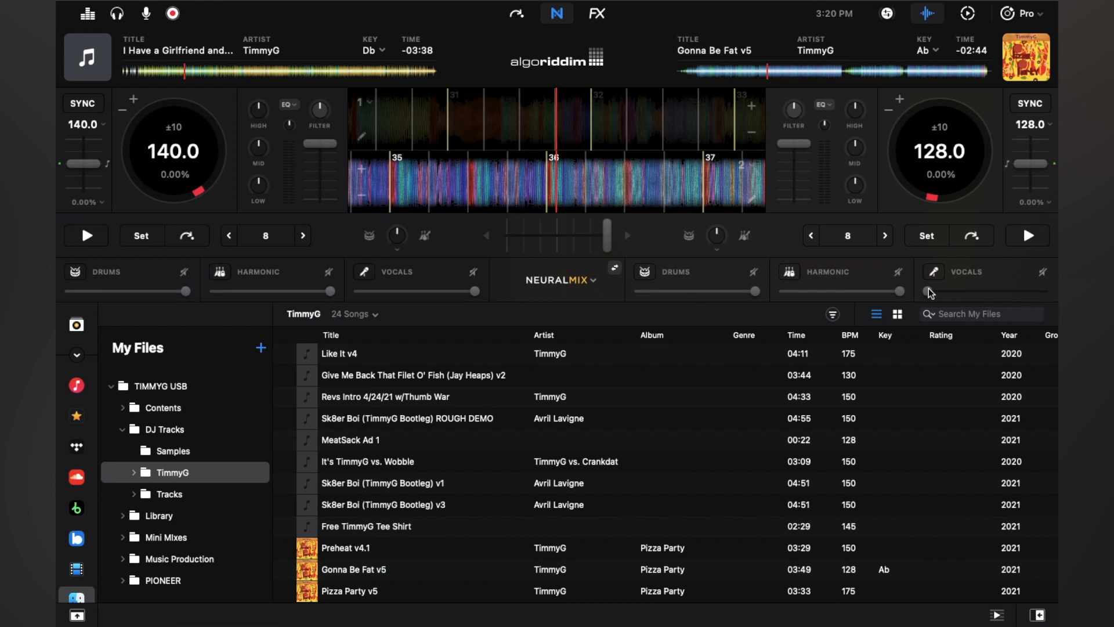
{"action": "left_click", "coordinate": [1027, 236]}
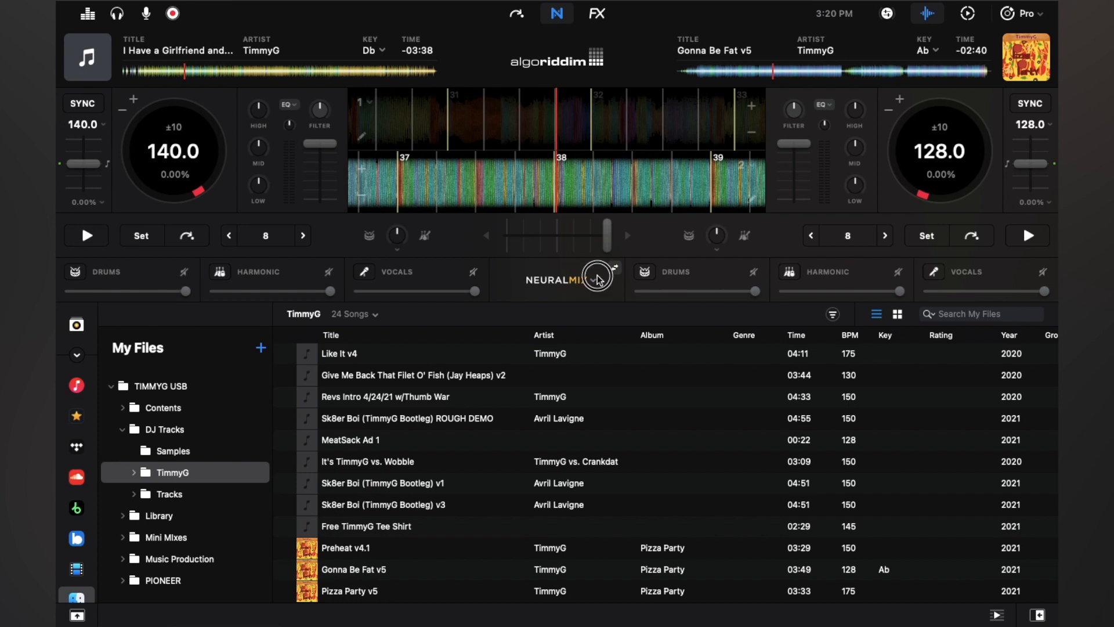
Step: Switch to Drums – Bass – Melodic, dropping and restoring deck 2's bass and melodic stems
{"action": "left_click", "coordinate": [598, 276]}
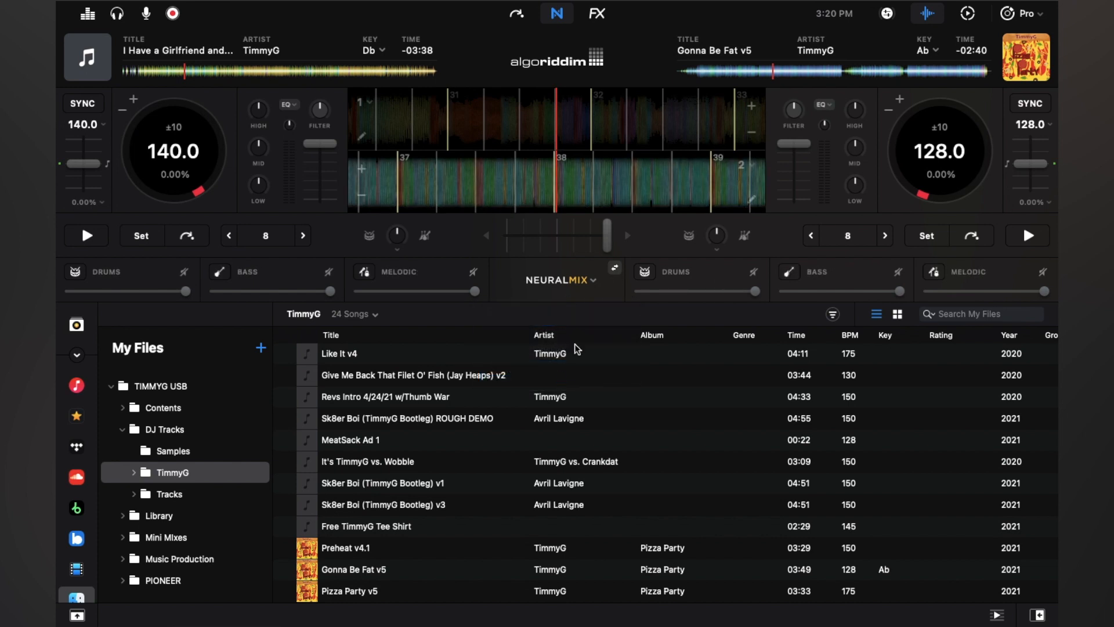
{"action": "left_click", "coordinate": [1027, 236]}
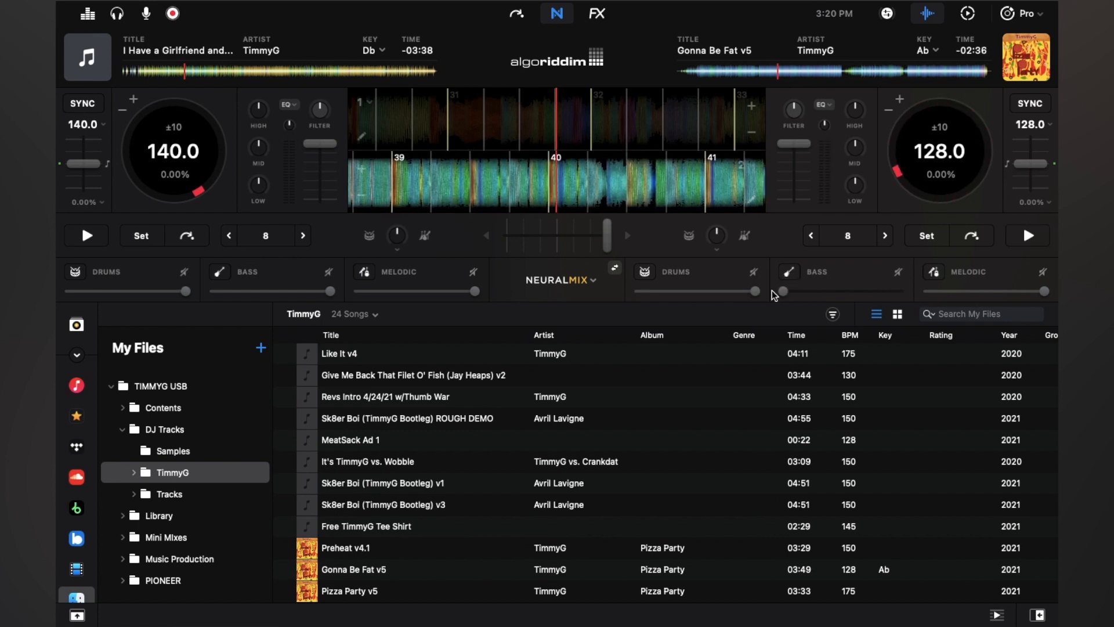
{"action": "mouse_move", "coordinate": [787, 299]}
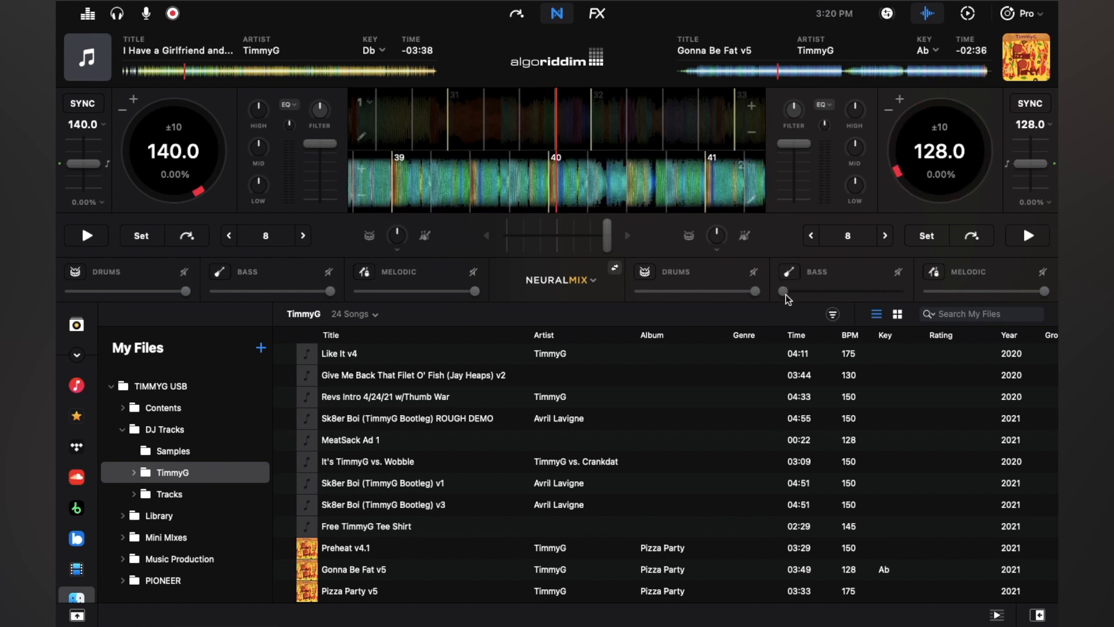
{"action": "left_click", "coordinate": [1027, 235]}
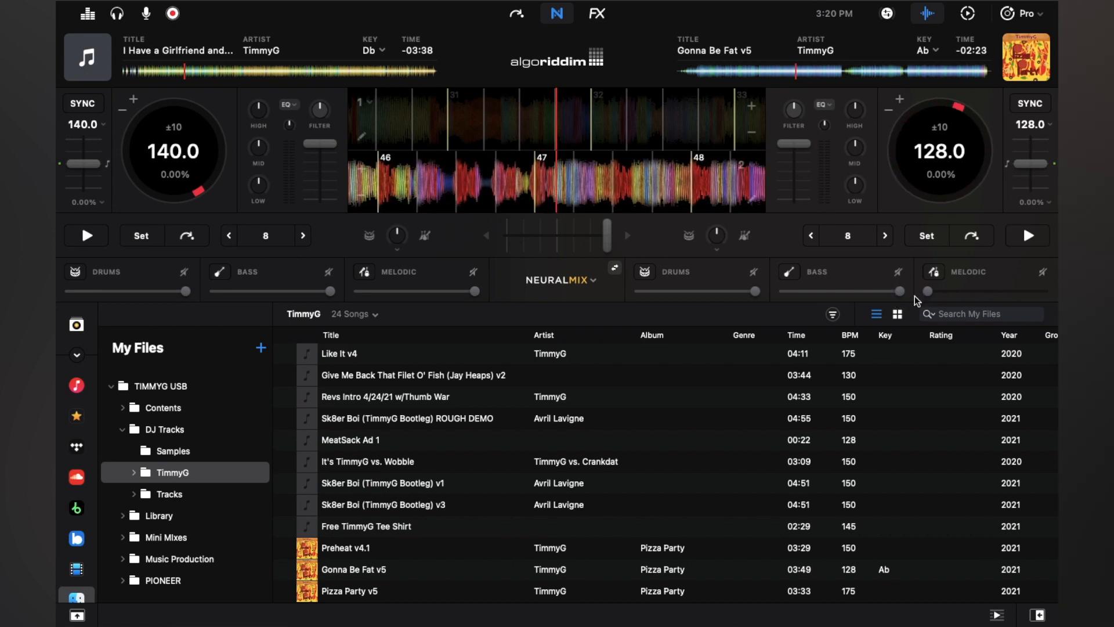
{"action": "mouse_move", "coordinate": [763, 288]}
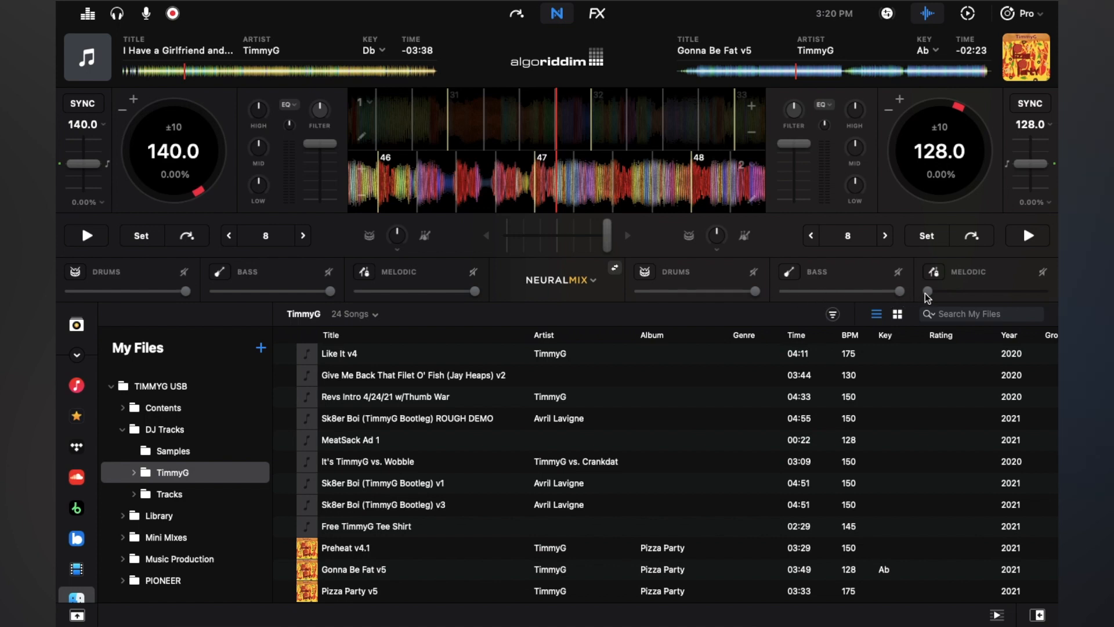
{"action": "left_click", "coordinate": [1026, 236]}
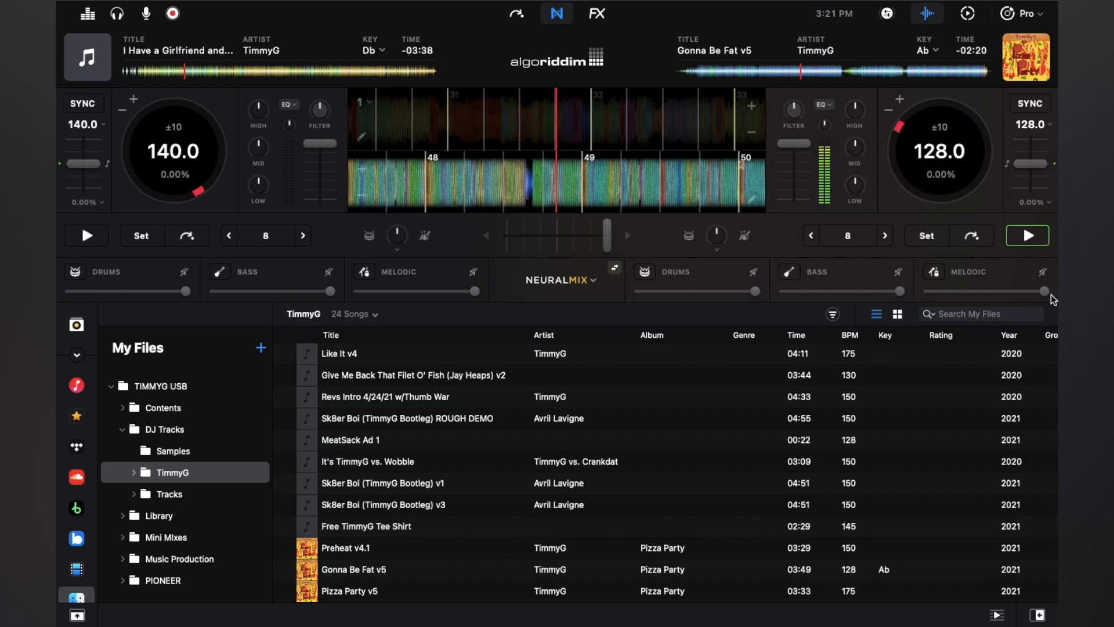
Step: Switch both decks to the four-stem split and pull deck 2's Bass and Harmonic sliders fully down
{"action": "left_click", "coordinate": [559, 280]}
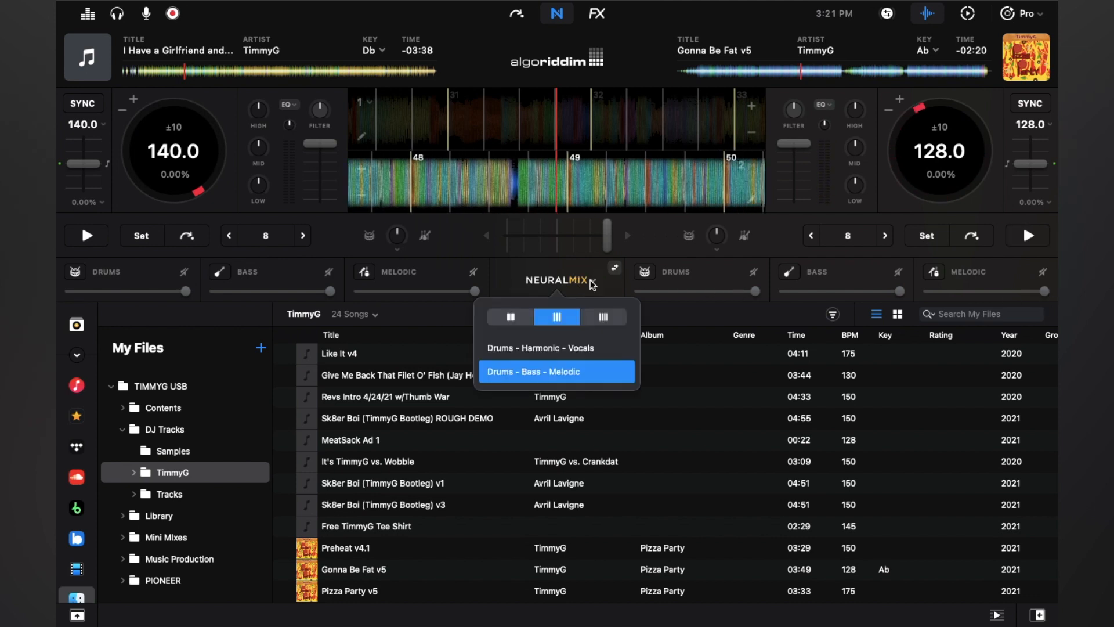
{"action": "mouse_move", "coordinate": [604, 318]}
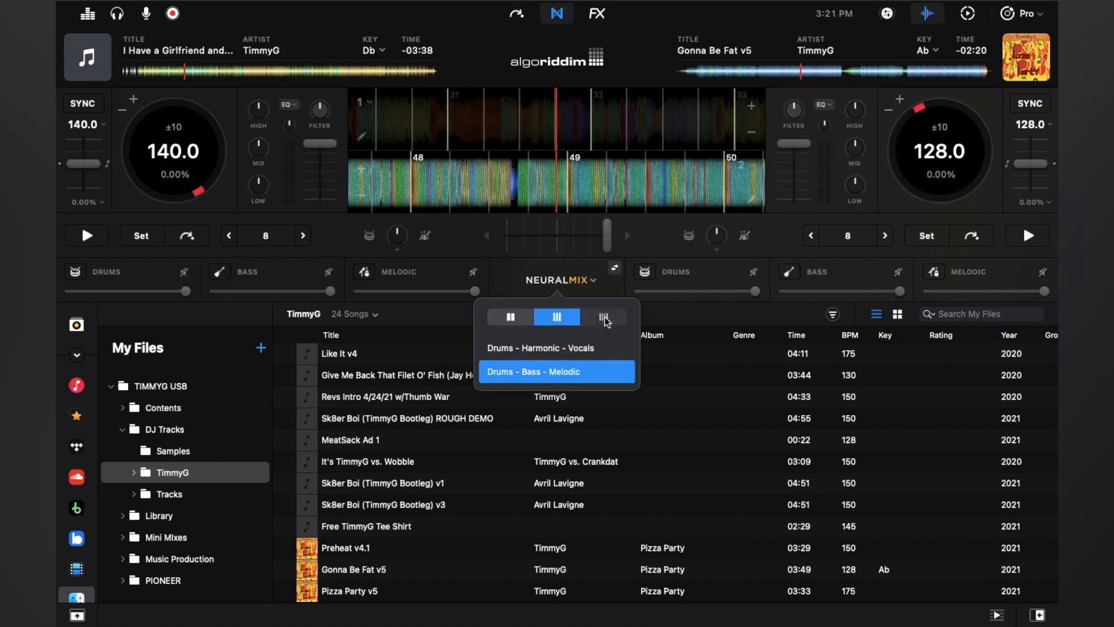
{"action": "left_click", "coordinate": [602, 317]}
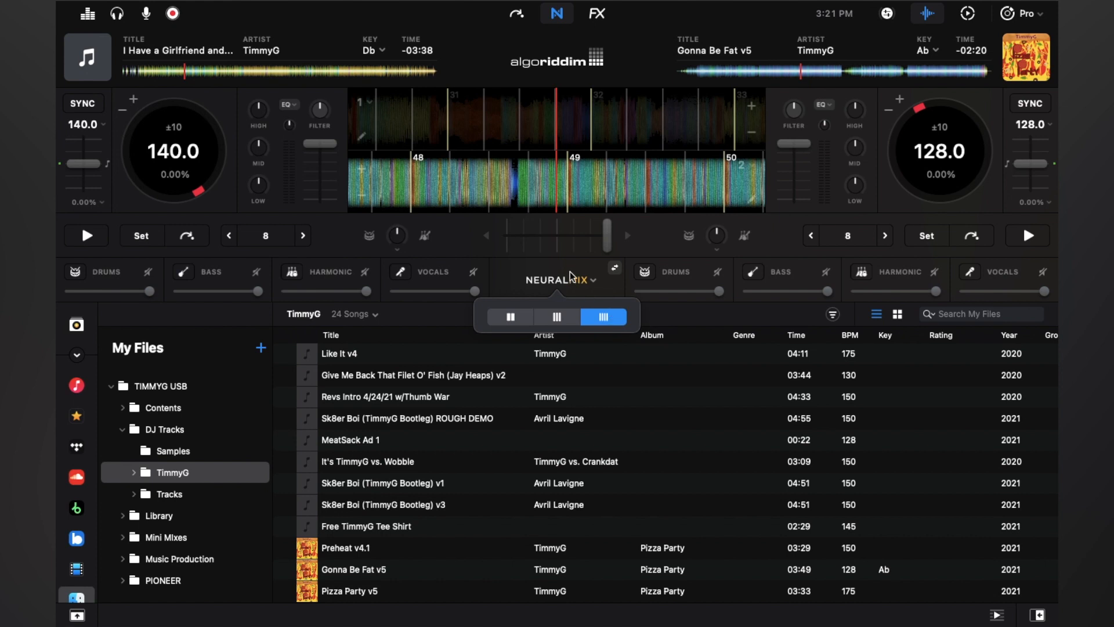
{"action": "left_click", "coordinate": [1027, 235]}
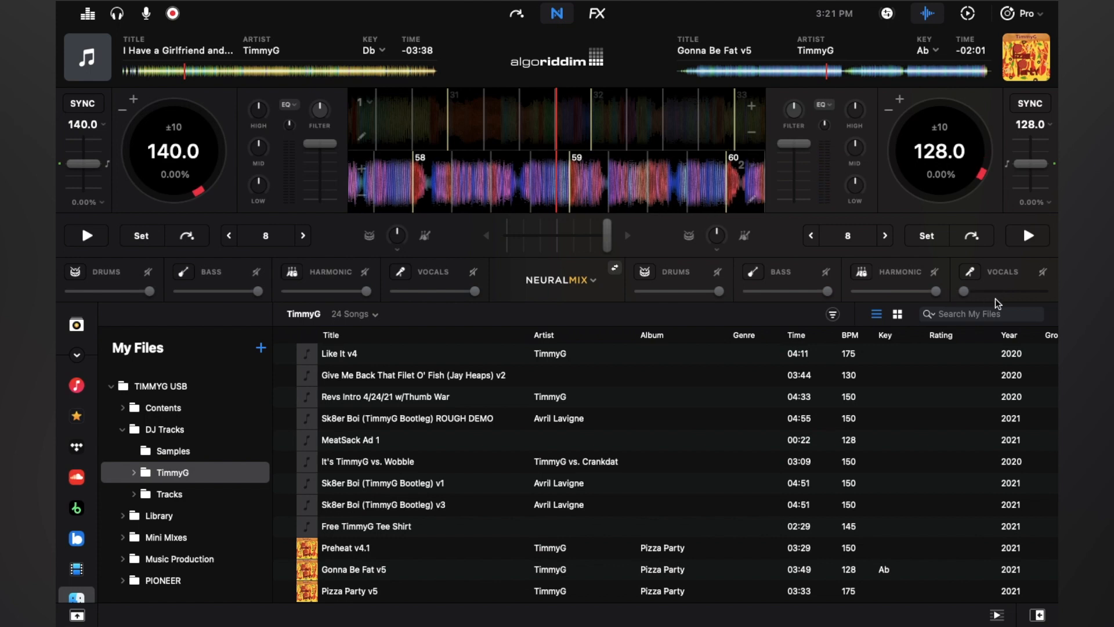
{"action": "mouse_move", "coordinate": [968, 299]}
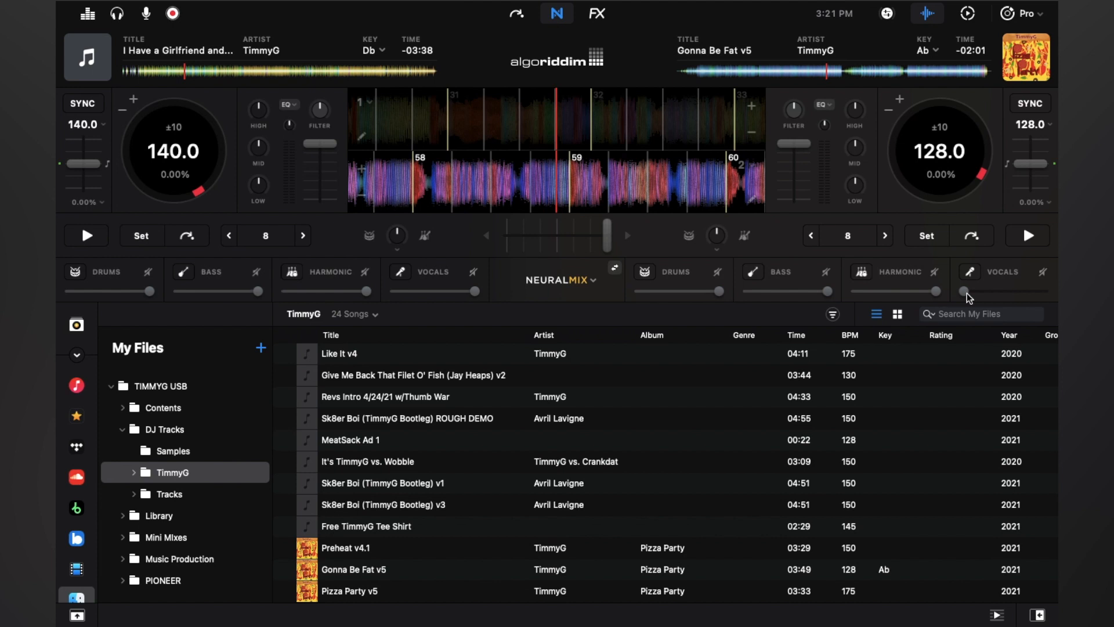
{"action": "left_click", "coordinate": [1027, 236]}
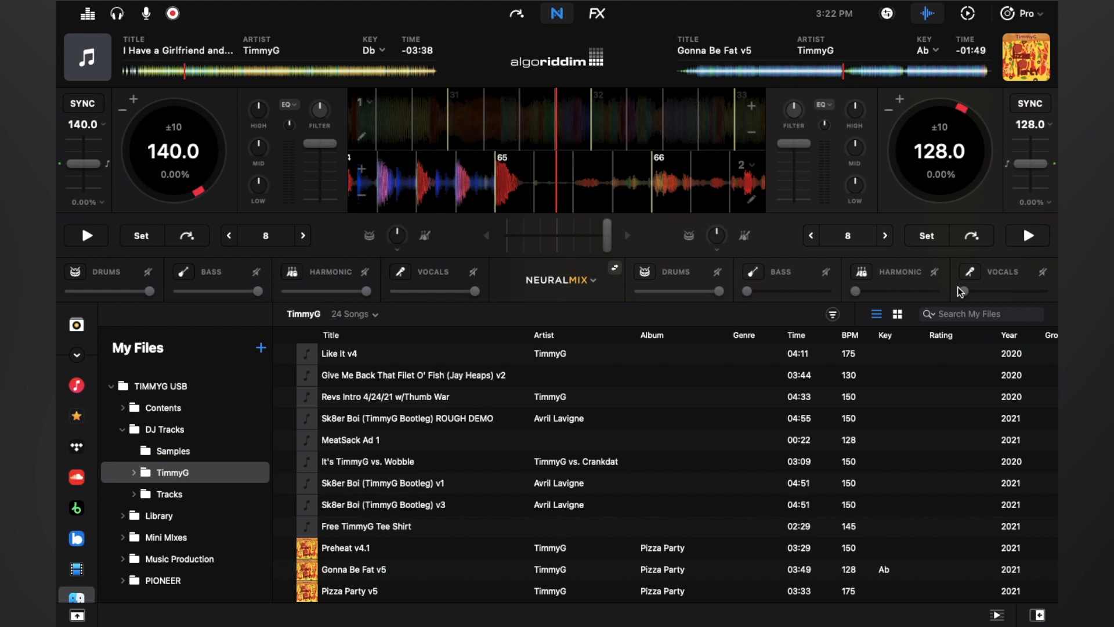
{"action": "mouse_move", "coordinate": [980, 310]}
{"action": "type", "text": "feel good"}
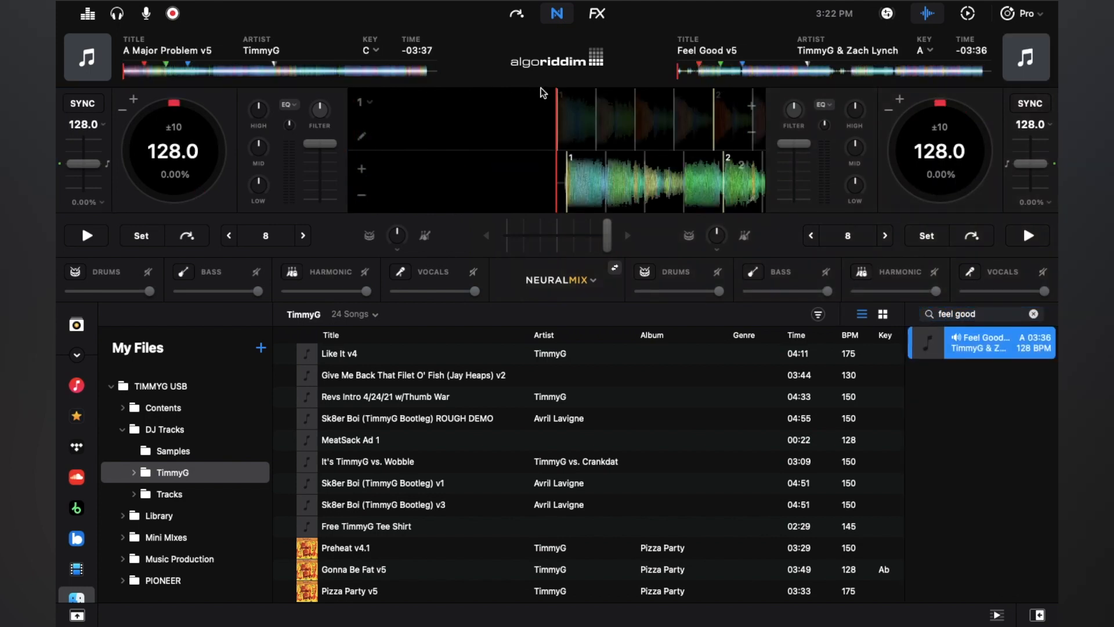
Step: Cue Feel Good v5 on Deck 2 so its beats align with A Major Problem v5
{"action": "left_click", "coordinate": [516, 13]}
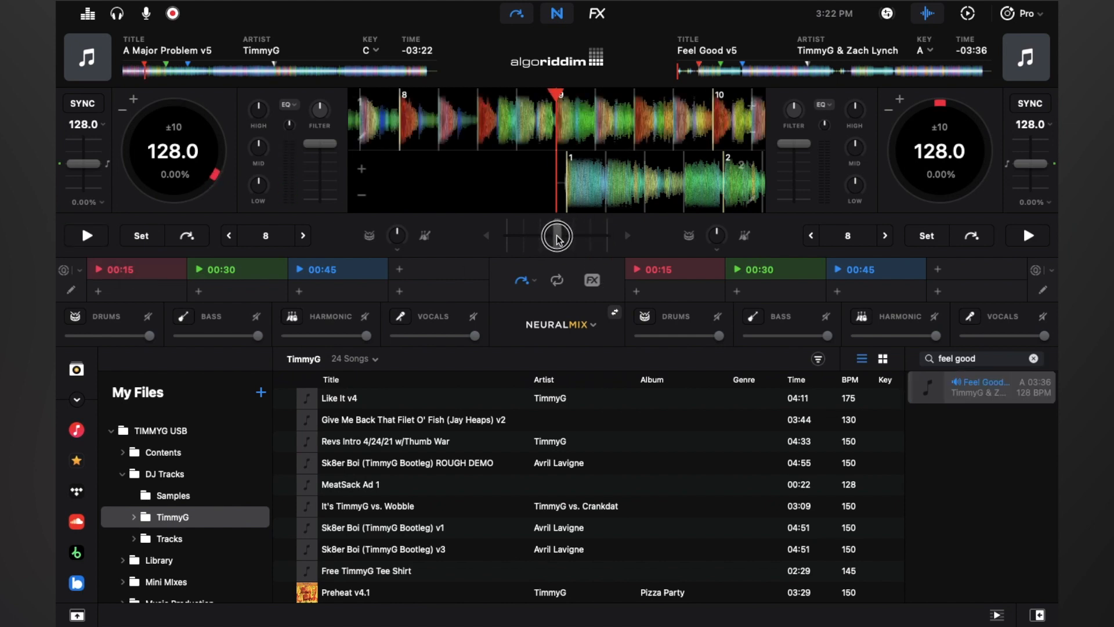
{"action": "left_click", "coordinate": [85, 235]}
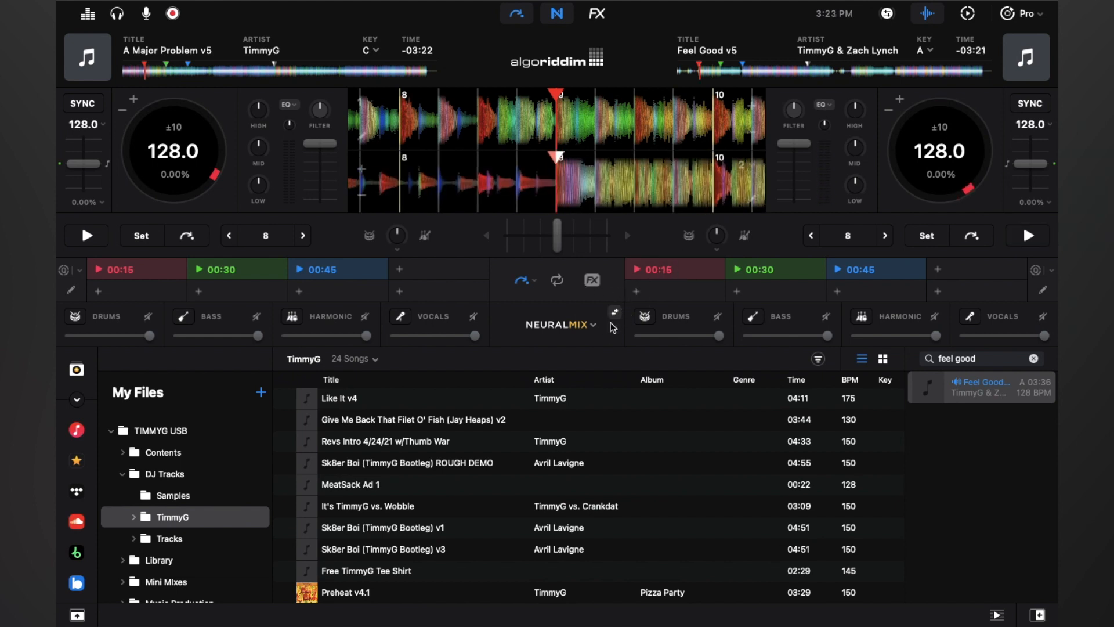
Step: Show a separate crossfader for each stem in the Neural Mix panel
{"action": "left_click", "coordinate": [613, 315]}
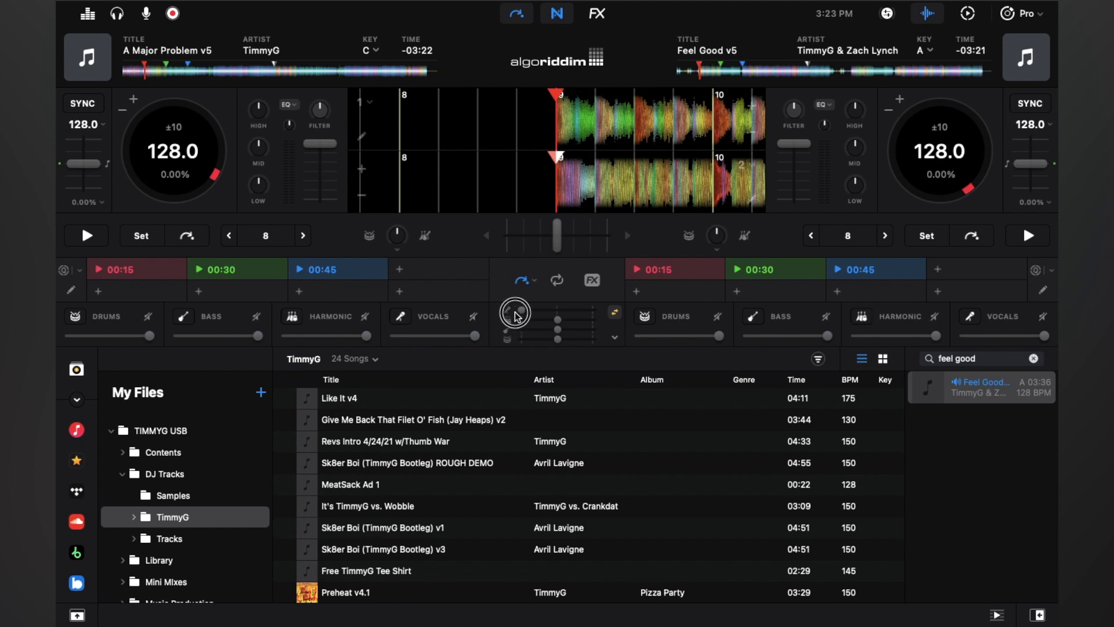
{"action": "mouse_move", "coordinate": [526, 314]}
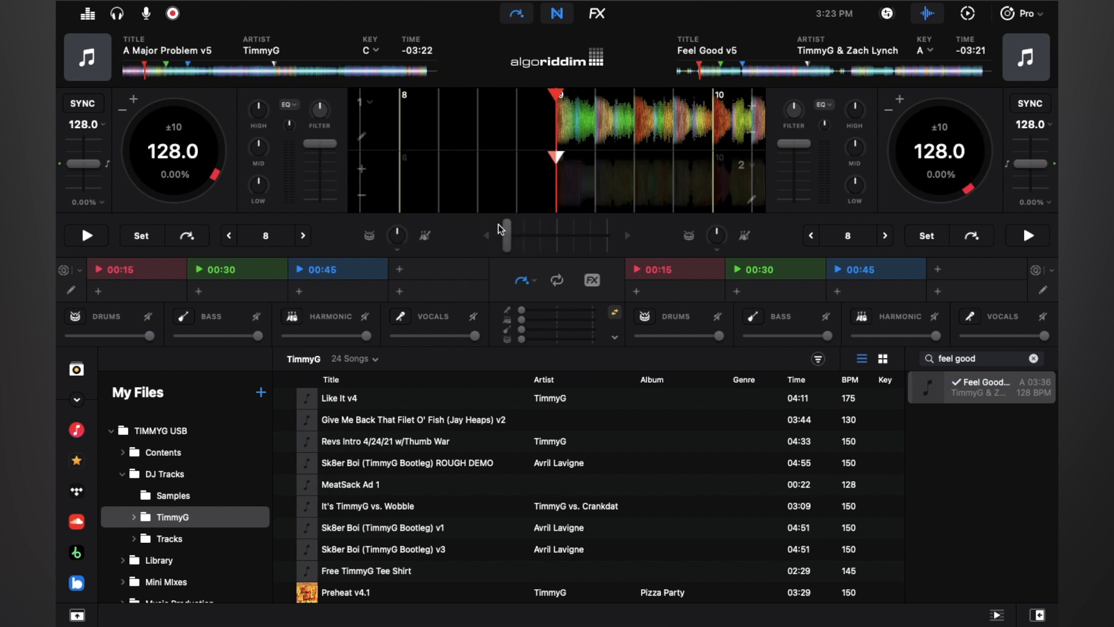
{"action": "mouse_move", "coordinate": [511, 239]}
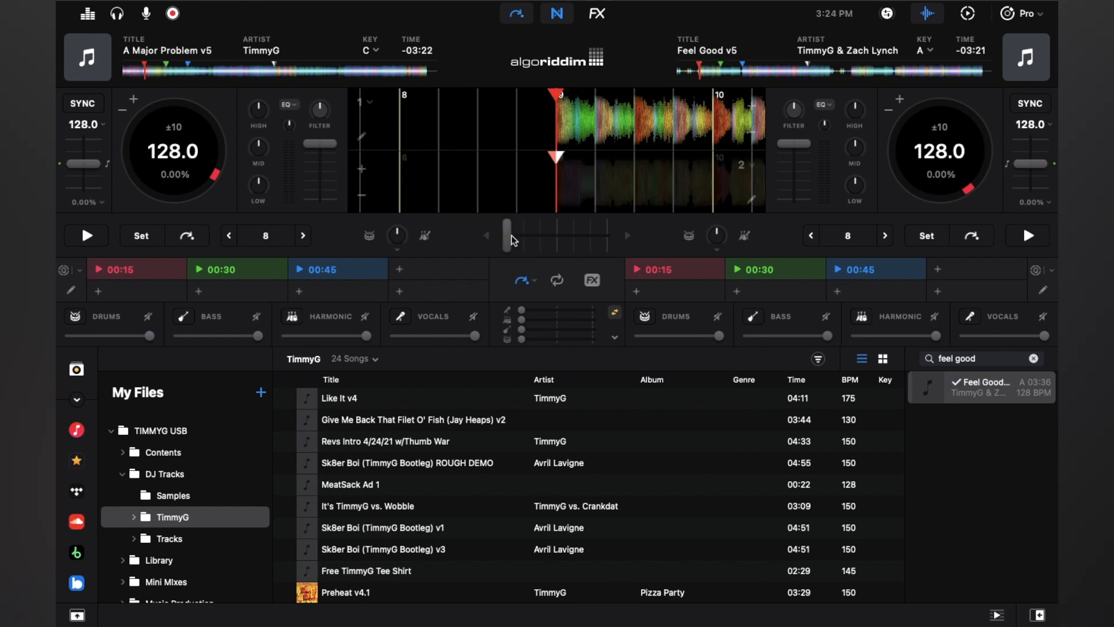
{"action": "mouse_move", "coordinate": [517, 261]}
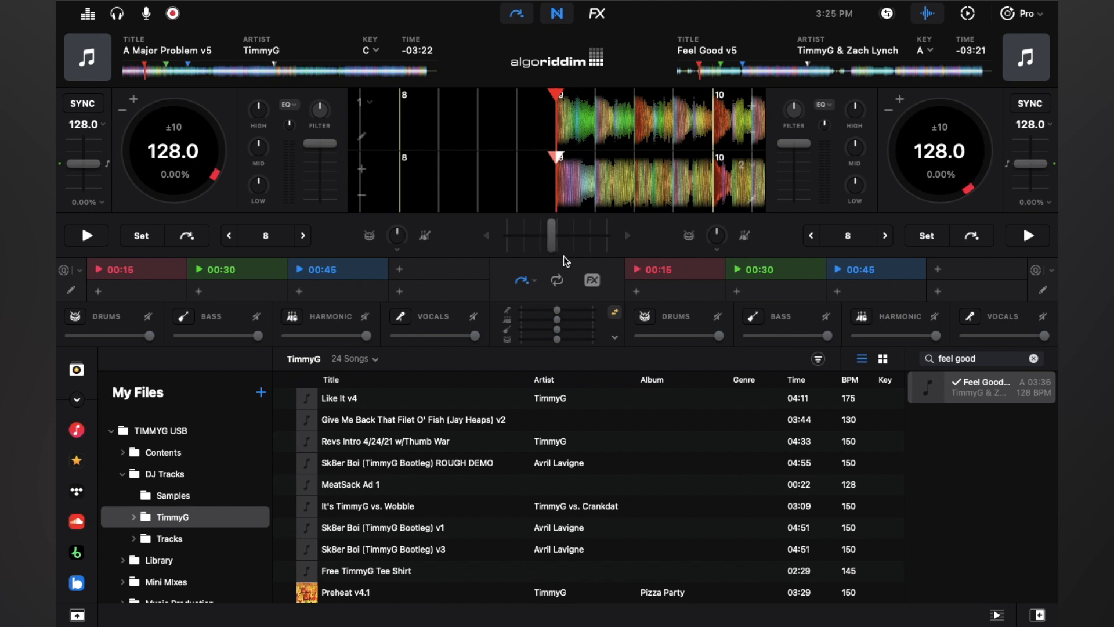
Step: Set the Crossfader Curve to Dipped in Preferences
{"action": "left_click", "coordinate": [119, 8]}
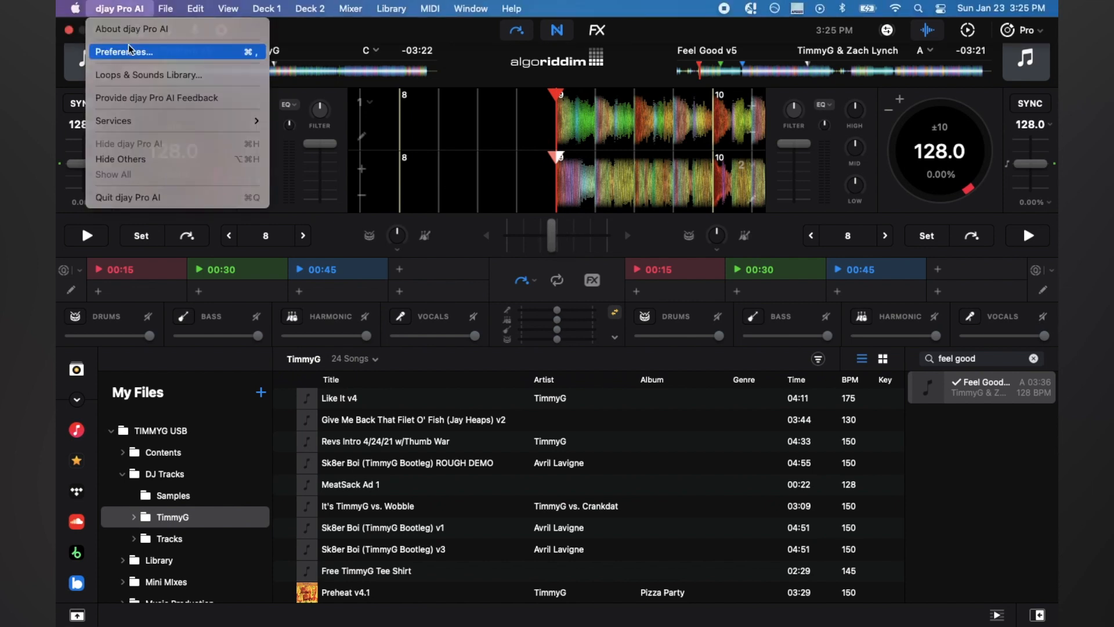
{"action": "left_click", "coordinate": [125, 51]}
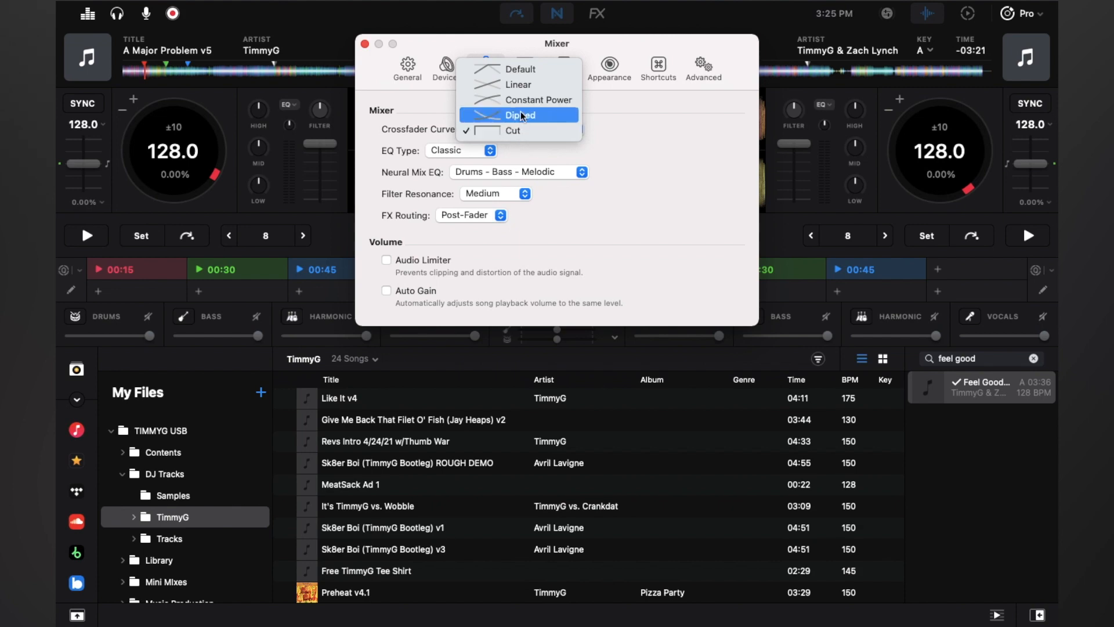
{"action": "left_click", "coordinate": [520, 68]}
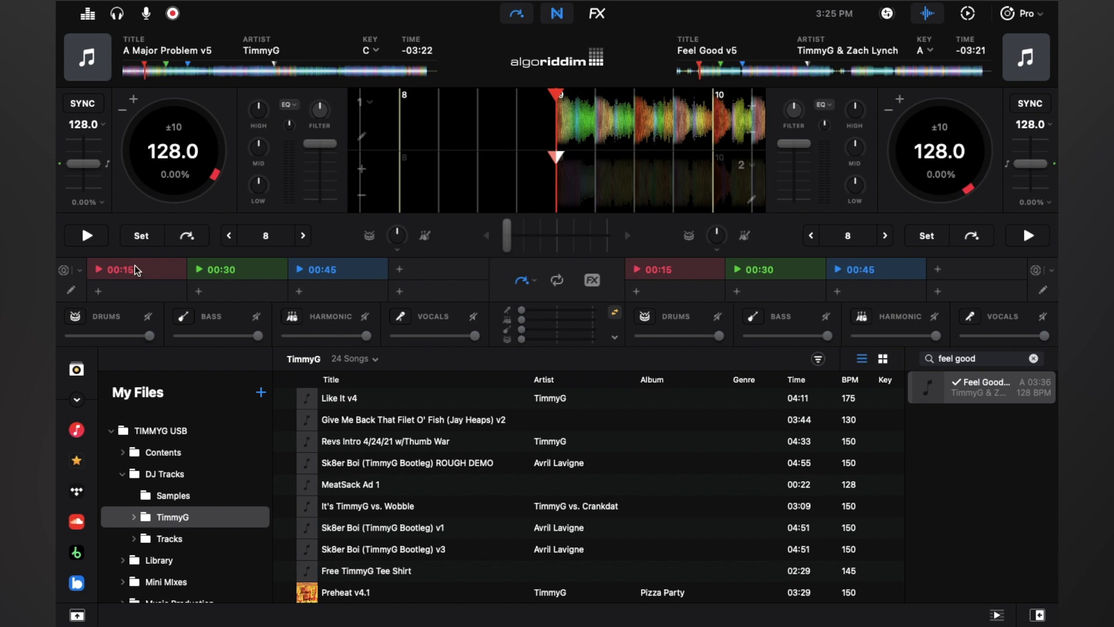
Step: Play A Major Problem v5 on Deck 1 from its first cue
{"action": "left_click", "coordinate": [85, 235]}
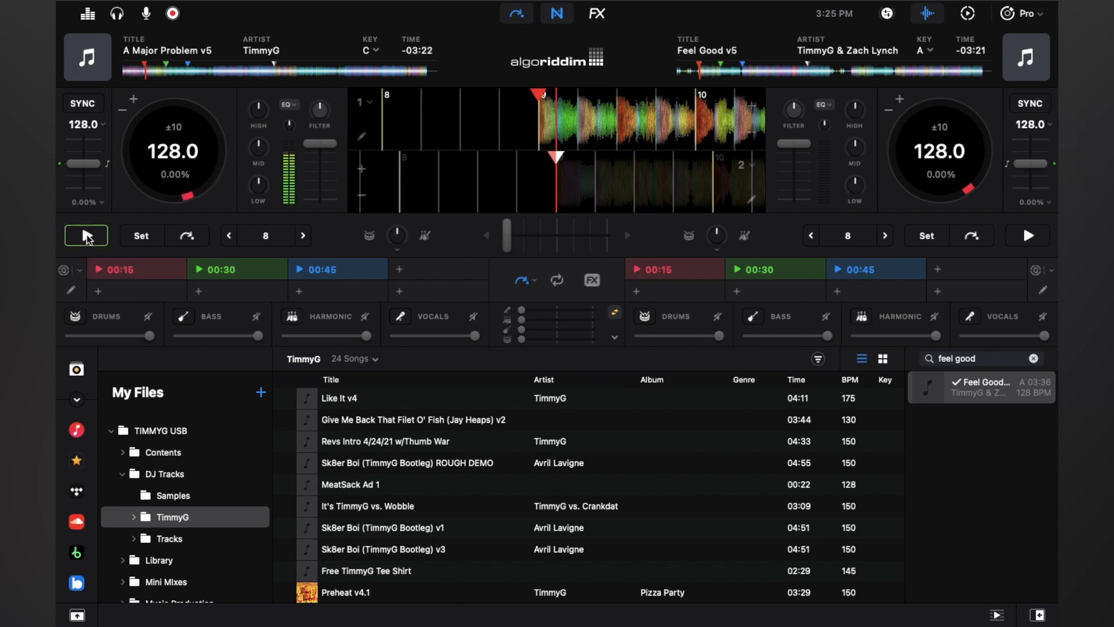
{"action": "left_click", "coordinate": [86, 236]}
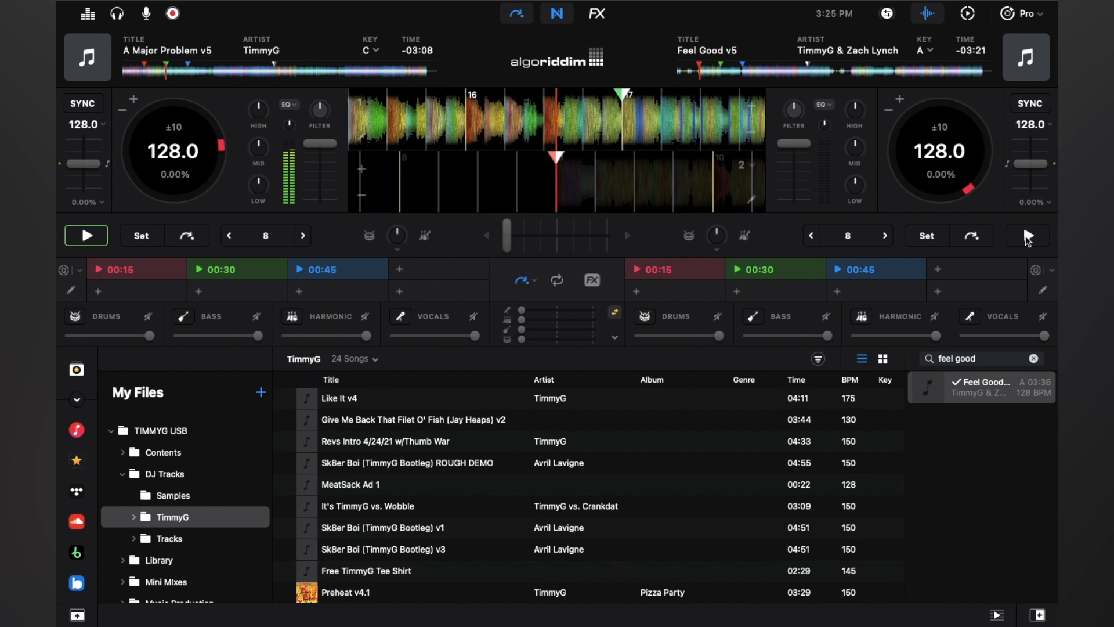
Step: Start Feel Good v5 on Deck 2 so both tracks play blended
{"action": "left_click", "coordinate": [1027, 235]}
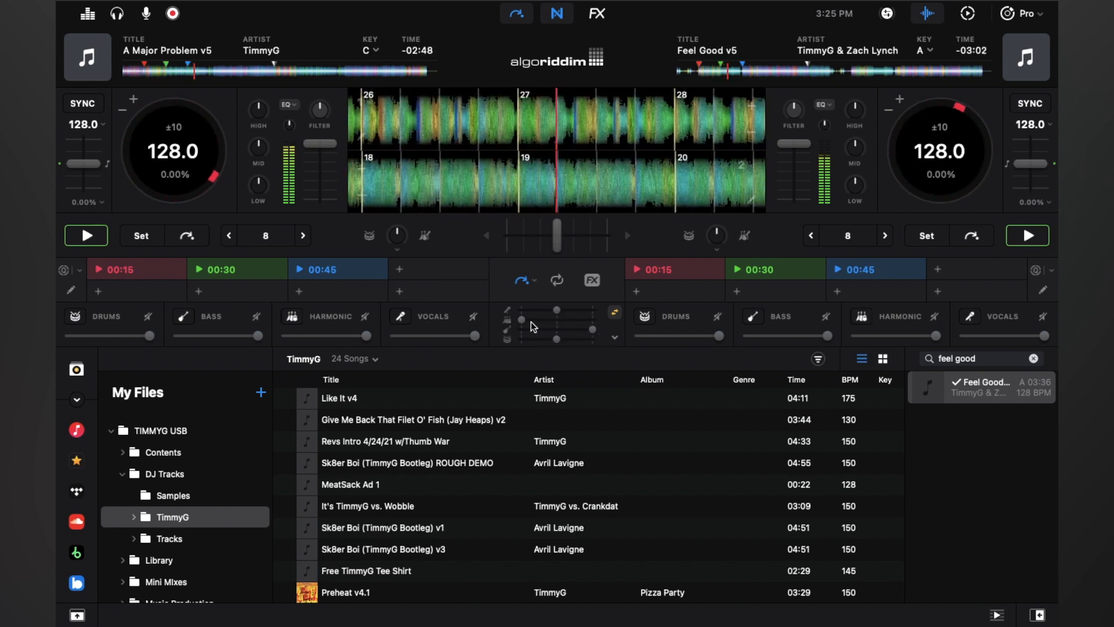
{"action": "mouse_move", "coordinate": [556, 325]}
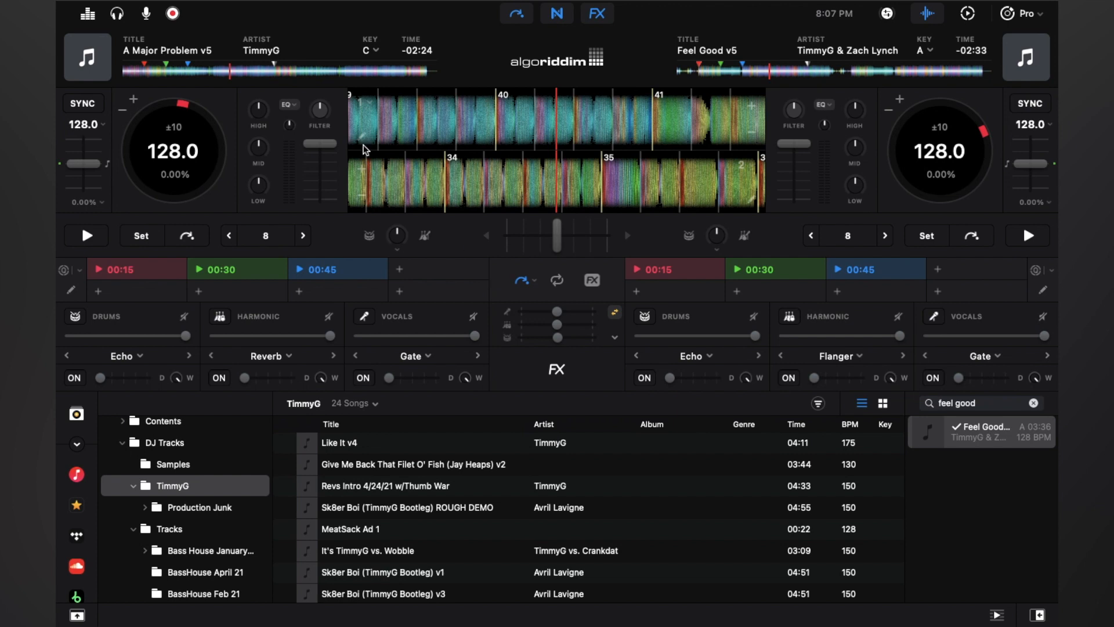
{"action": "mouse_move", "coordinate": [284, 138]}
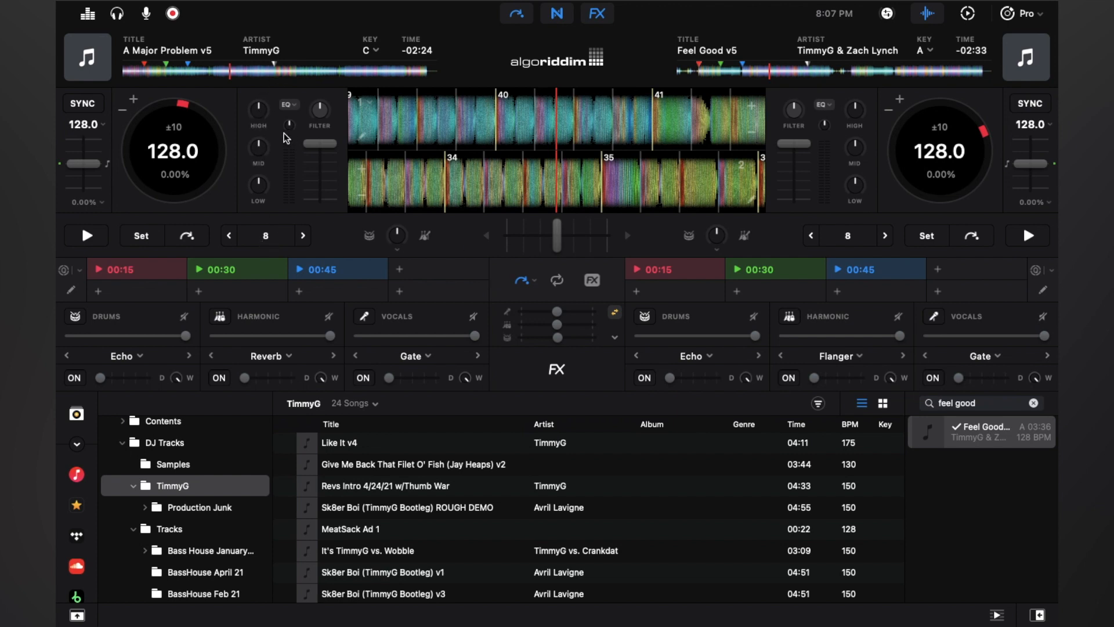
Step: Map Deck 1's EQ knobs to Neural Mix stems
{"action": "left_click", "coordinate": [287, 105]}
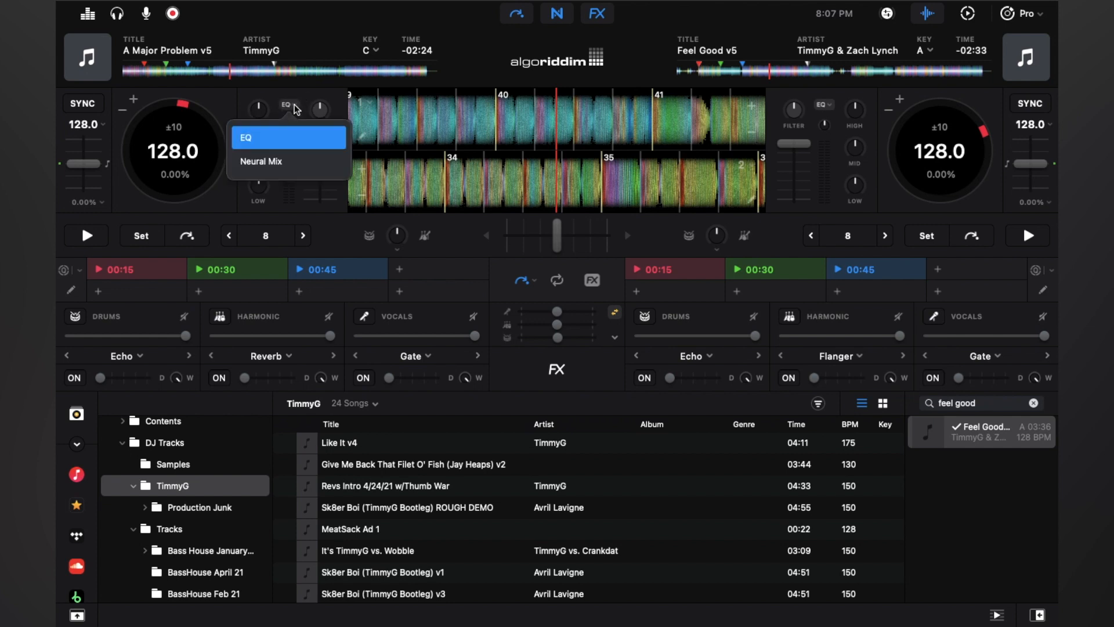
{"action": "left_click", "coordinate": [261, 162]}
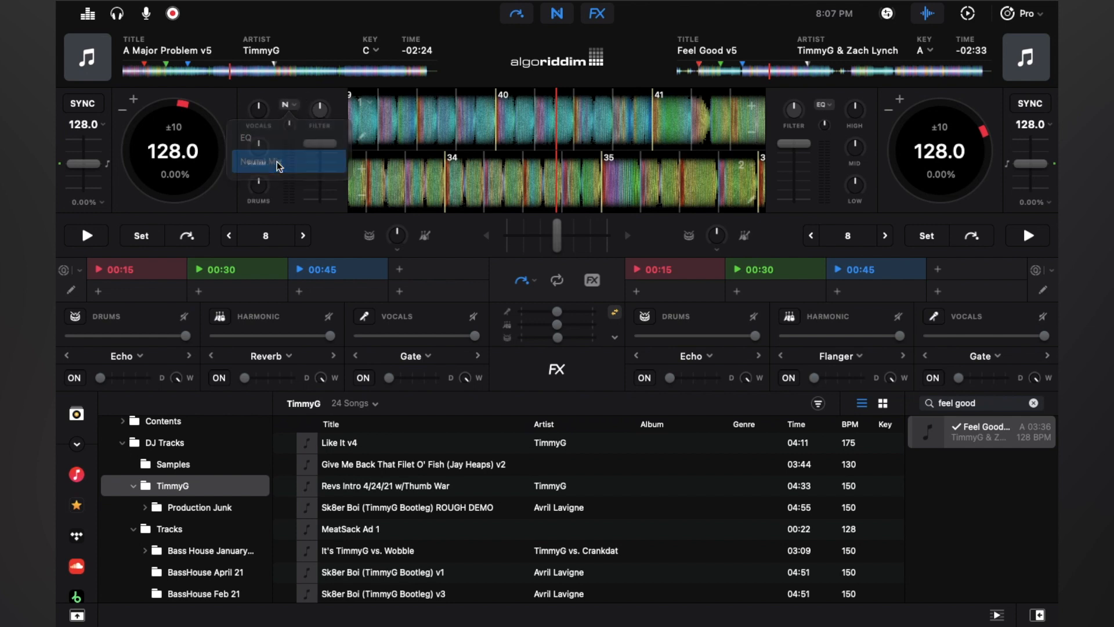
{"action": "left_click", "coordinate": [260, 161]}
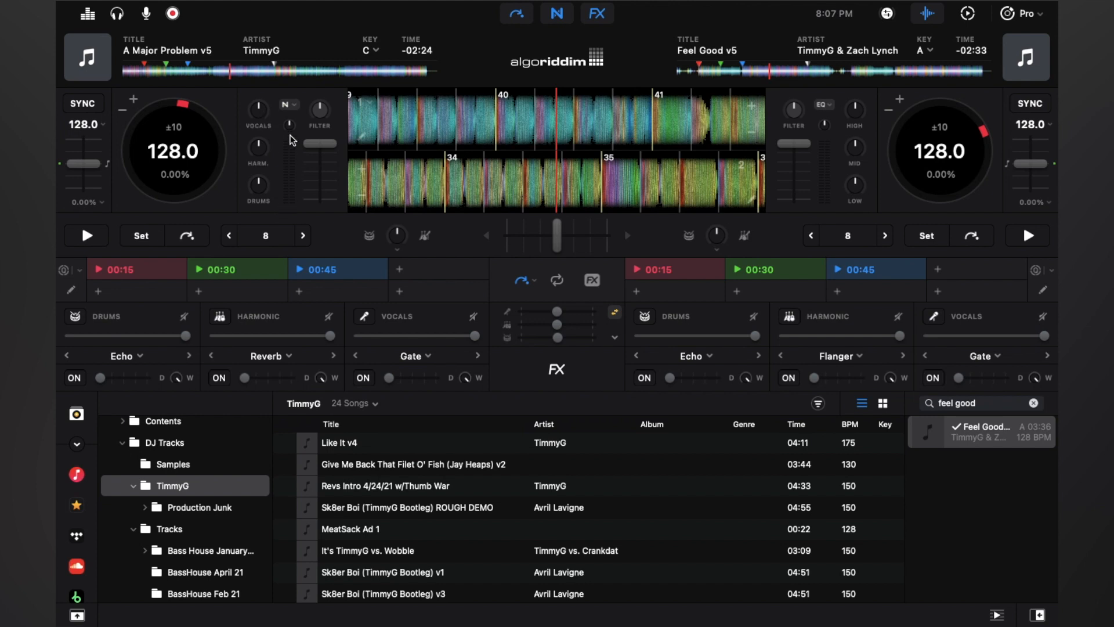
{"action": "mouse_move", "coordinate": [267, 196]}
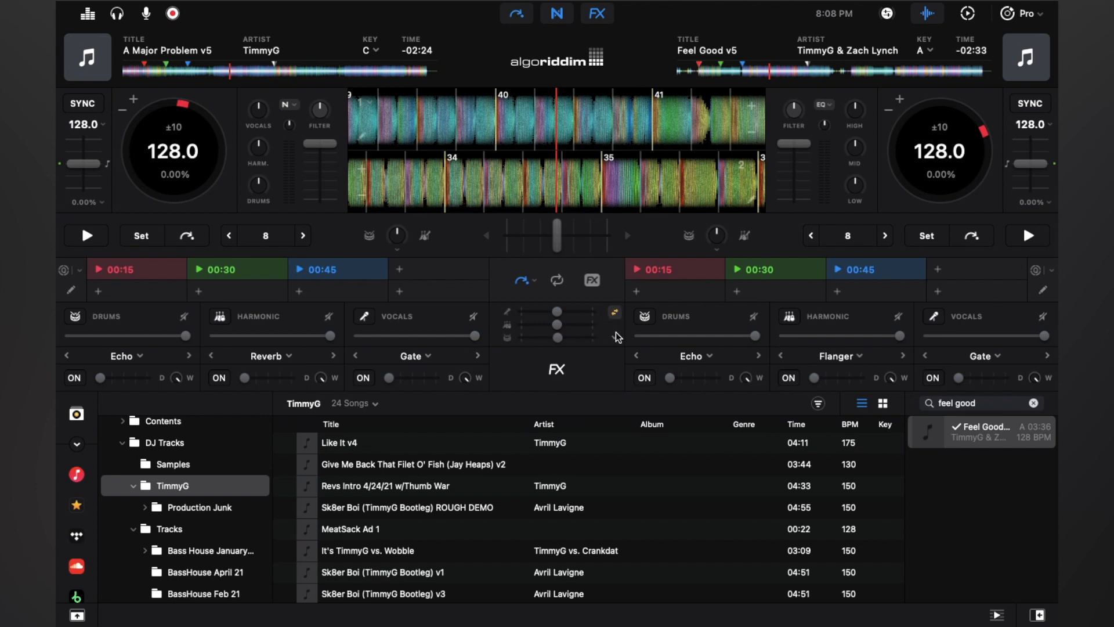
Step: Switch the stem grouping to Drums - Bass - Melodic and adjust the Melodic level
{"action": "left_click", "coordinate": [612, 337]}
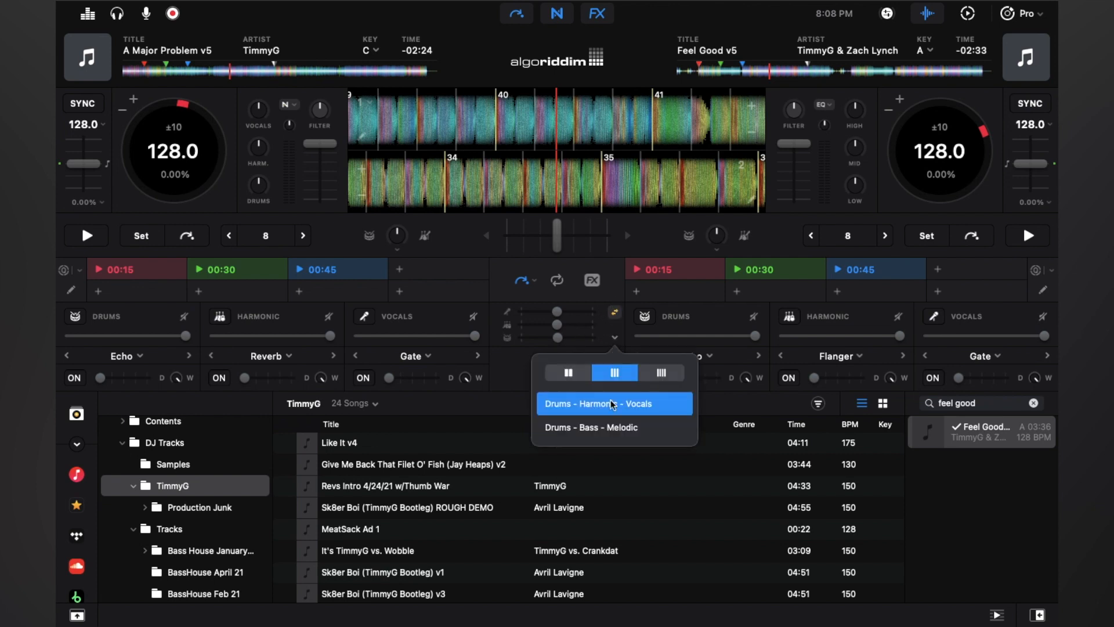
{"action": "left_click", "coordinate": [591, 427]}
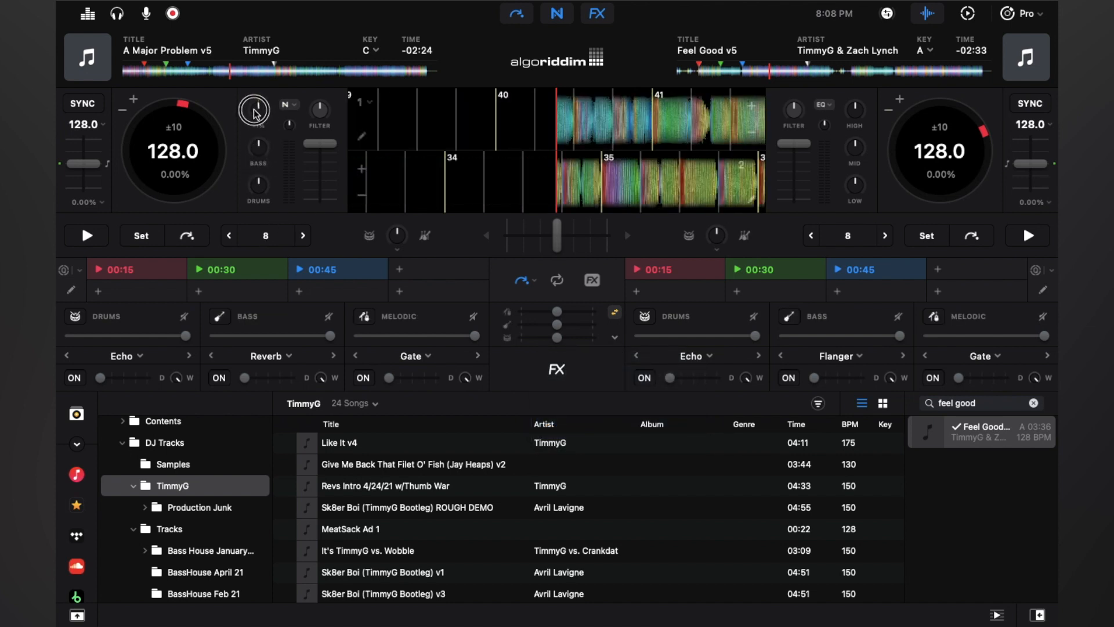
{"action": "left_click_drag", "start_coordinate": [254, 109], "coordinate": [254, 167]}
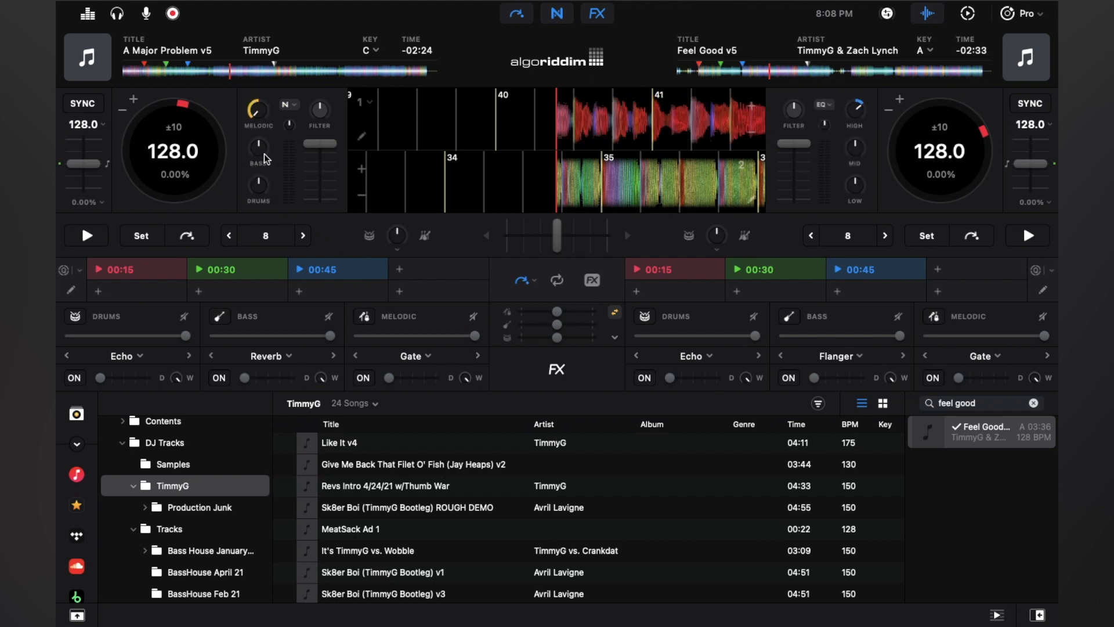
{"action": "left_click", "coordinate": [824, 105]}
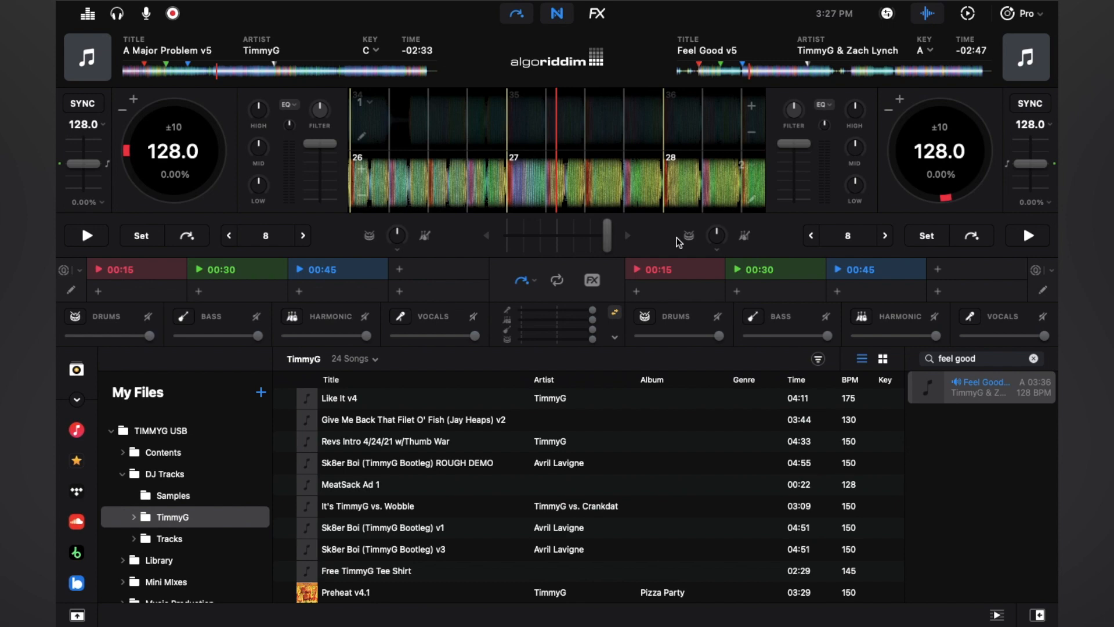
{"action": "mouse_move", "coordinate": [966, 17]}
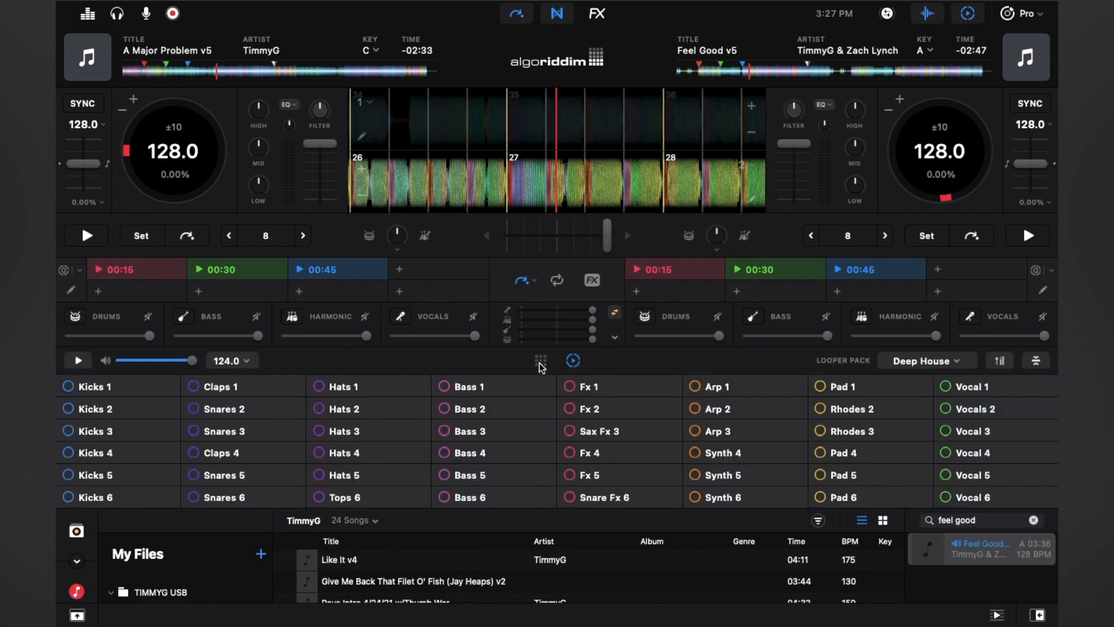
Step: Cue I Got No Love at 00:59 on Deck 1 and start it playing
{"action": "left_click", "coordinate": [572, 360]}
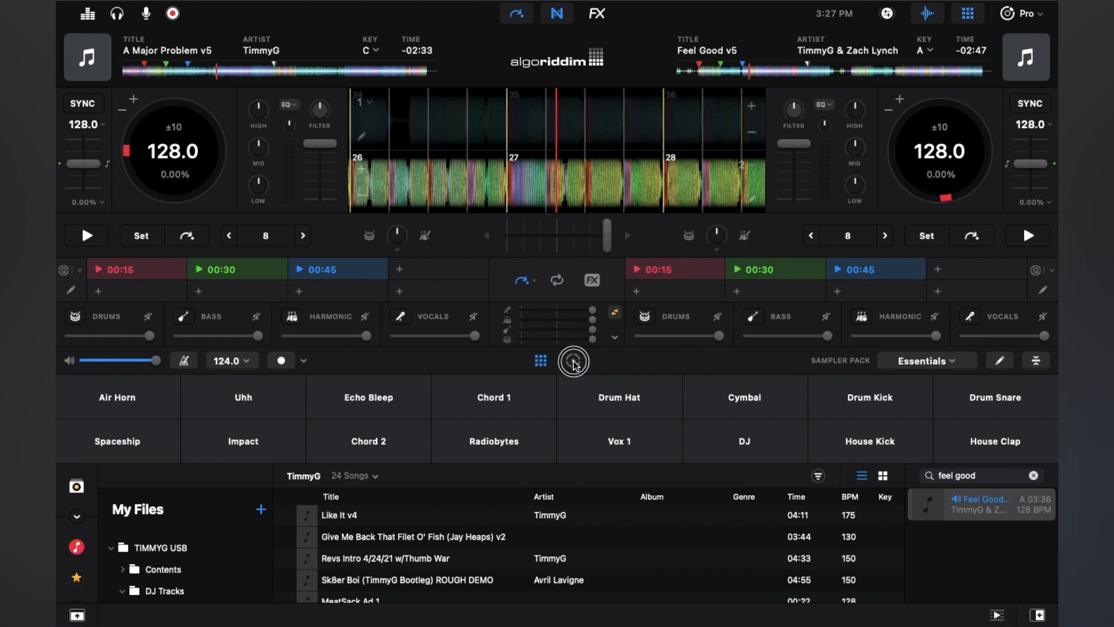
{"action": "left_click", "coordinate": [573, 361]}
{"action": "type", "text": "I got no love"}
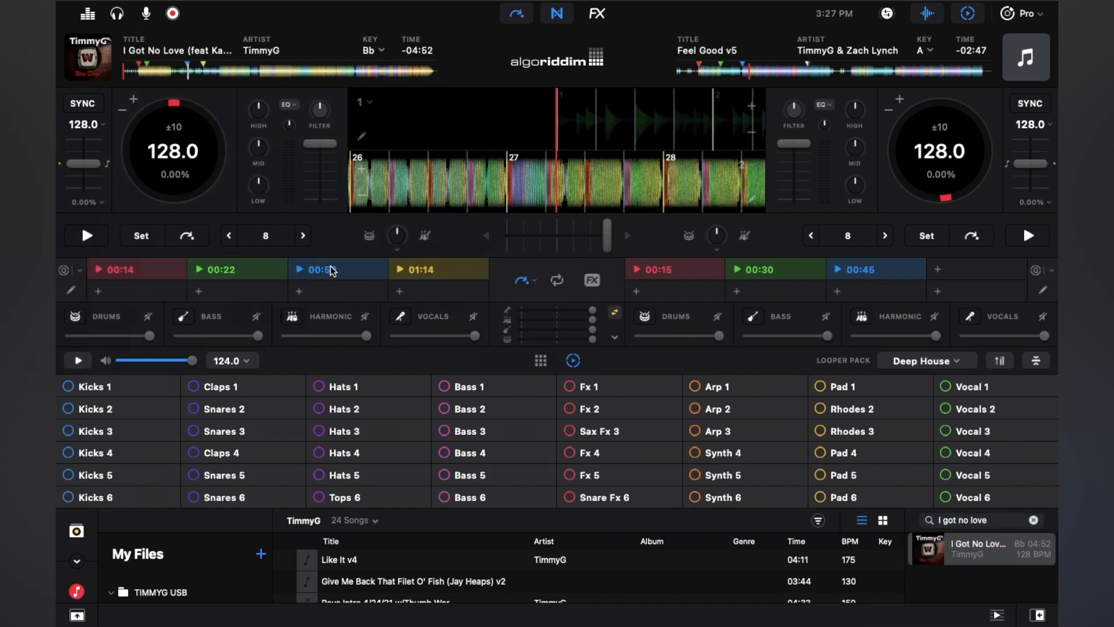
{"action": "left_click", "coordinate": [303, 235]}
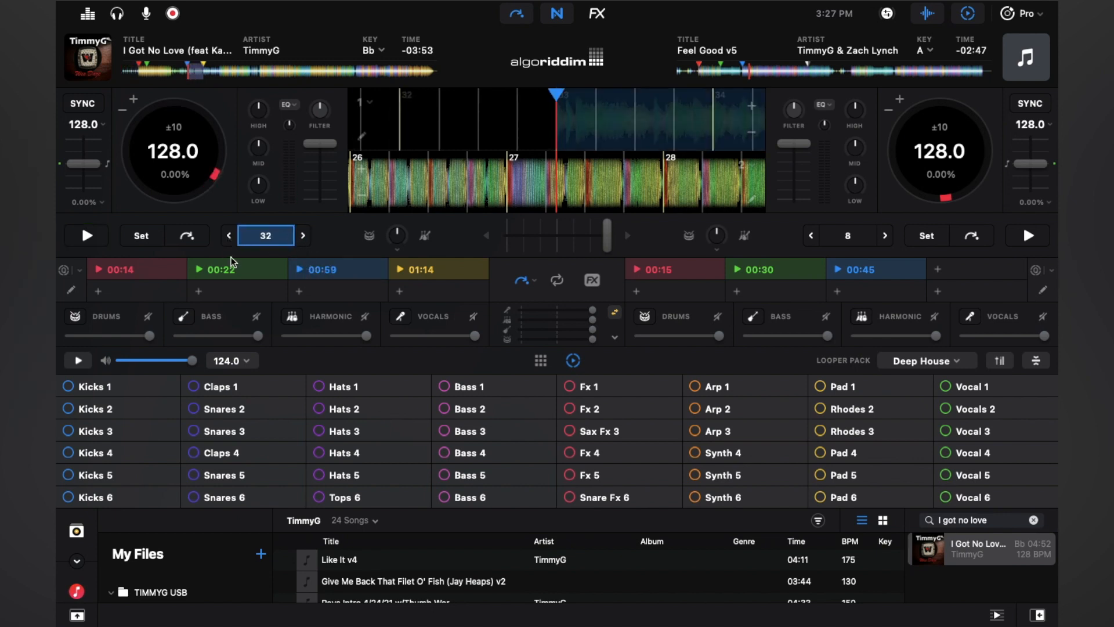
{"action": "left_click", "coordinate": [85, 235]}
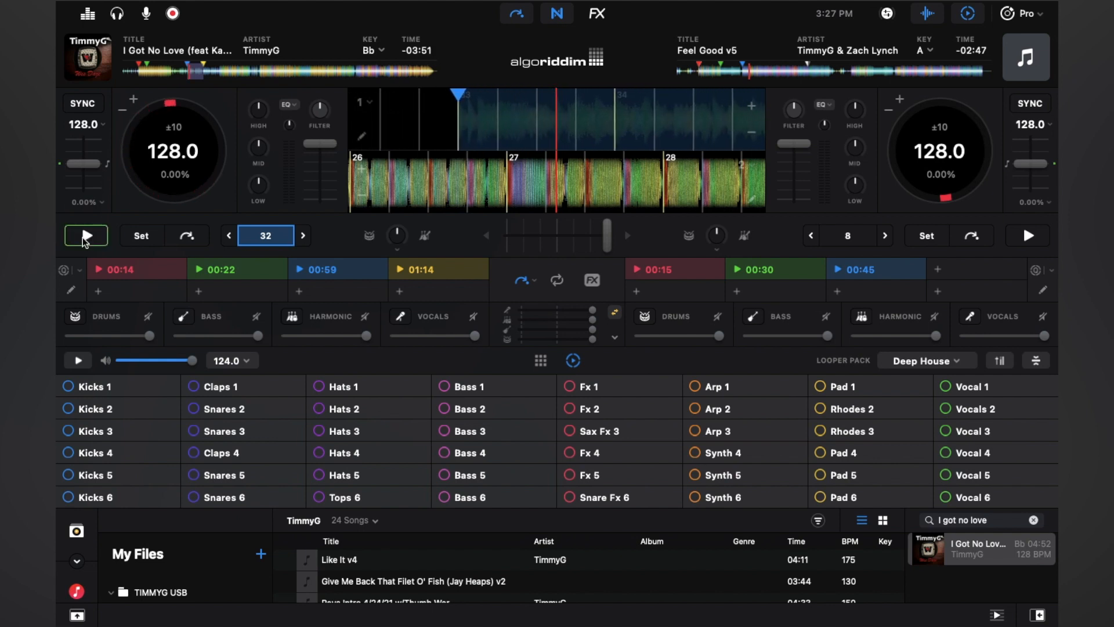
{"action": "left_click", "coordinate": [85, 236]}
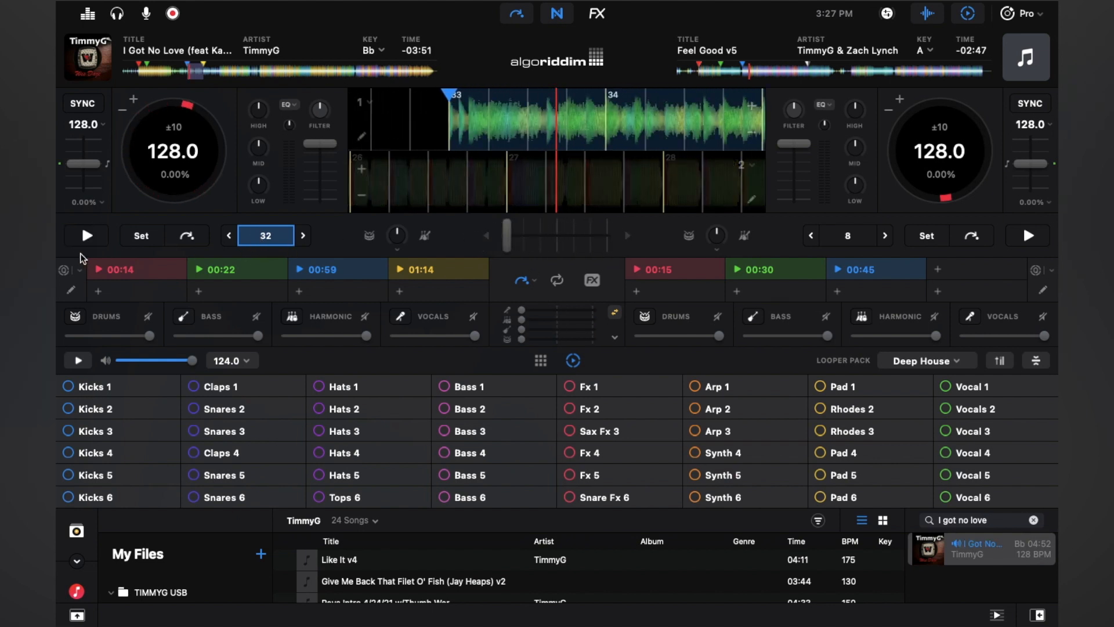
{"action": "left_click", "coordinate": [86, 236]}
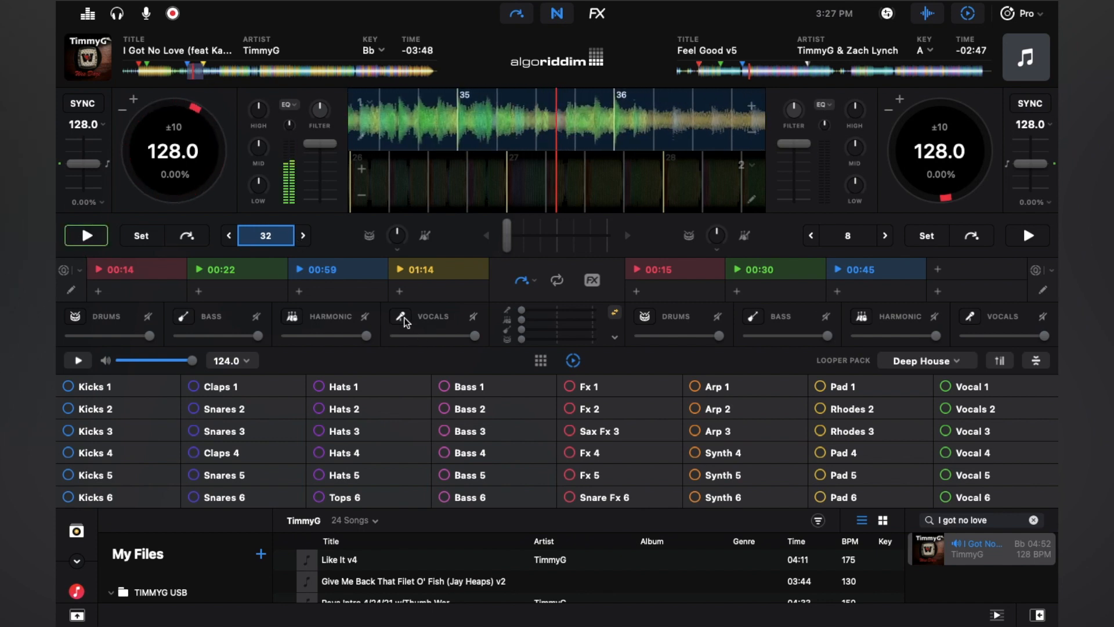
Step: Solo the Vocals stem of the left track, audition it, then pause
{"action": "left_click", "coordinate": [399, 315]}
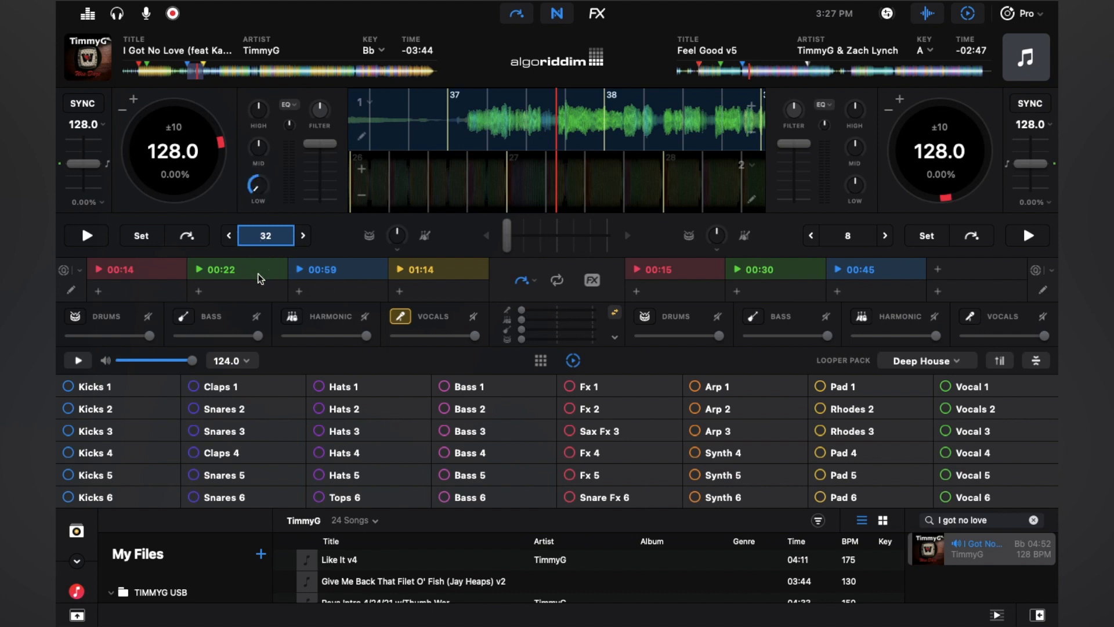
{"action": "left_click", "coordinate": [85, 235]}
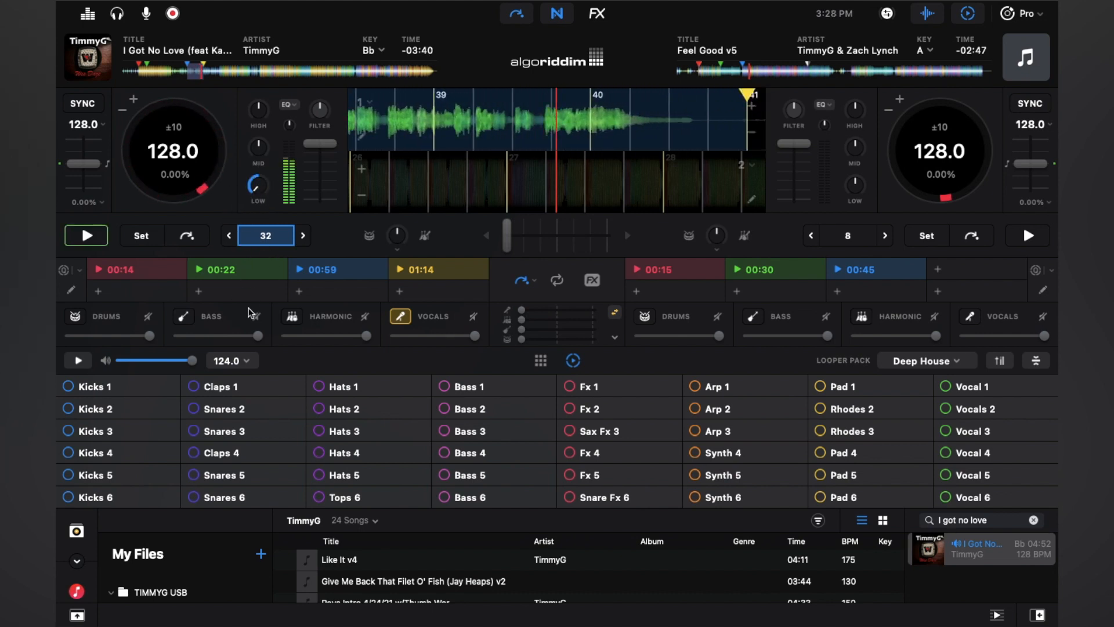
{"action": "left_click", "coordinate": [86, 236]}
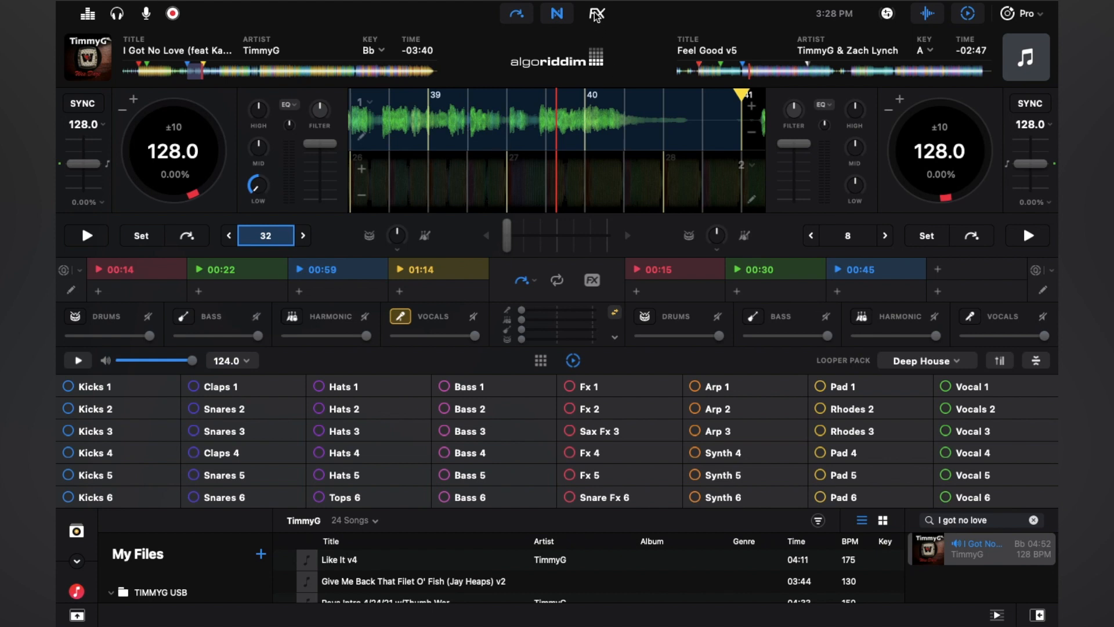
Step: Switch on the Echo effect for Deck 1's vocals and audition it
{"action": "left_click", "coordinate": [596, 14]}
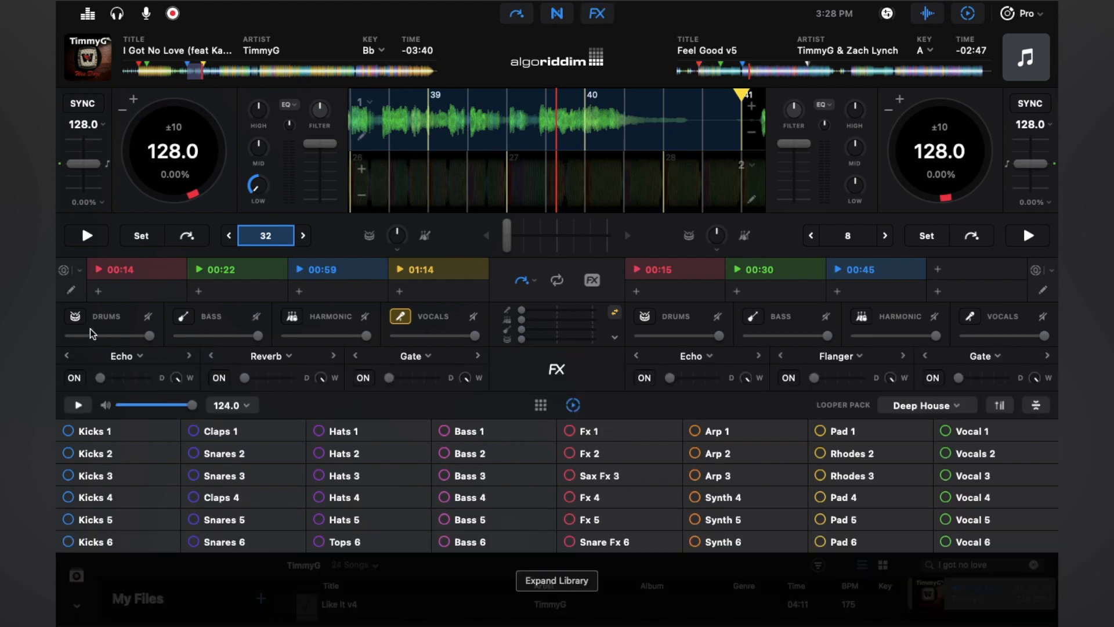
{"action": "left_click", "coordinate": [74, 377]}
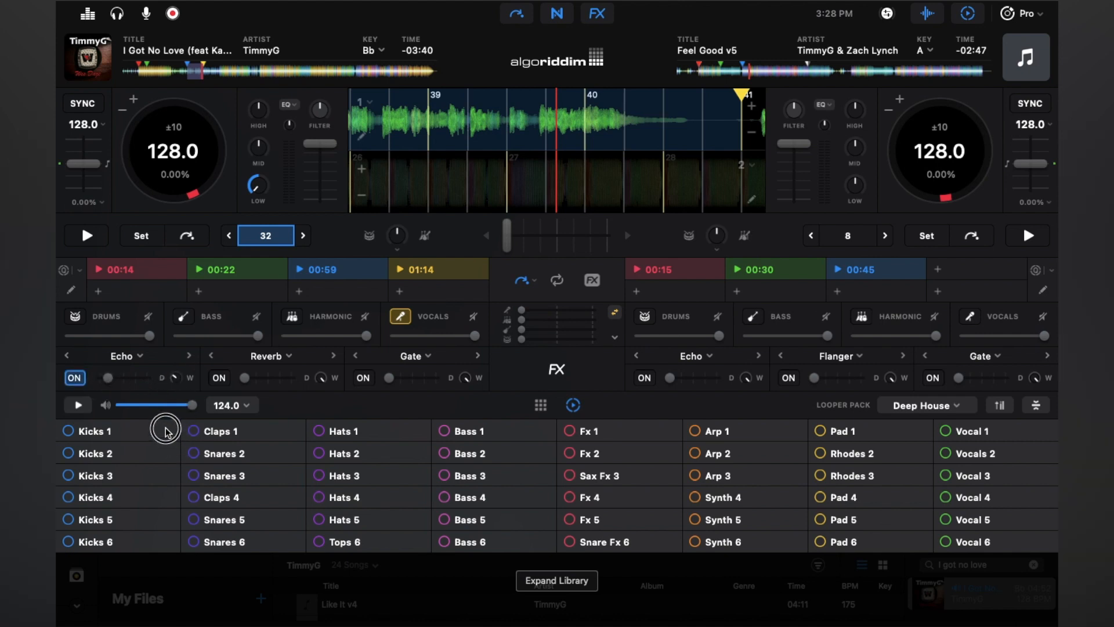
{"action": "mouse_move", "coordinate": [209, 394]}
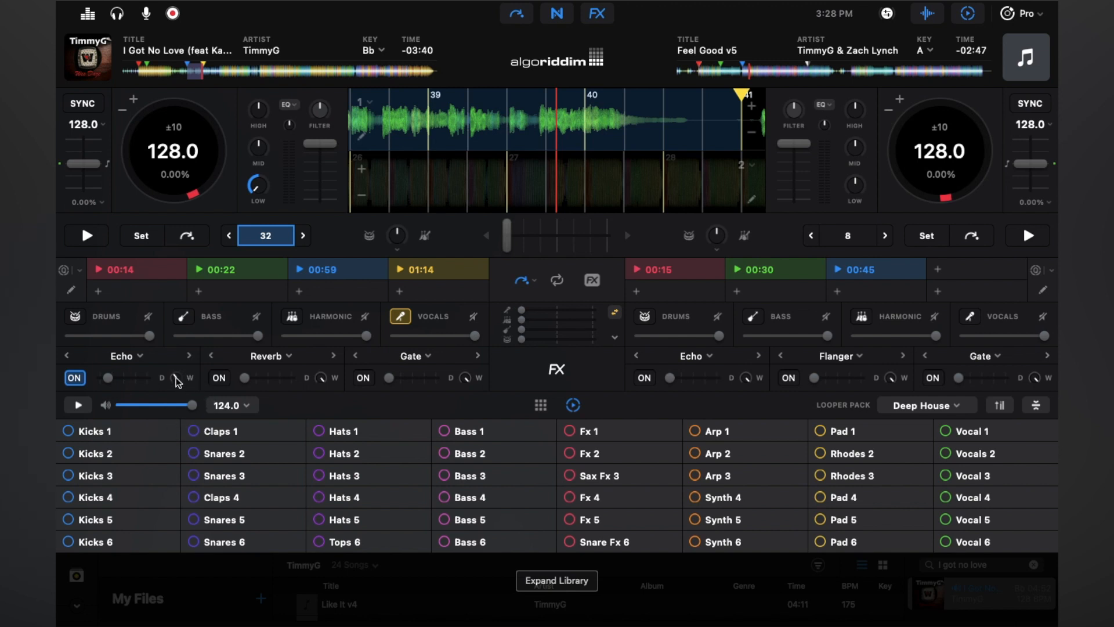
{"action": "left_click", "coordinate": [85, 236]}
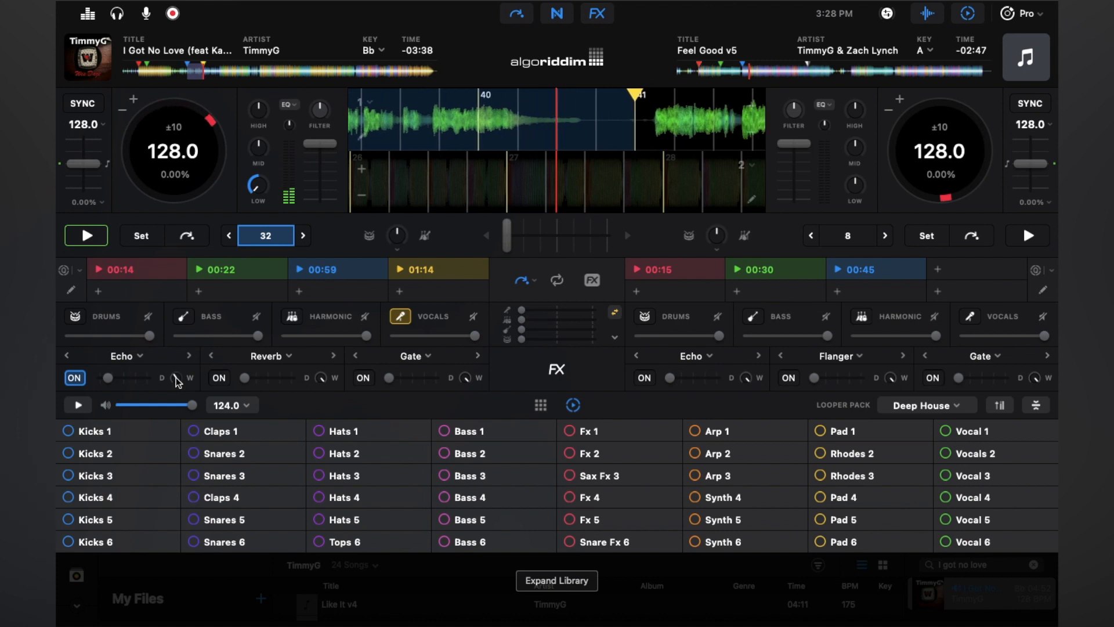
{"action": "left_click", "coordinate": [85, 235]}
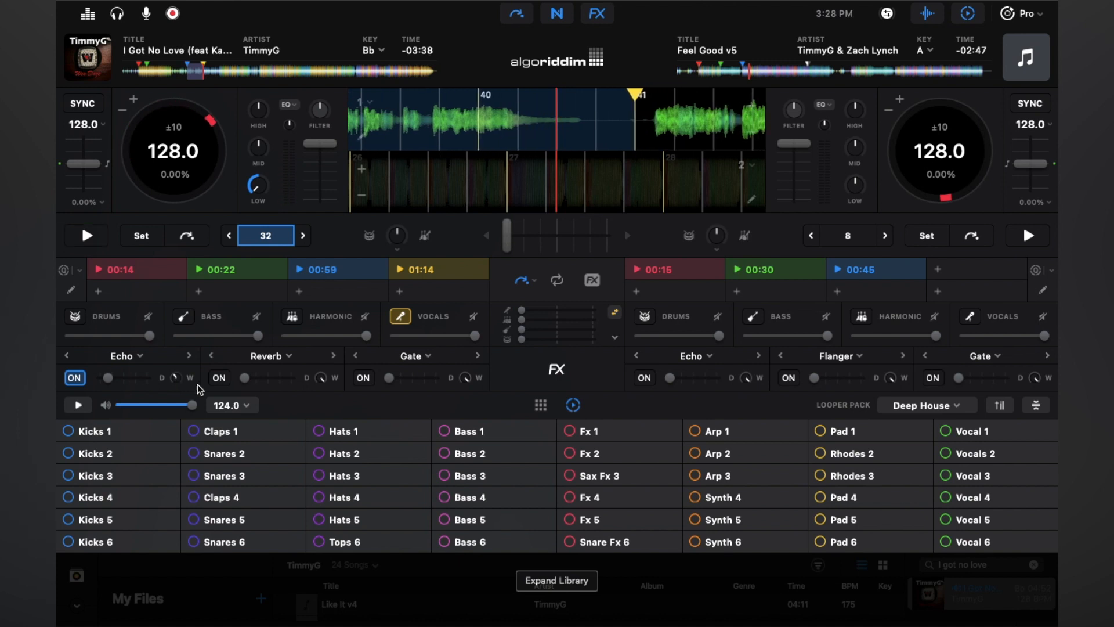
{"action": "mouse_move", "coordinate": [281, 365]}
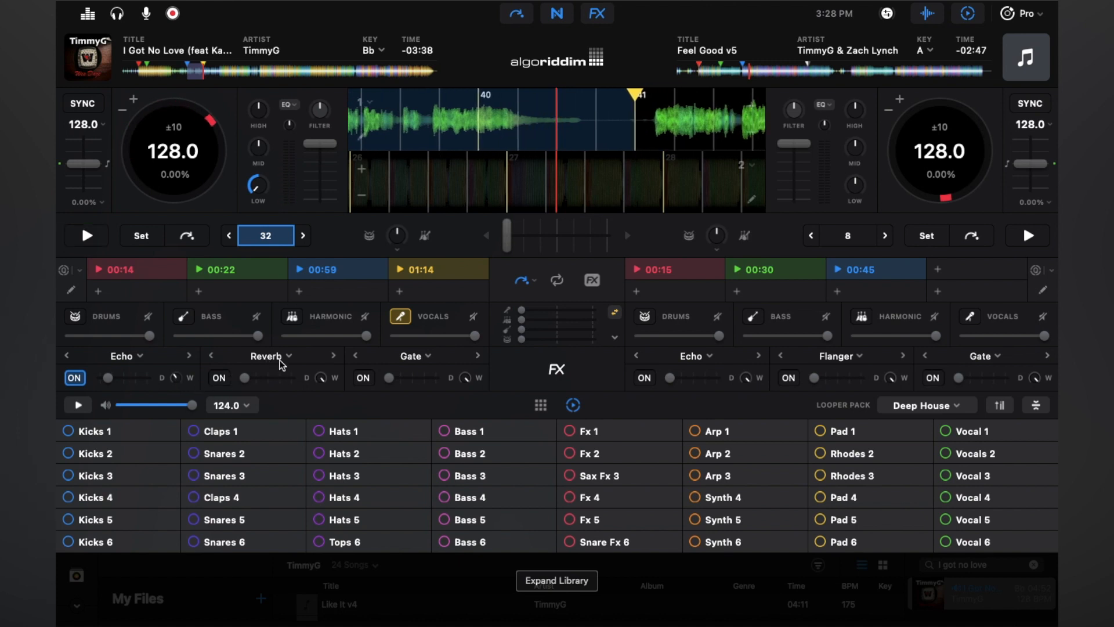
Step: Add the Reverb effect on Deck 1, audition the vocal, then pause
{"action": "left_click", "coordinate": [220, 378]}
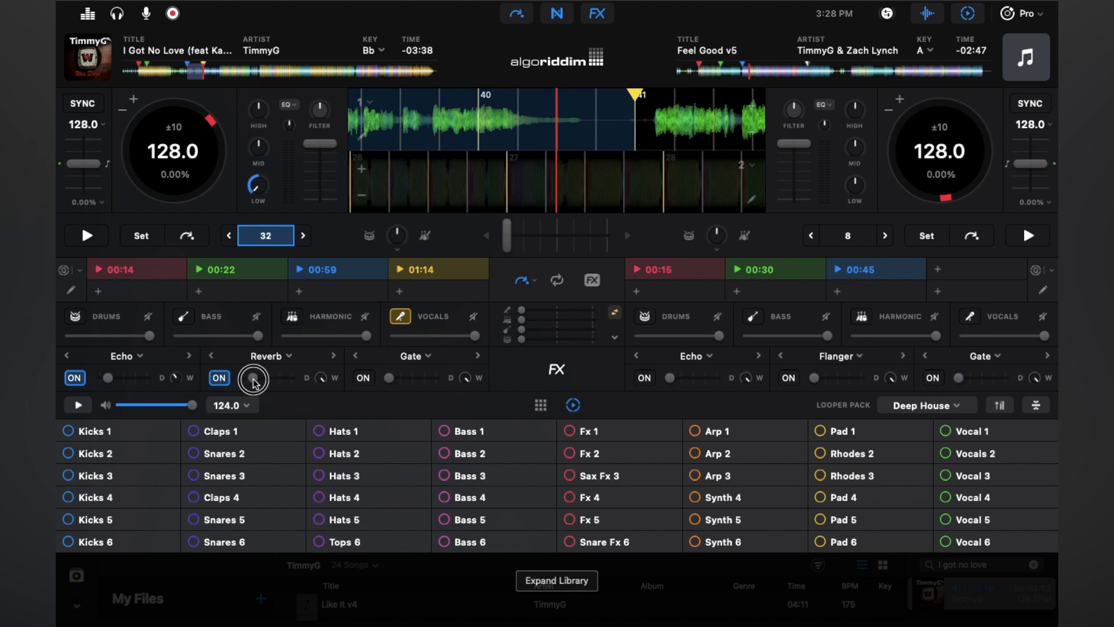
{"action": "mouse_move", "coordinate": [318, 426]}
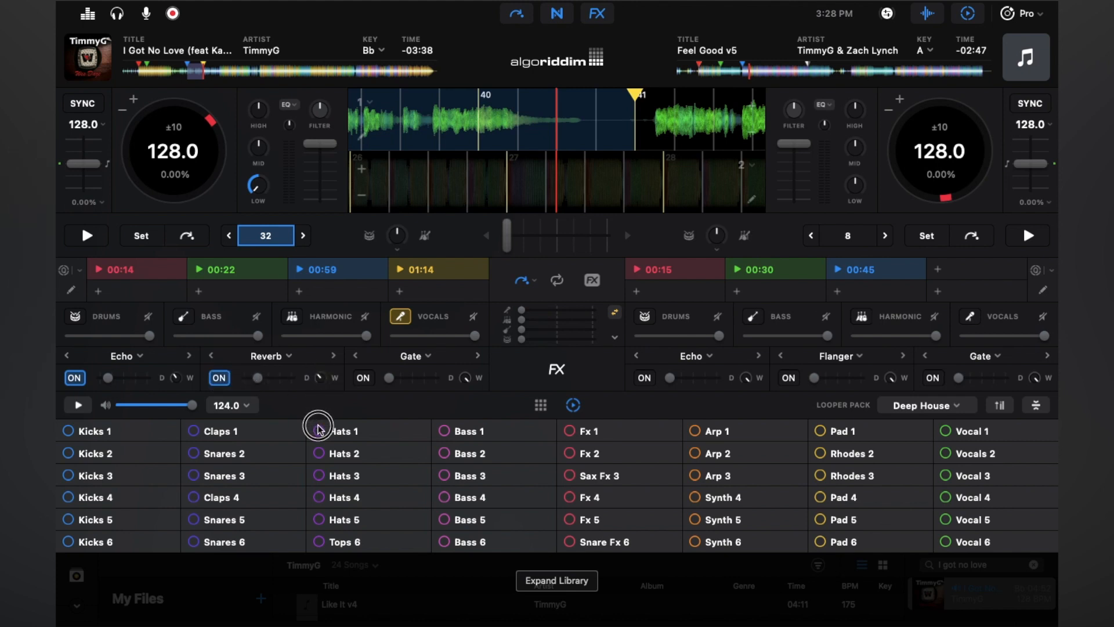
{"action": "left_click", "coordinate": [85, 236]}
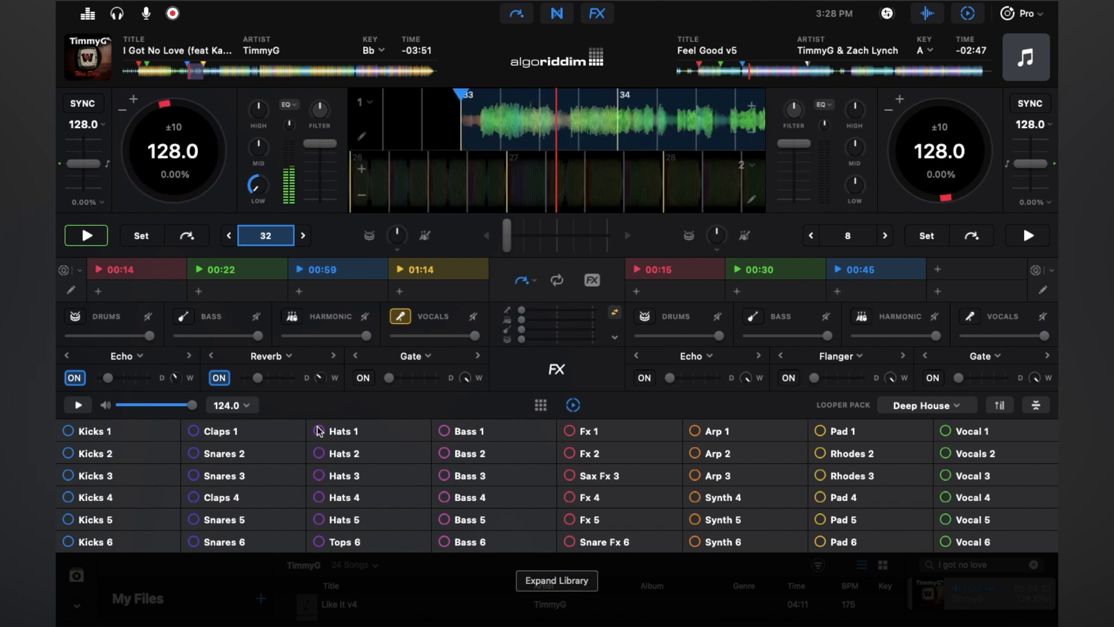
{"action": "left_click", "coordinate": [86, 236]}
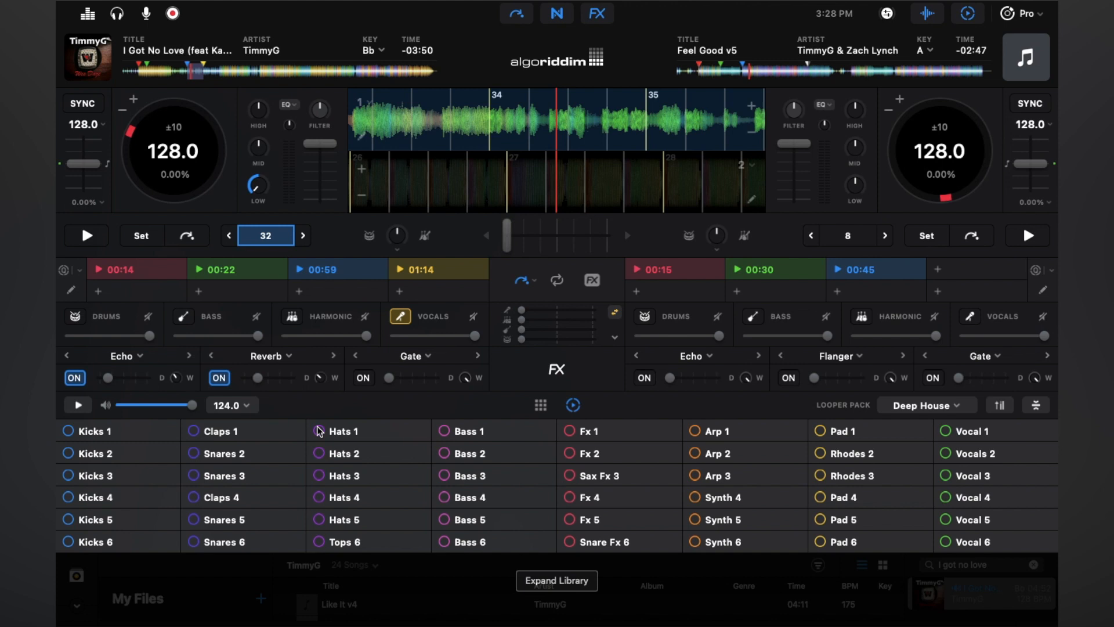
{"action": "mouse_move", "coordinate": [349, 472]}
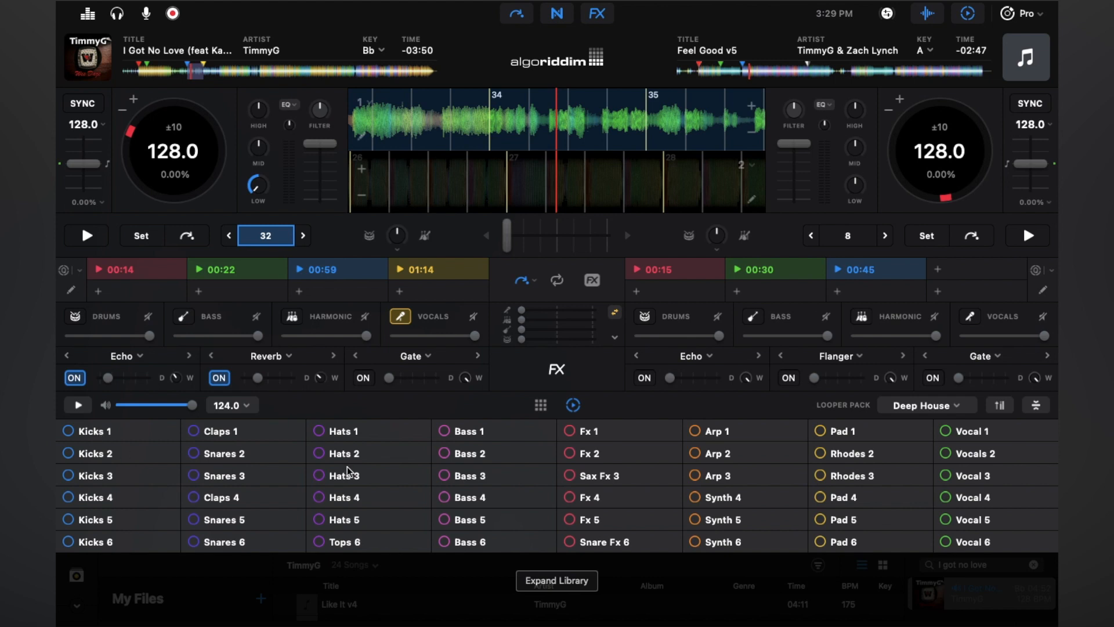
{"action": "mouse_move", "coordinate": [411, 505]}
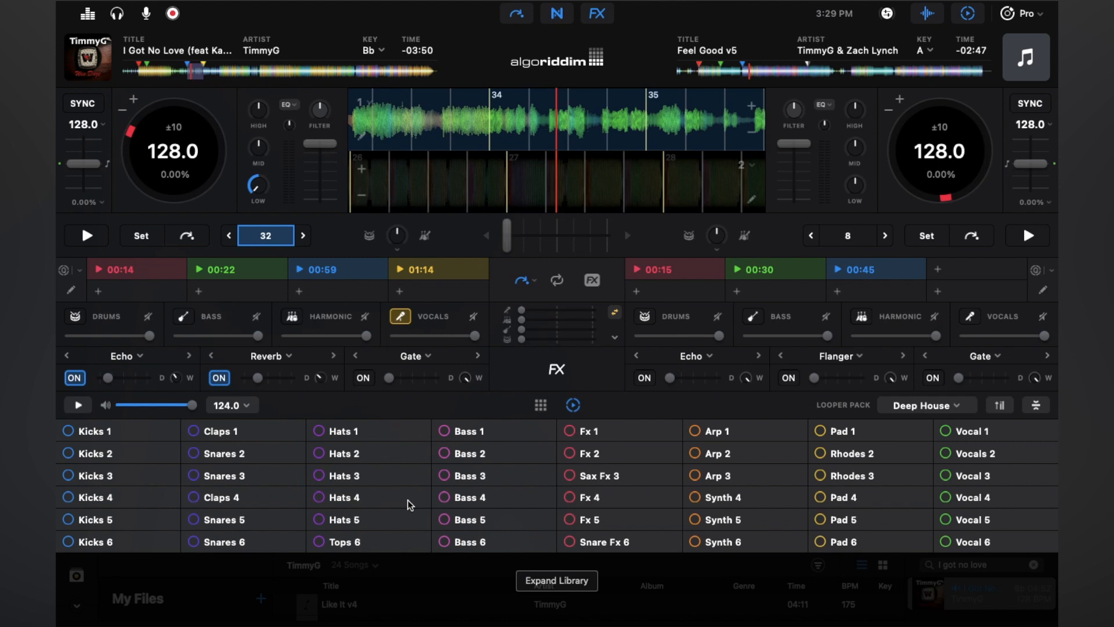
{"action": "mouse_move", "coordinate": [160, 78]}
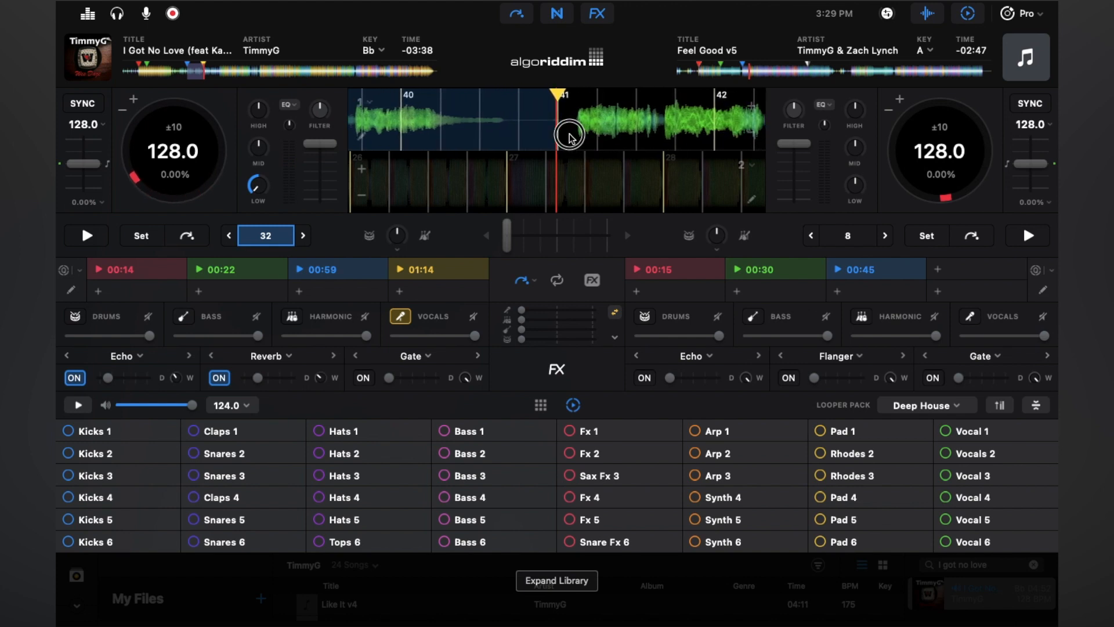
Step: Start the Hats 2, Claps 4, Bass 2 and Kicks 1 Deep House loops over the vocals
{"action": "left_click", "coordinate": [85, 235]}
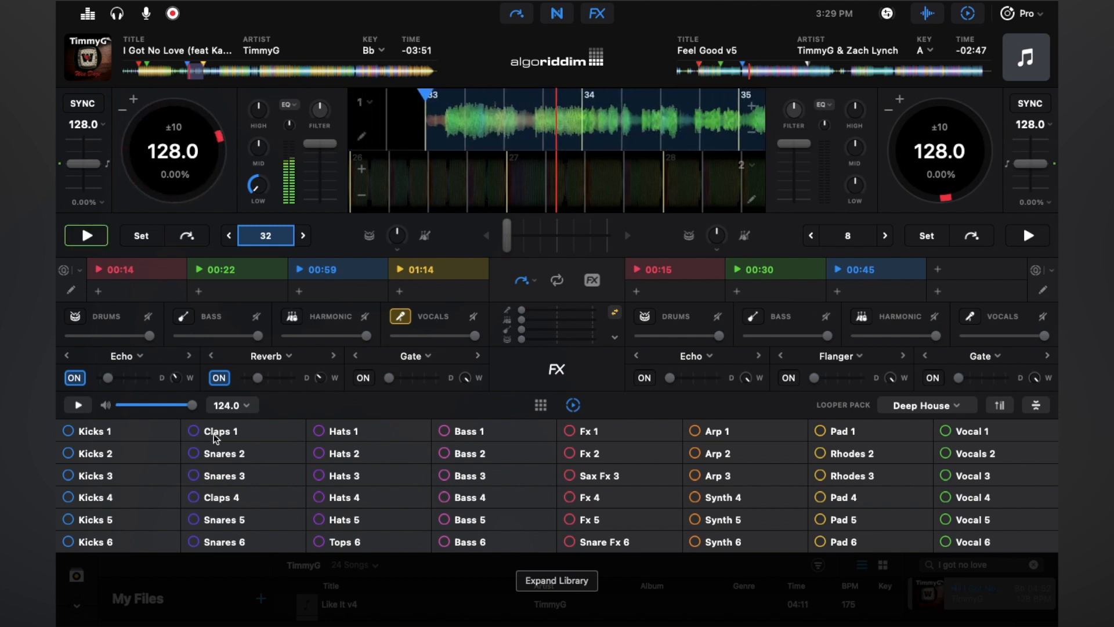
{"action": "left_click", "coordinate": [342, 454]}
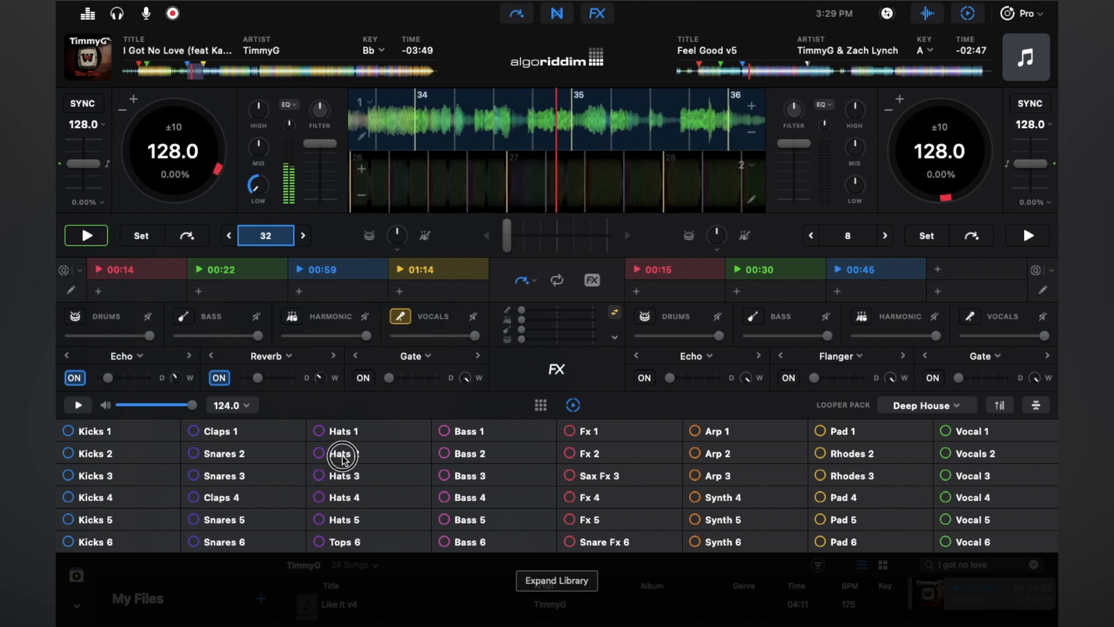
{"action": "left_click", "coordinate": [343, 458]}
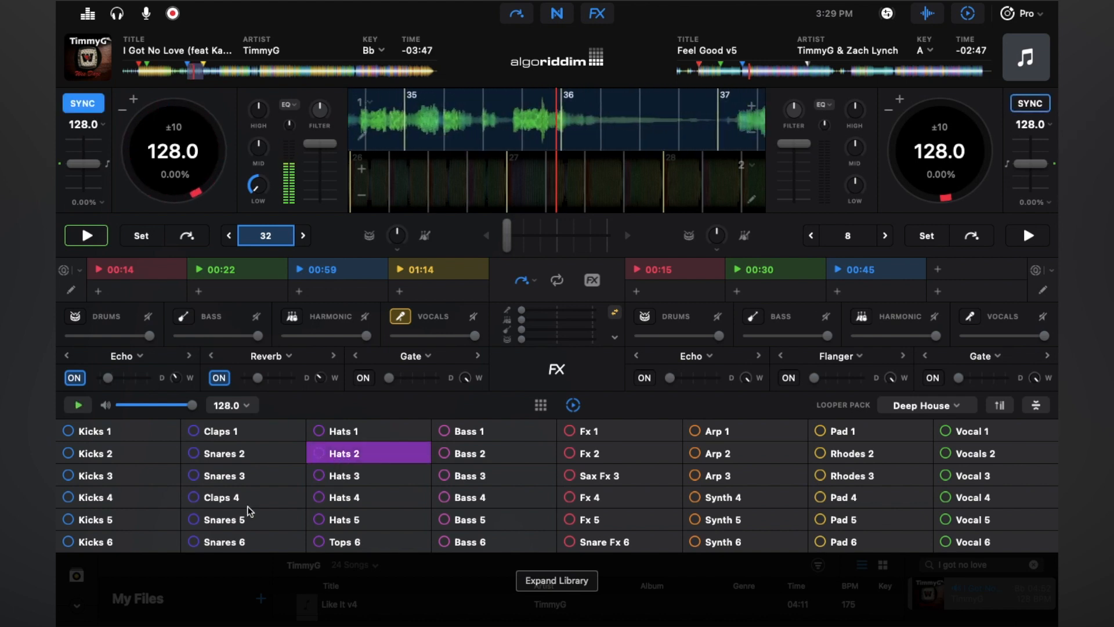
{"action": "left_click", "coordinate": [235, 502]}
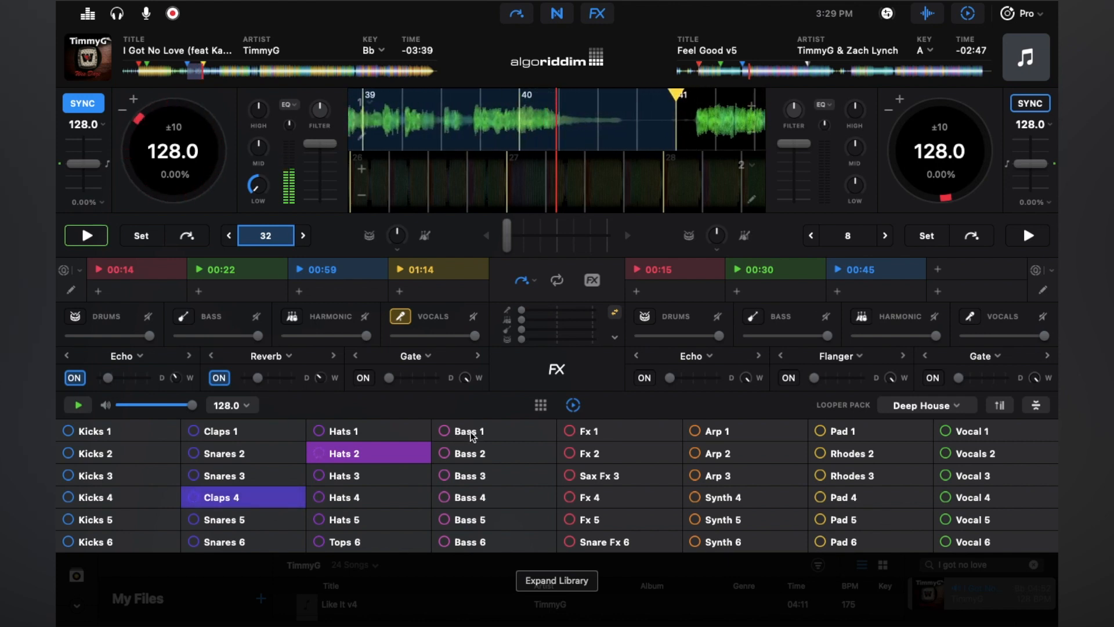
{"action": "left_click", "coordinate": [471, 454]}
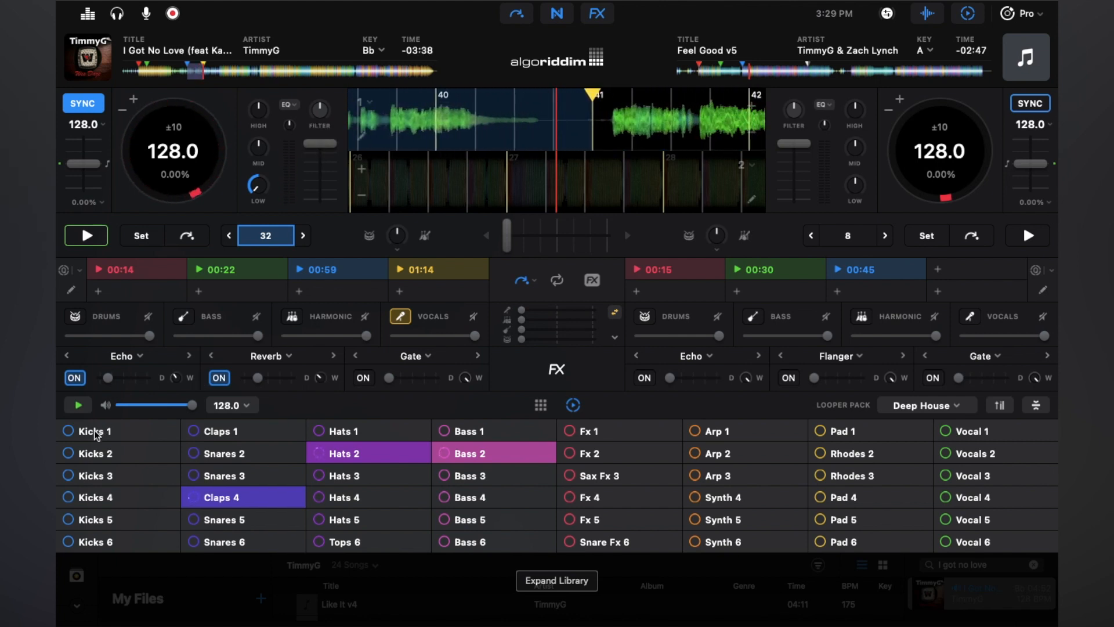
{"action": "left_click", "coordinate": [92, 430]}
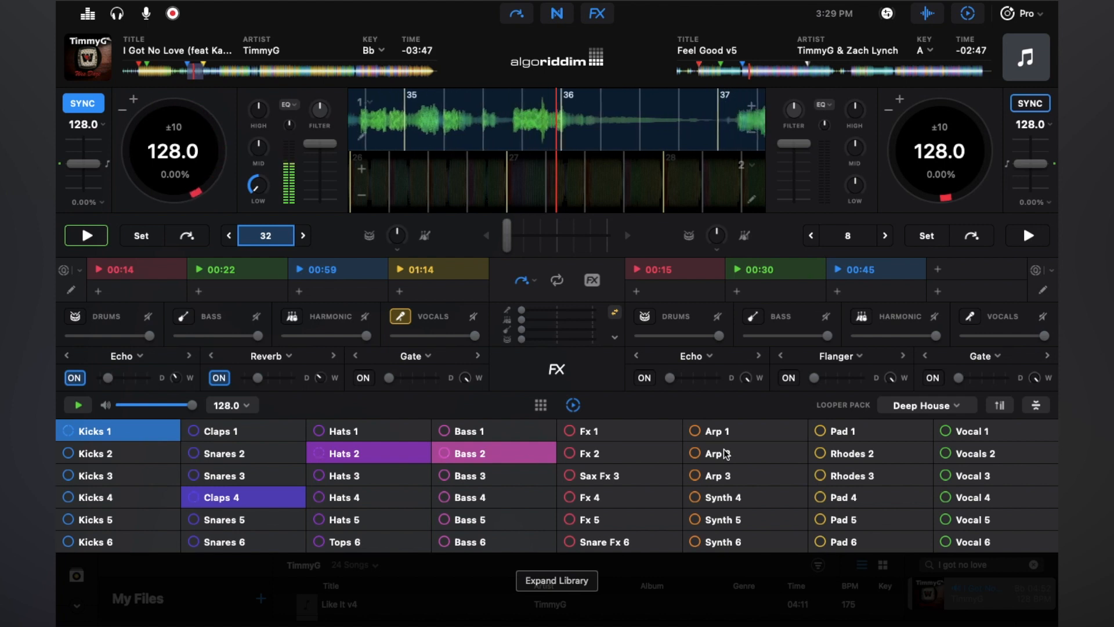
Step: Try Arp 2, swap it for Arp 1, and add the Fx 4 loop
{"action": "left_click", "coordinate": [714, 454]}
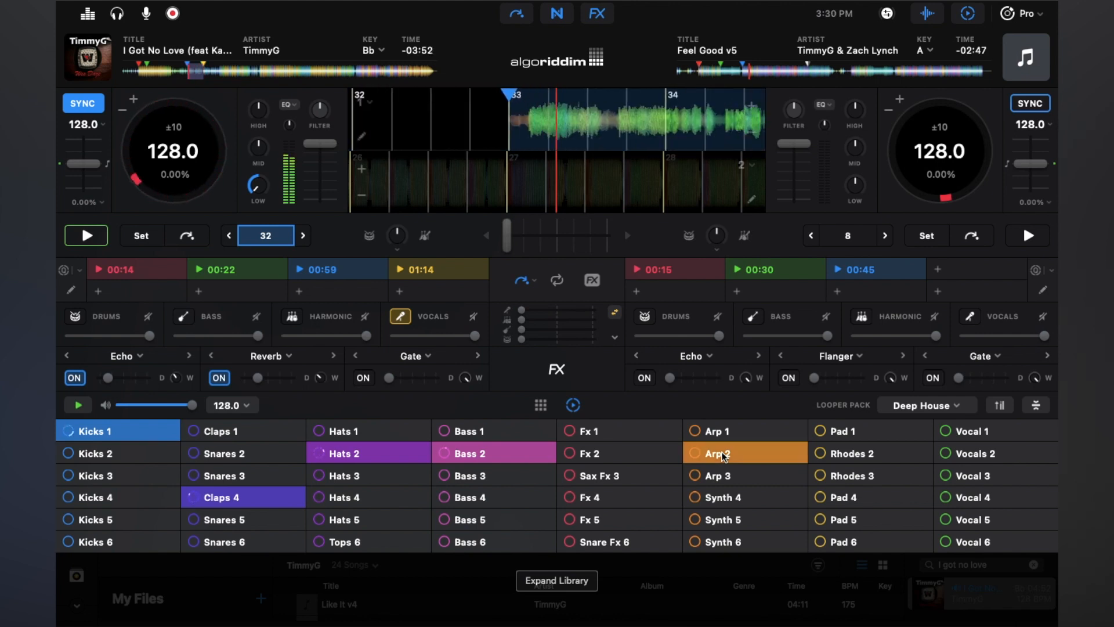
{"action": "left_click", "coordinate": [713, 454]}
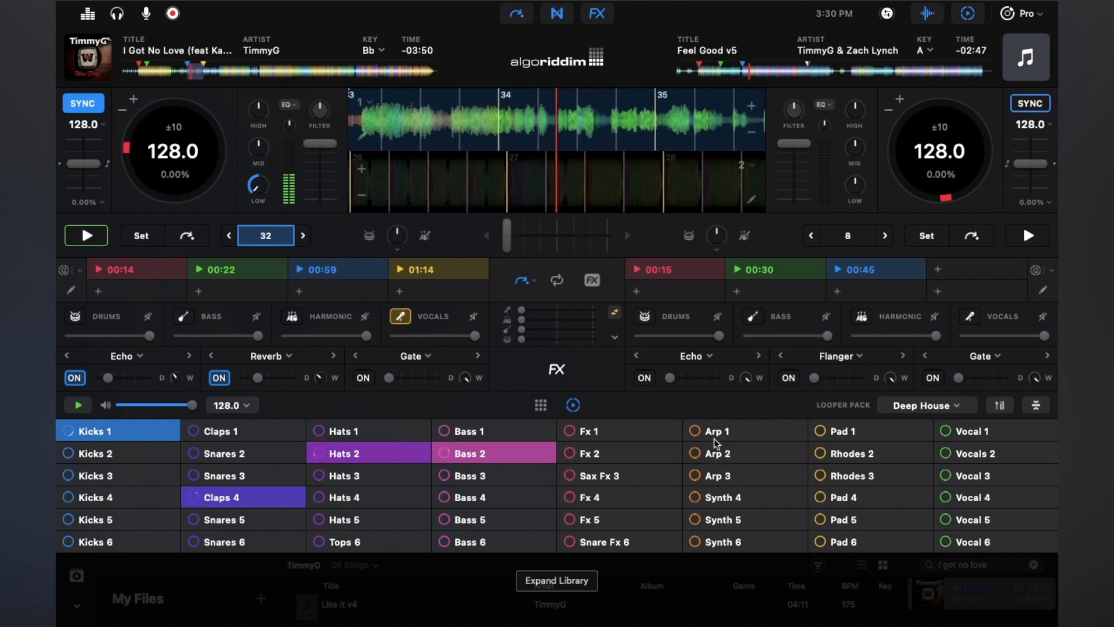
{"action": "left_click", "coordinate": [716, 430]}
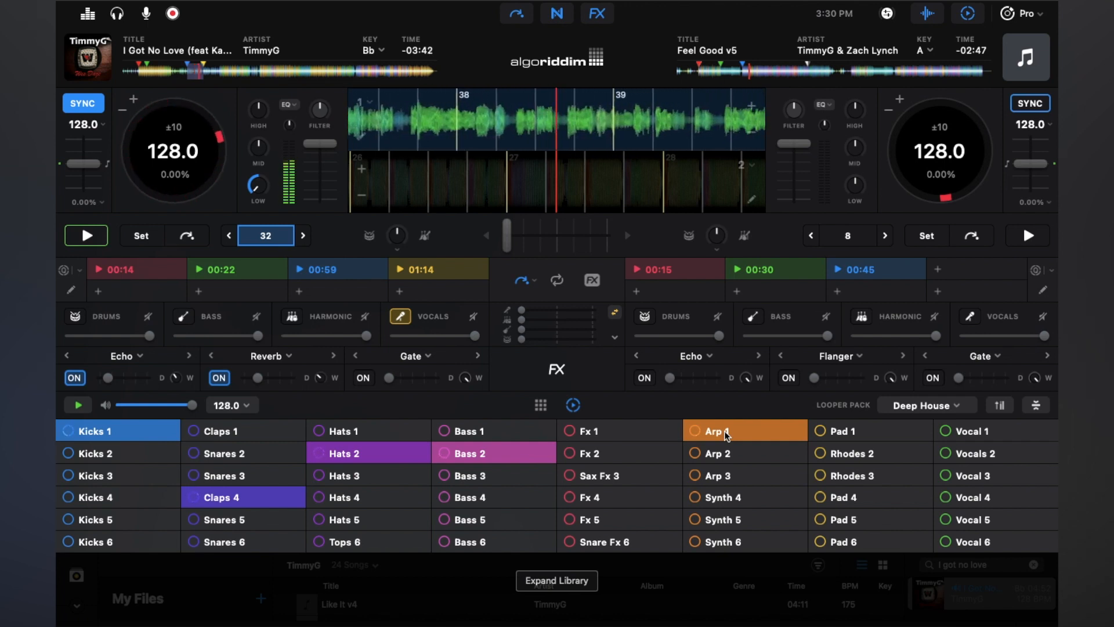
{"action": "left_click", "coordinate": [607, 497]}
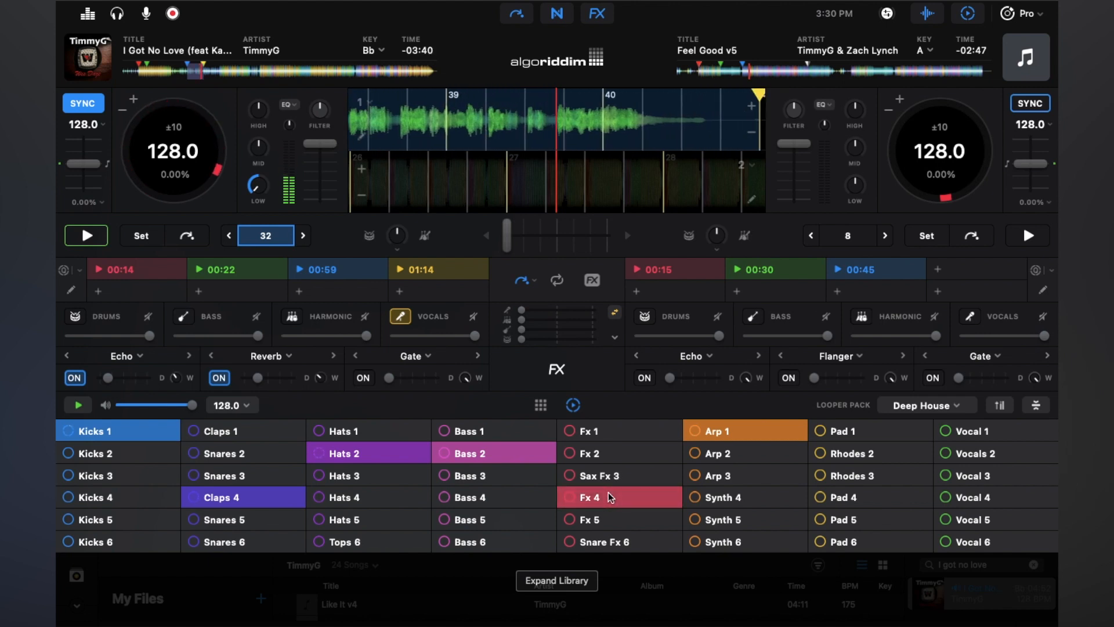